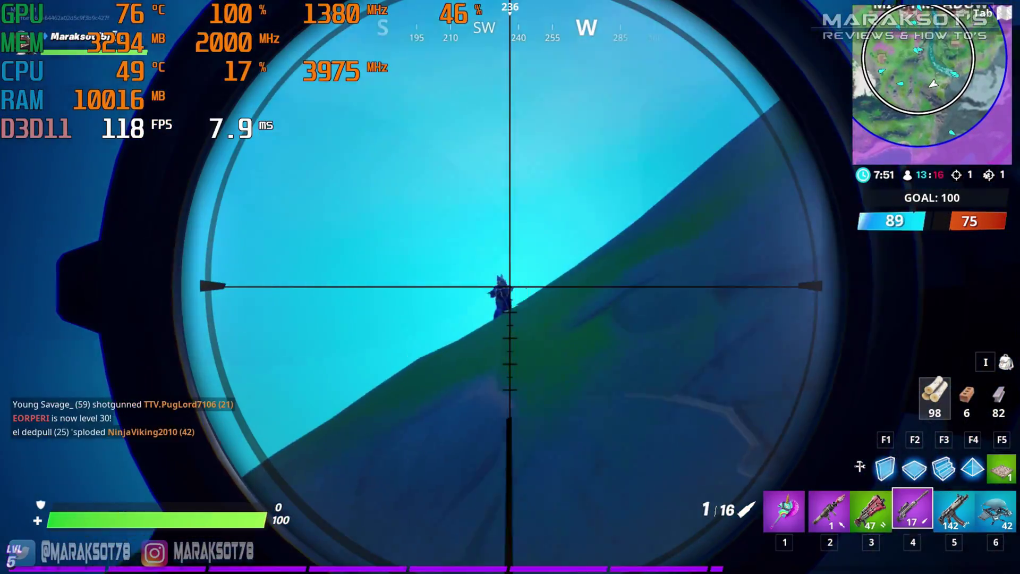
# Step: Leave the Fortnite gameplay with the stats overlay and switch to the browser on Google
pyautogui.click(510, 287)
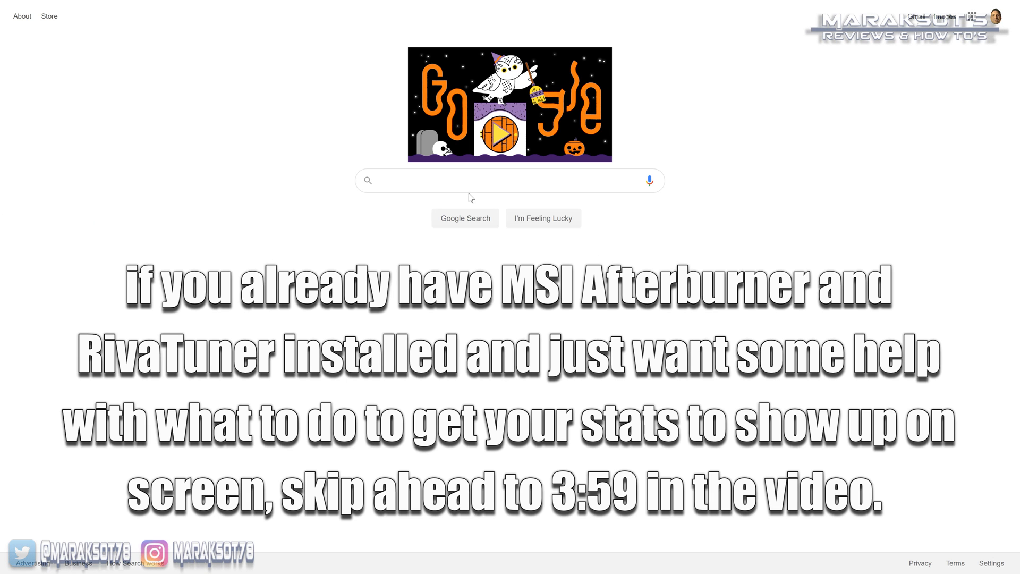
# Step: Search Google for 'msi afterburner' using the suggested query
pyautogui.click(507, 181)
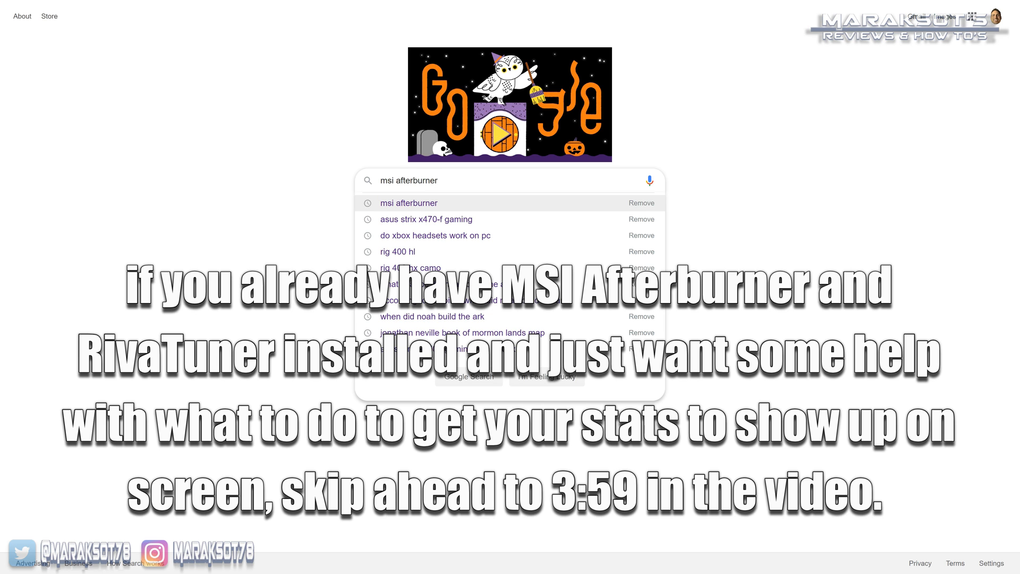
pyautogui.click(409, 203)
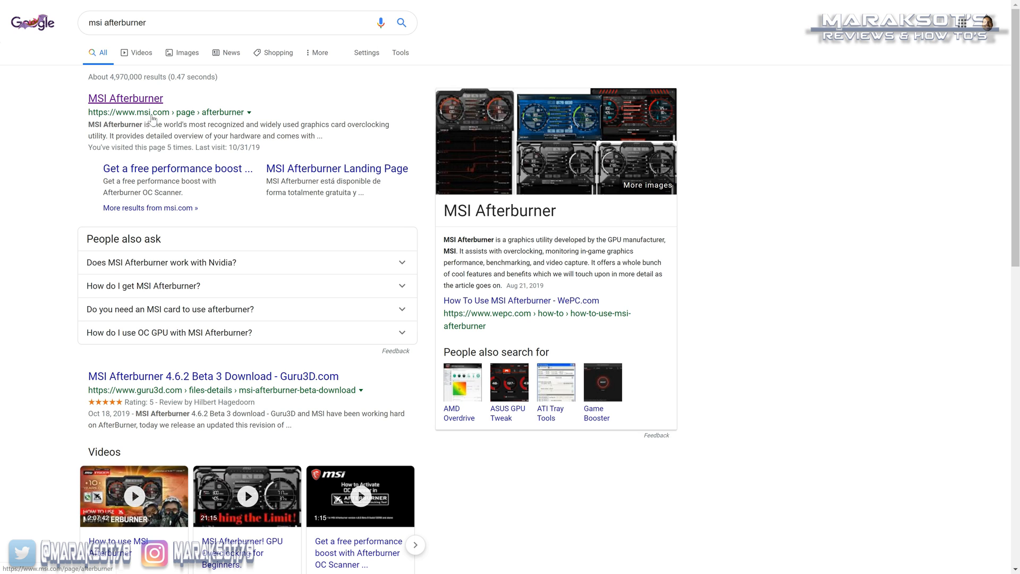
pyautogui.moveTo(167, 117)
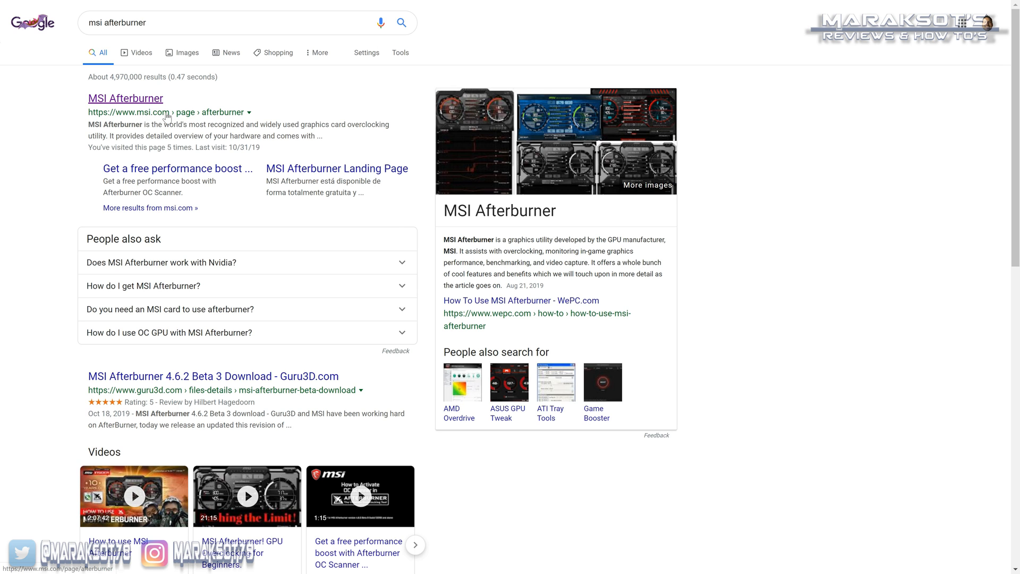
# Step: From the official MSI Afterburner page, download the Windows setup archive
pyautogui.click(125, 98)
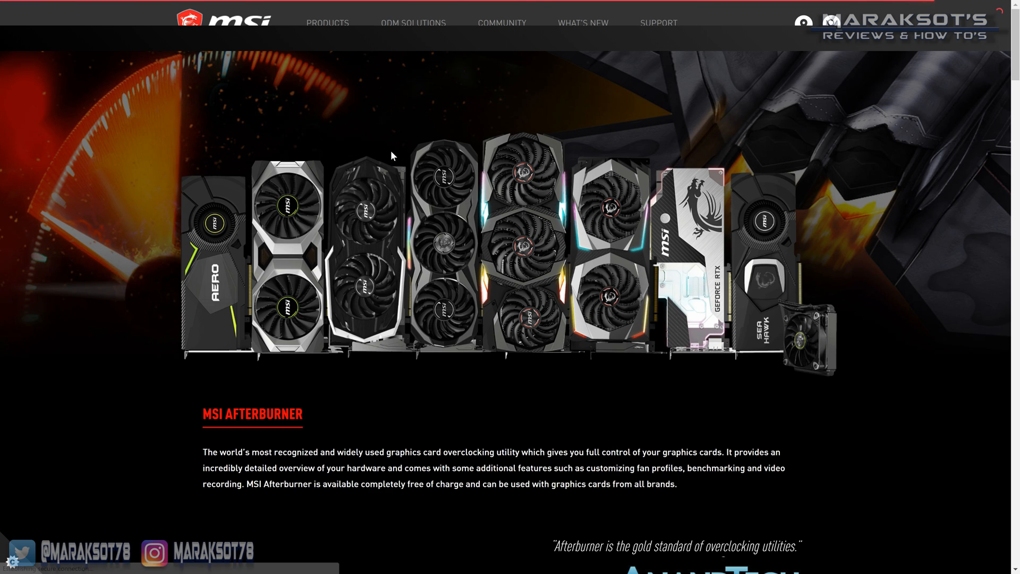
pyautogui.scroll(-3)
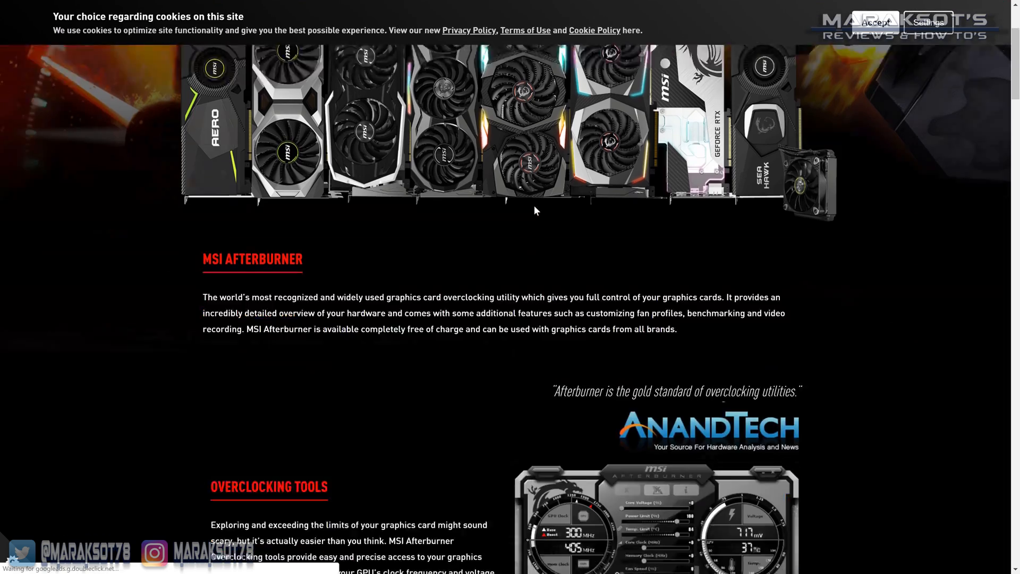
pyautogui.scroll(-3)
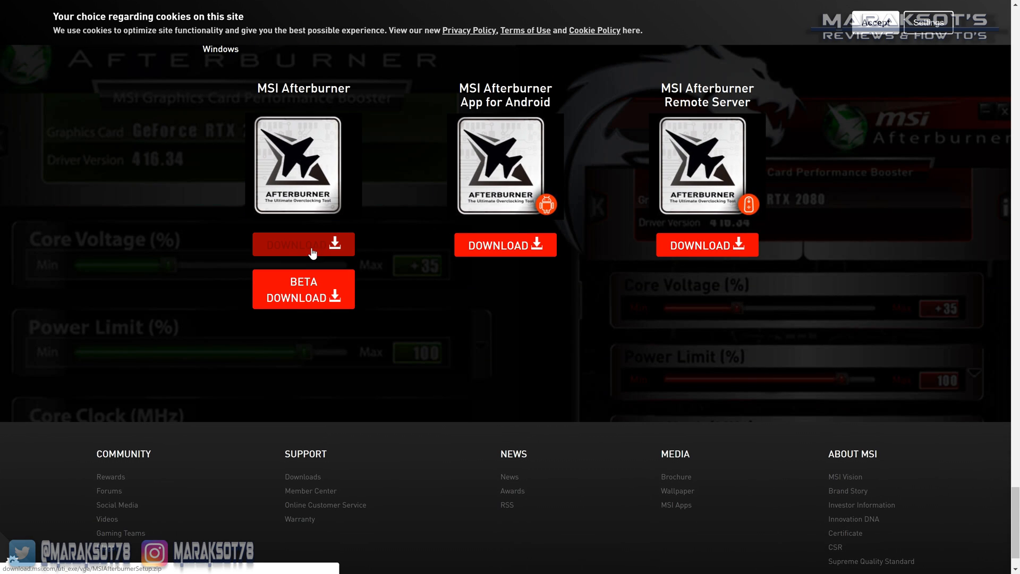
pyautogui.moveTo(318, 251)
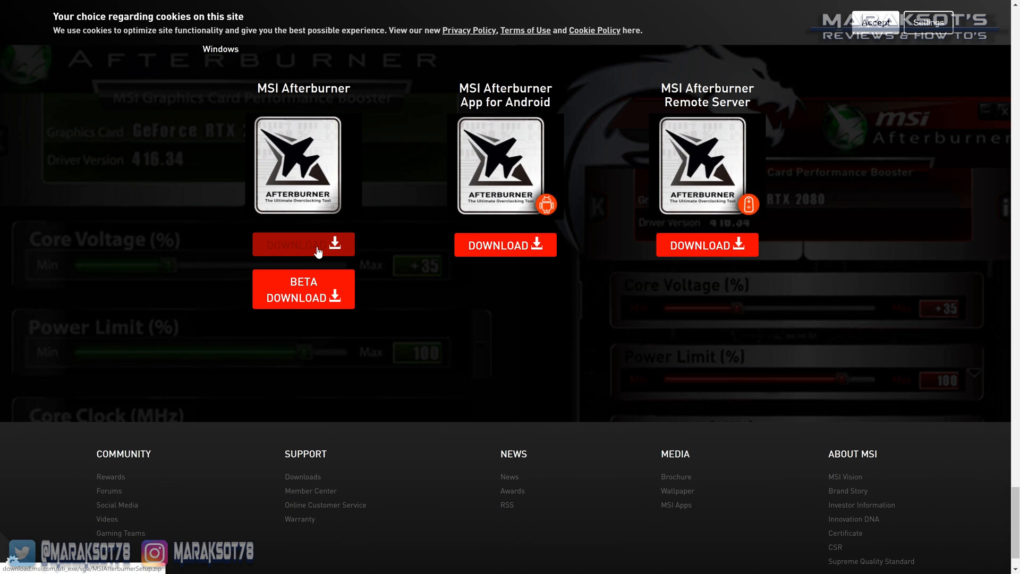
pyautogui.click(303, 244)
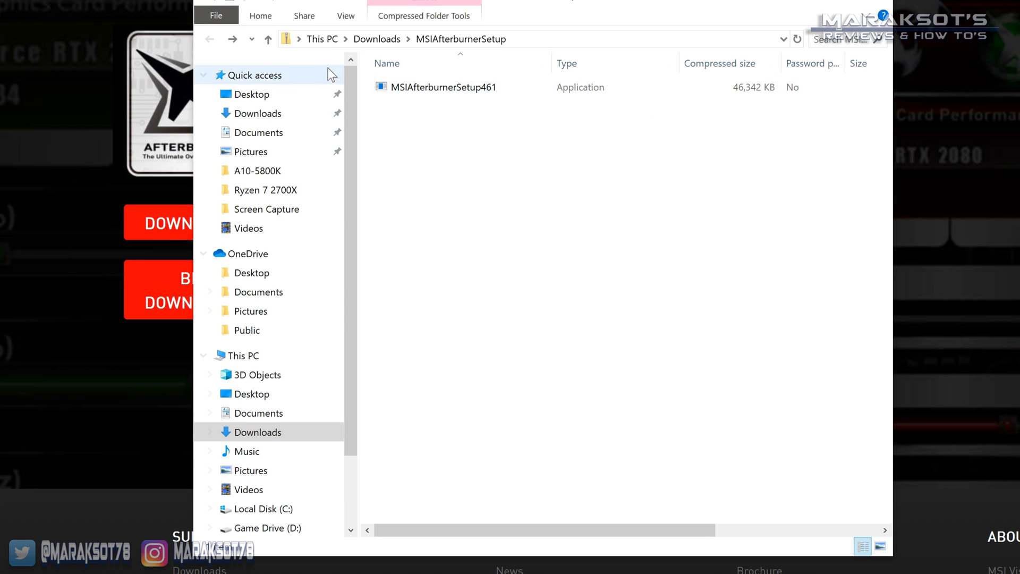
# Step: Extract the MSIAfterburnerSetup zip in Downloads and select the MSIAfterburnerSetup461 installer
pyautogui.click(210, 38)
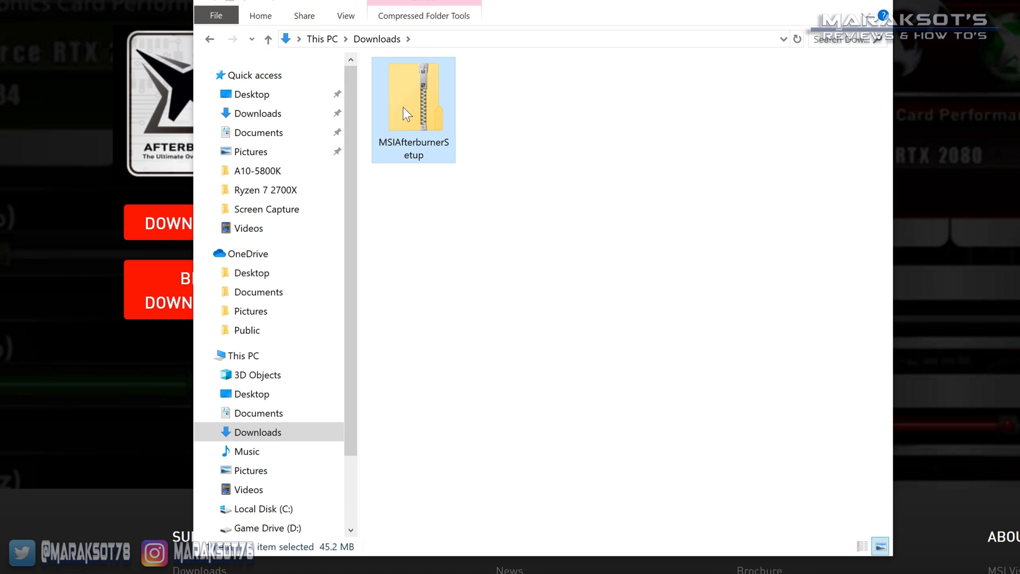
pyautogui.rightClick(405, 112)
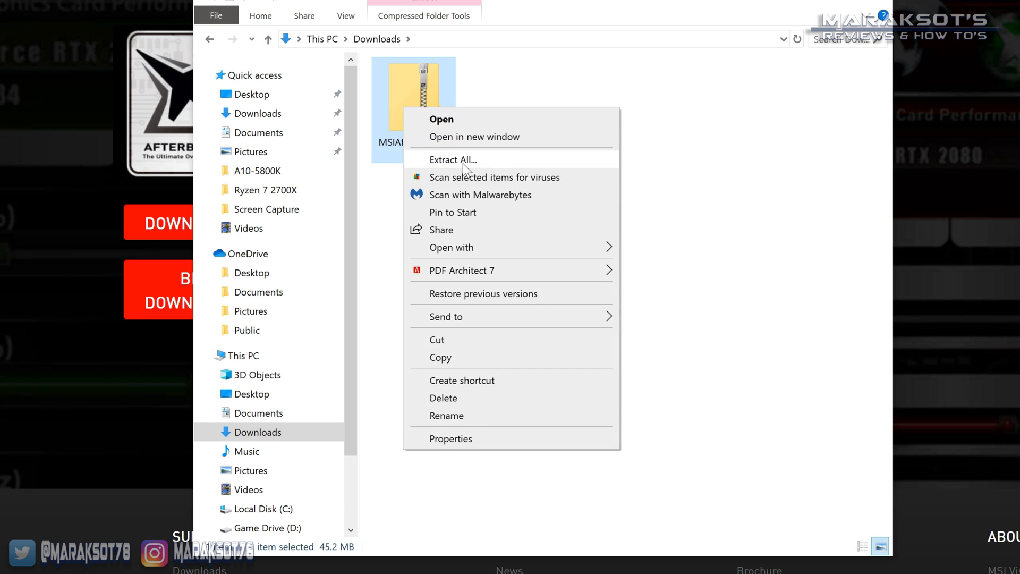
pyautogui.click(453, 160)
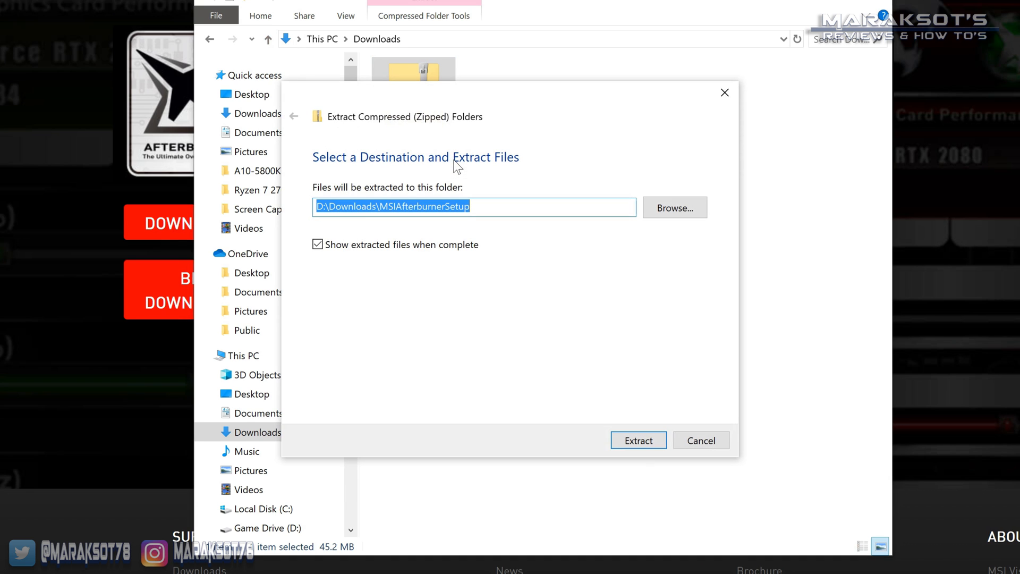
pyautogui.click(638, 440)
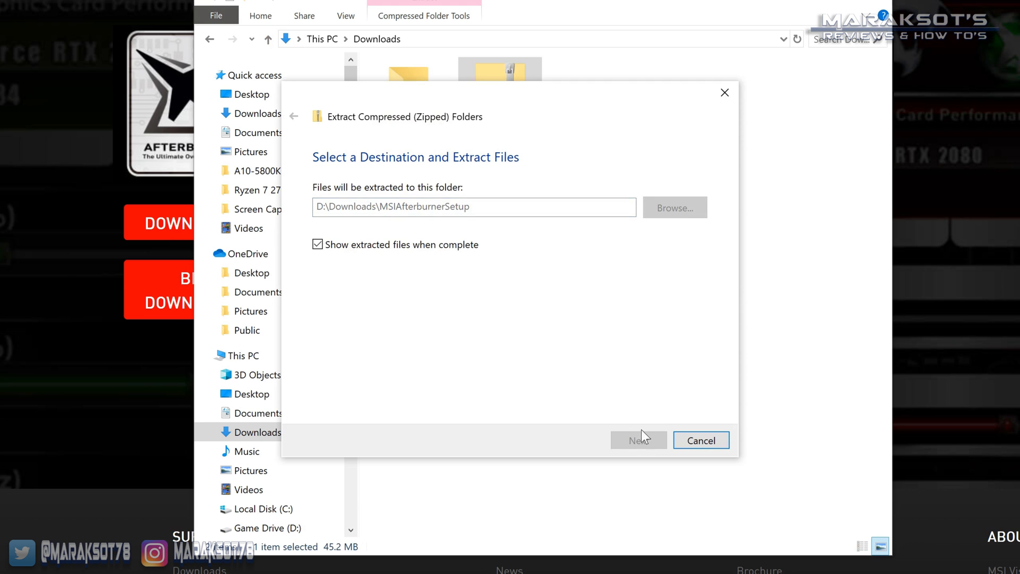
pyautogui.click(639, 441)
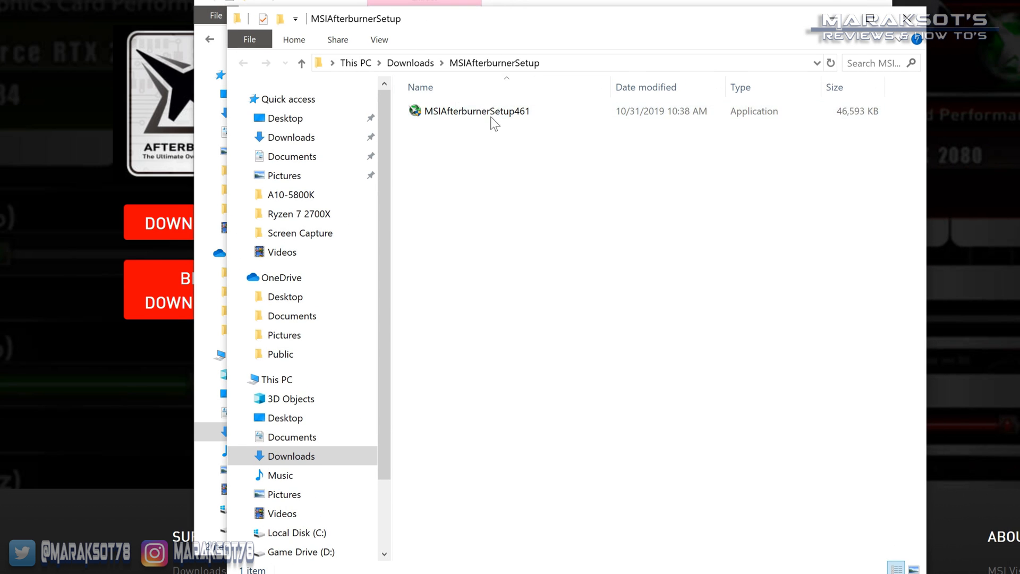
pyautogui.moveTo(497, 116)
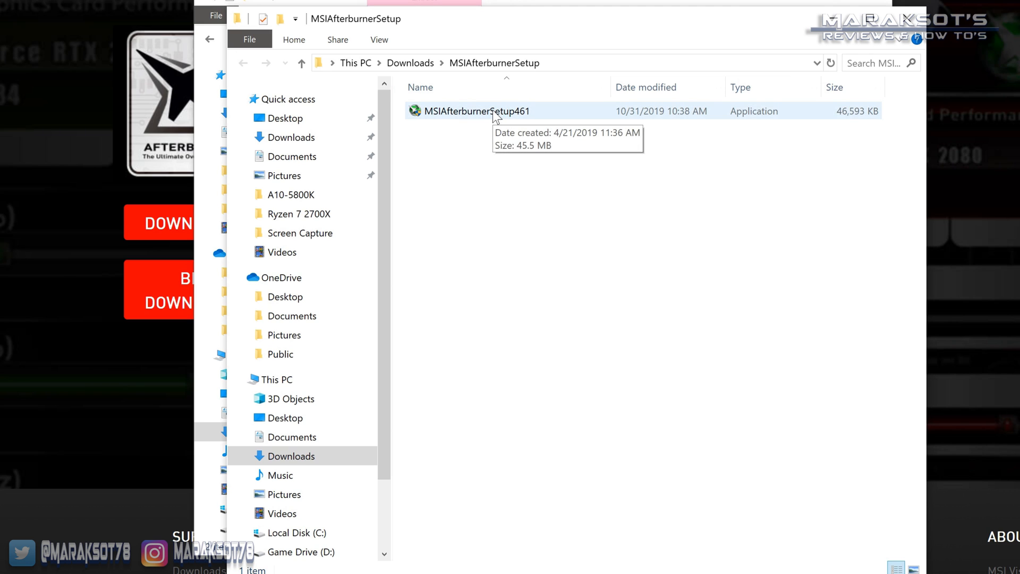
pyautogui.click(455, 111)
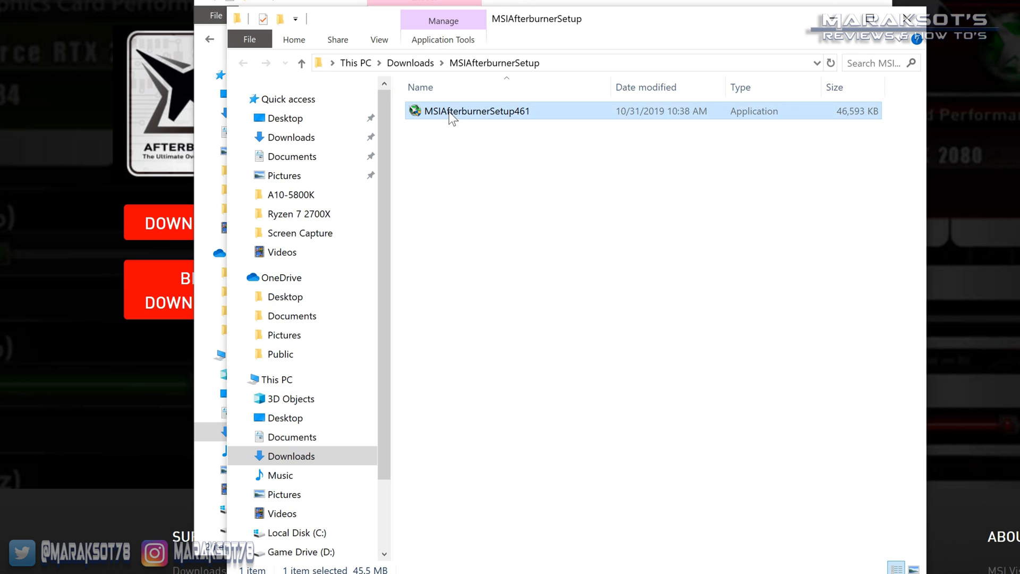
# Step: Launch the Afterburner setup in English and accept the licence agreement
pyautogui.doubleClick(459, 111)
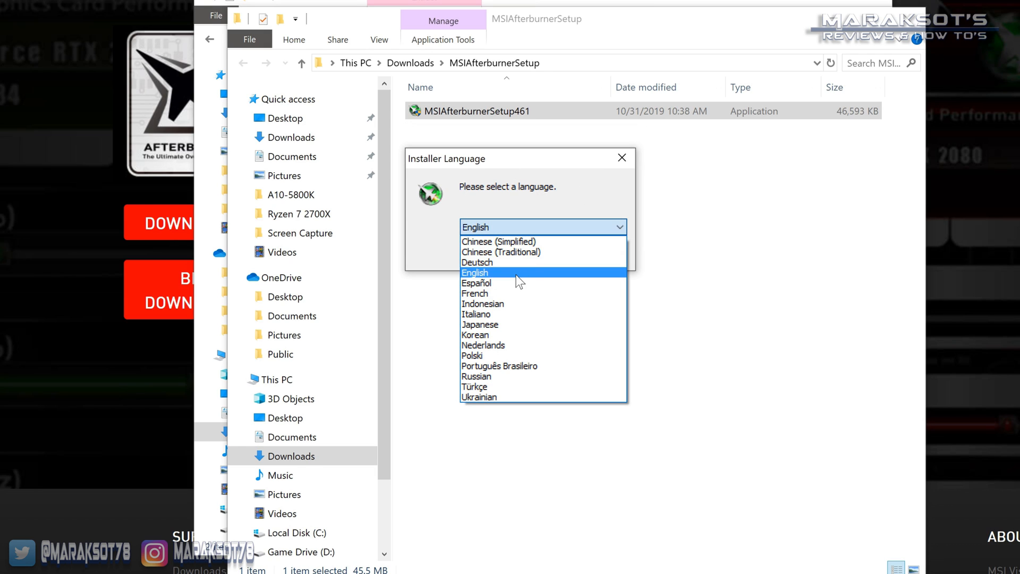
pyautogui.click(474, 273)
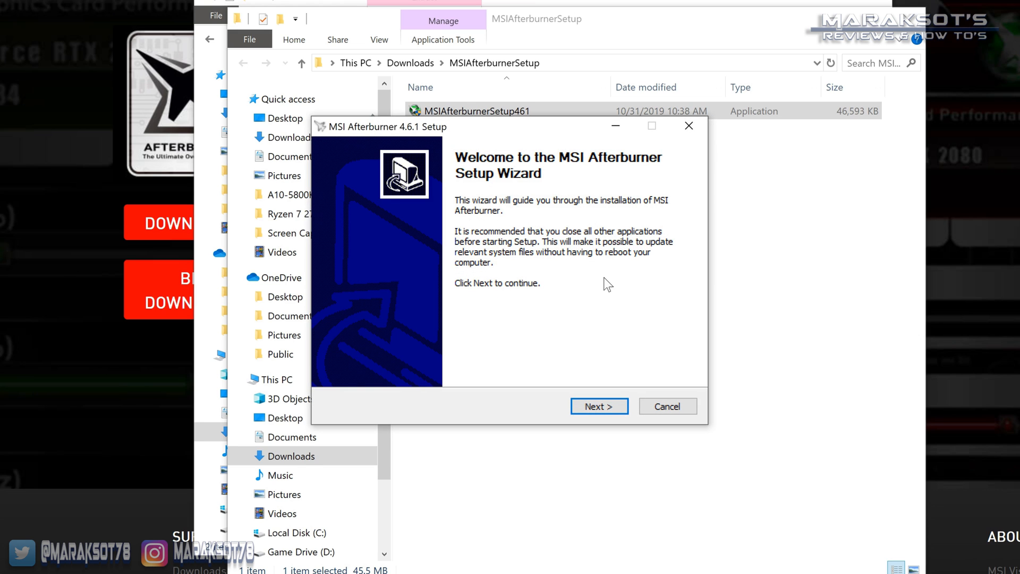
pyautogui.click(599, 406)
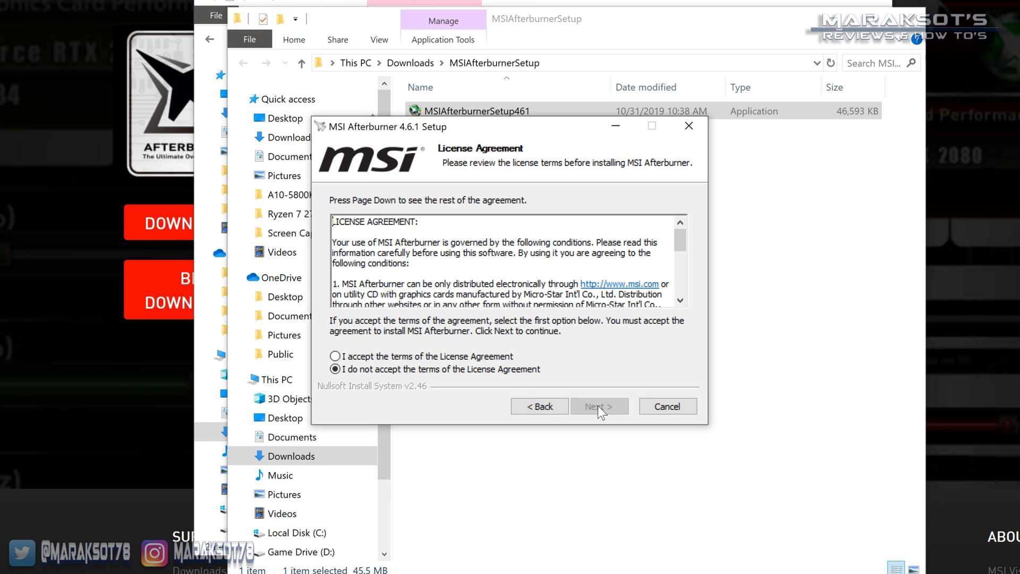
pyautogui.click(335, 356)
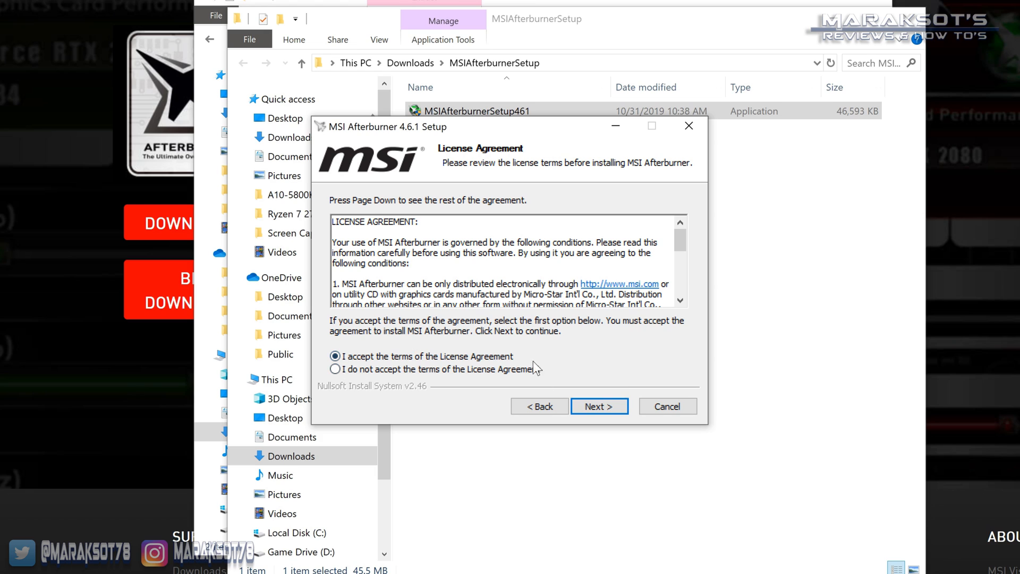
pyautogui.click(600, 406)
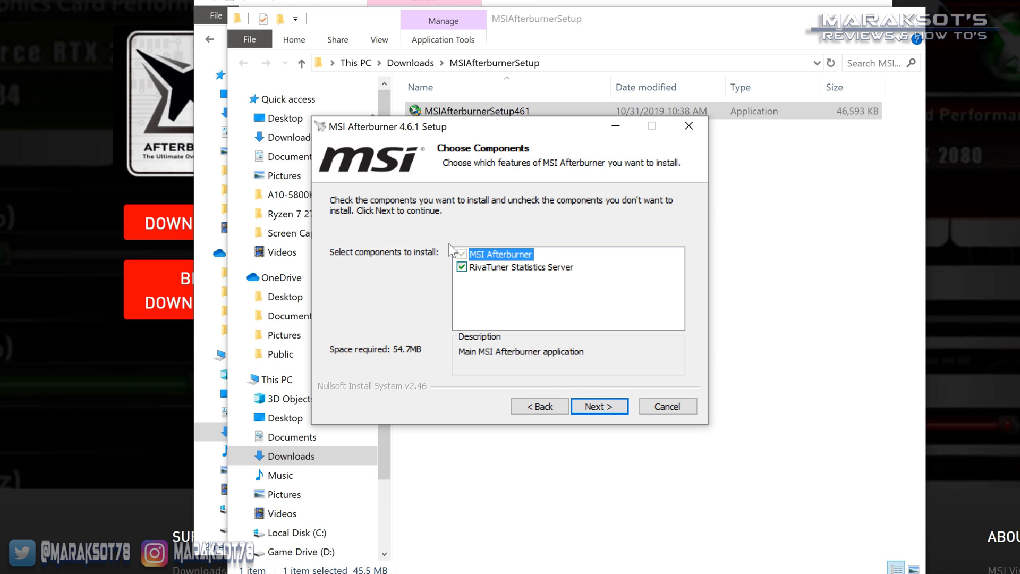
pyautogui.moveTo(515, 258)
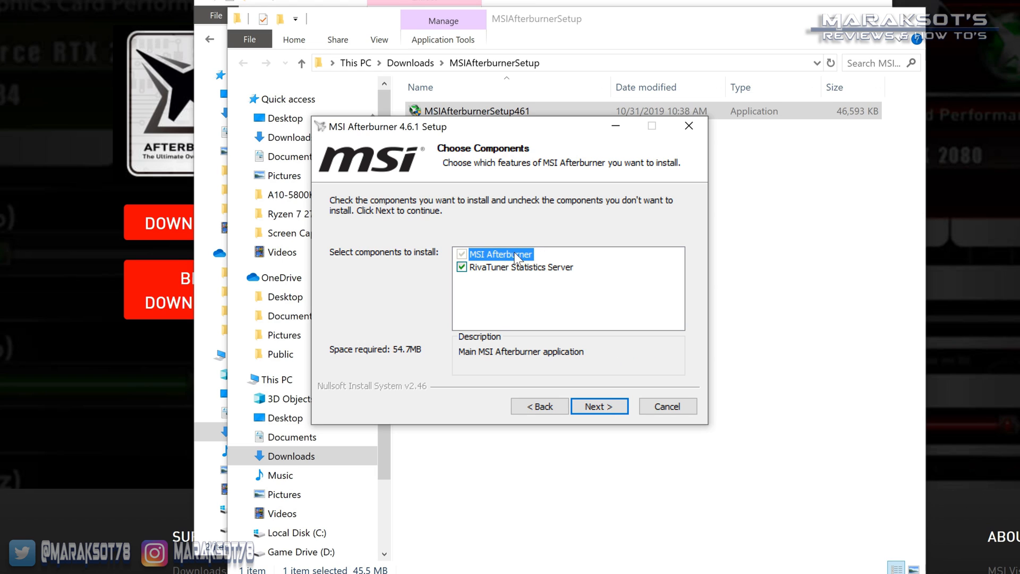
# Step: Keep RivaTuner Statistics Server included and the default Program Files (x86) folder, then start installing
pyautogui.click(462, 267)
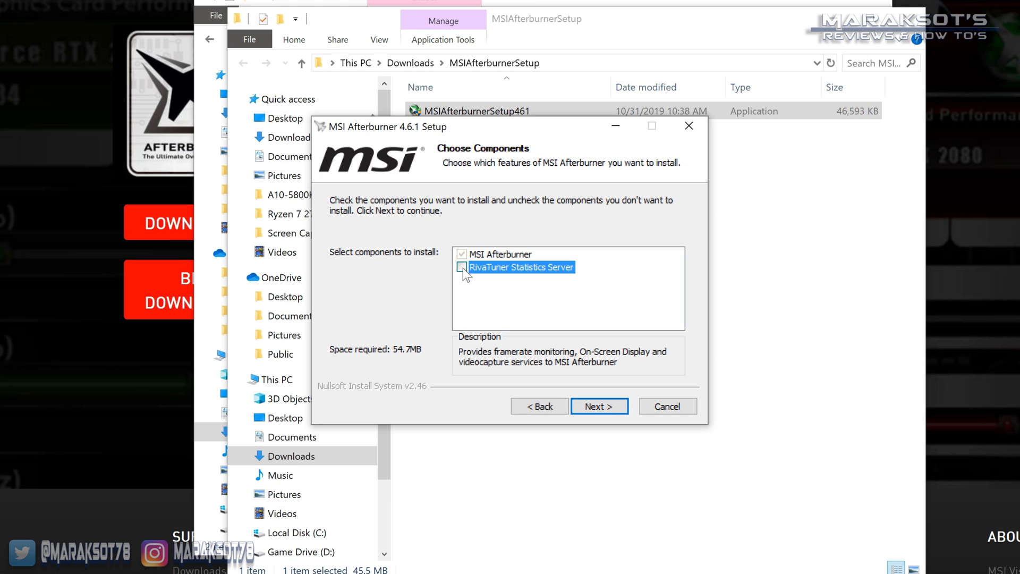
pyautogui.click(462, 267)
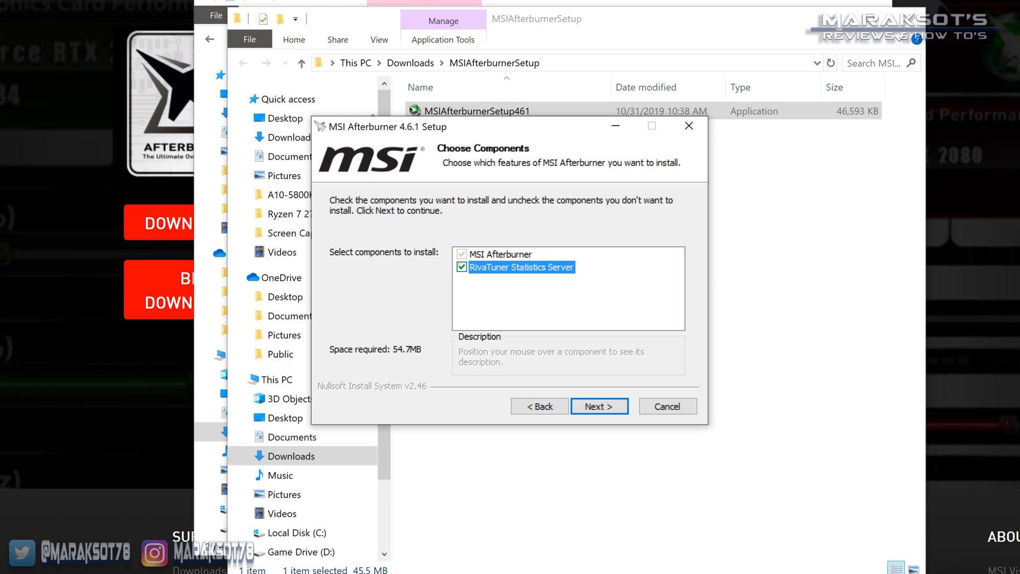
pyautogui.click(600, 406)
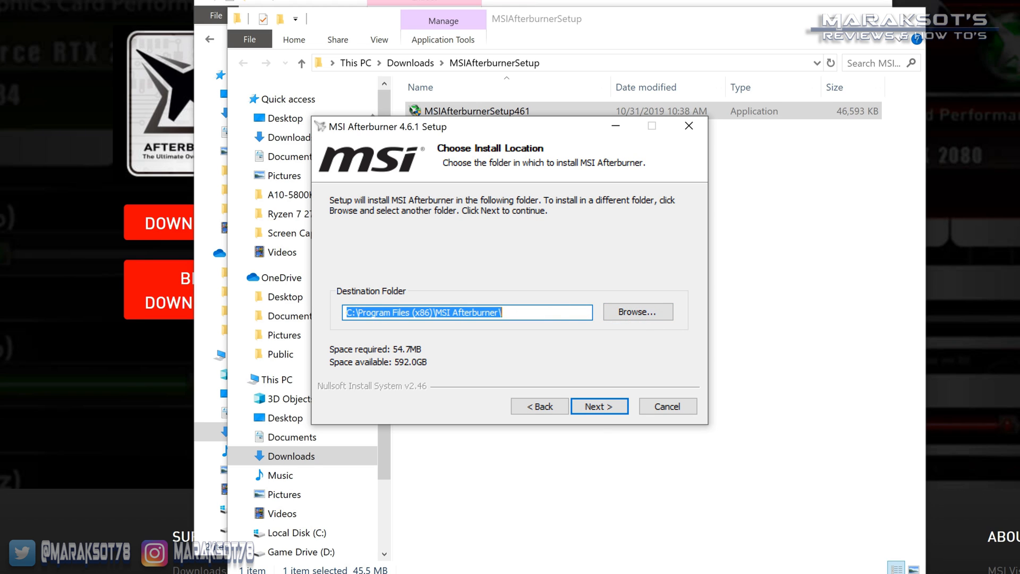
pyautogui.click(638, 311)
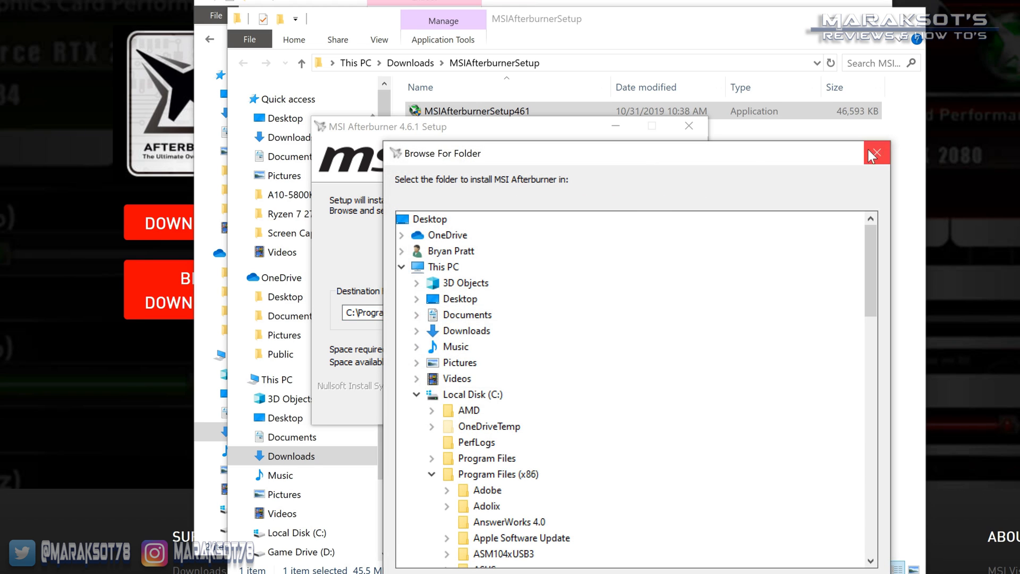
pyautogui.click(879, 153)
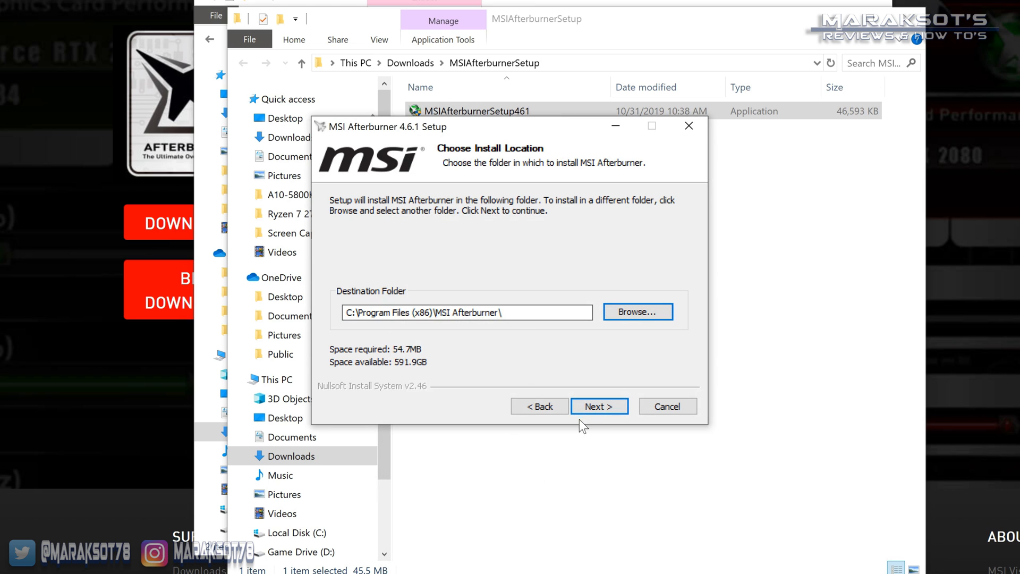
pyautogui.click(599, 406)
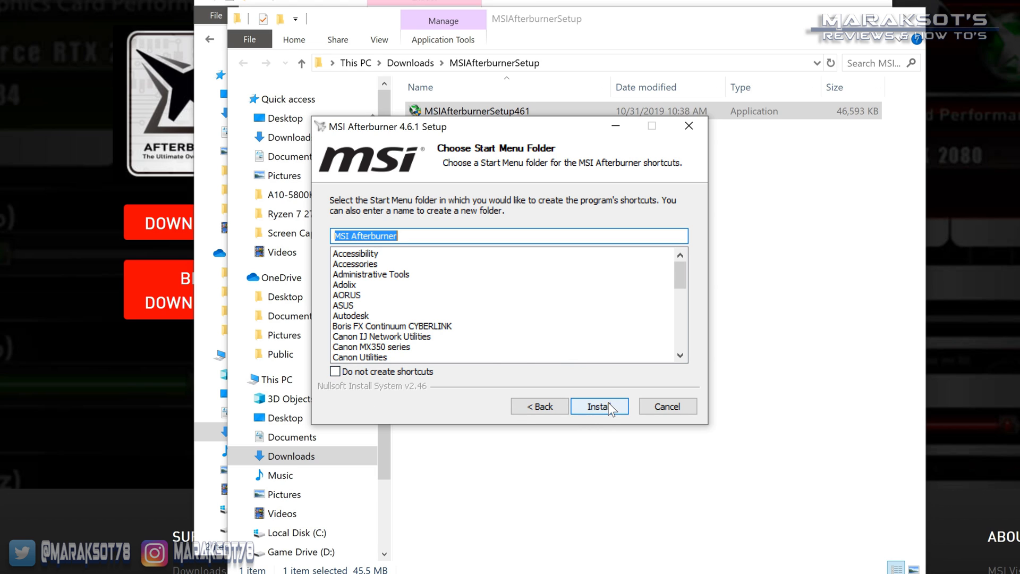
pyautogui.click(599, 406)
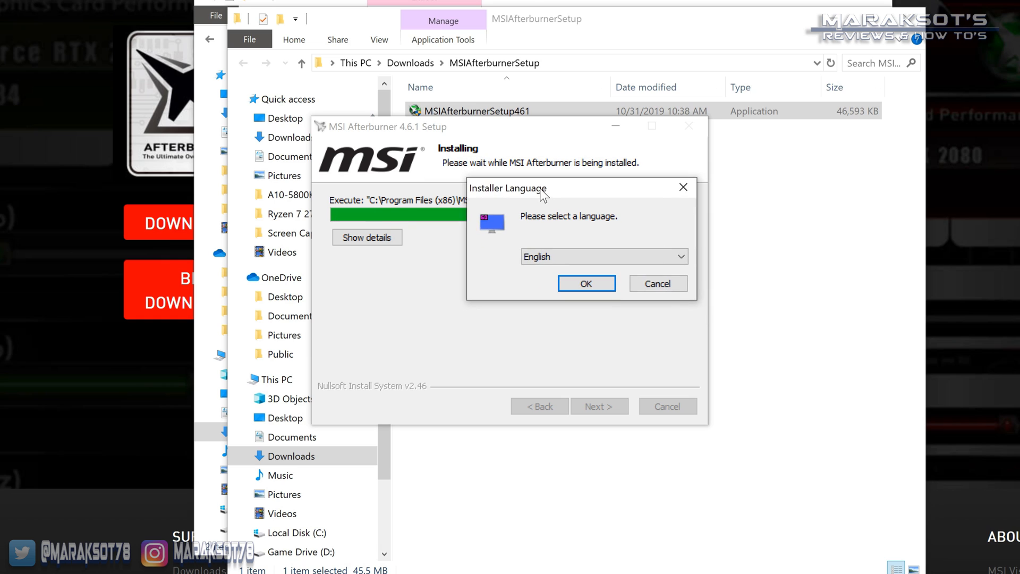
pyautogui.moveTo(642, 265)
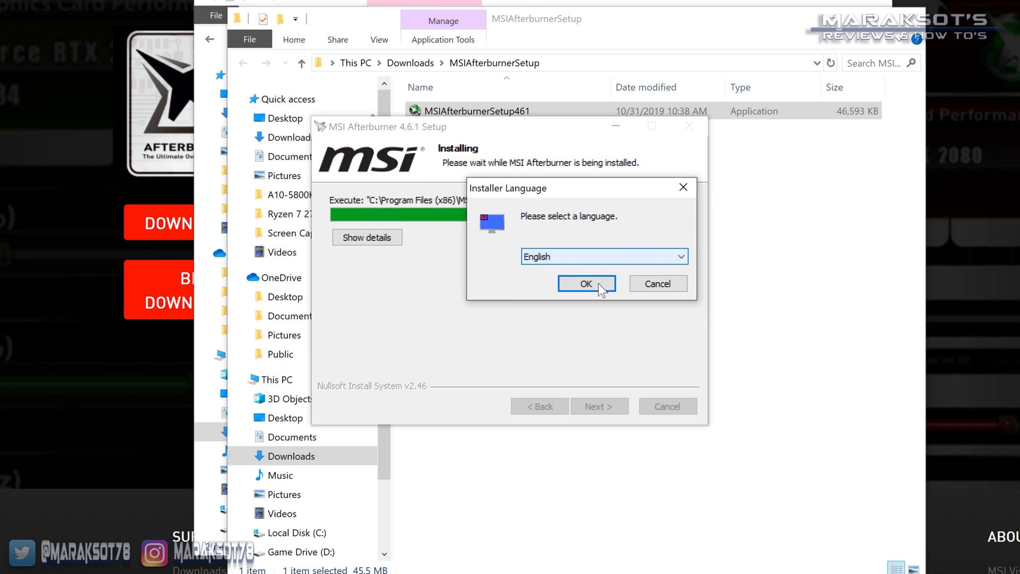
# Step: Install RivaTuner Statistics Server in English to its default folder and finish its wizard
pyautogui.click(586, 283)
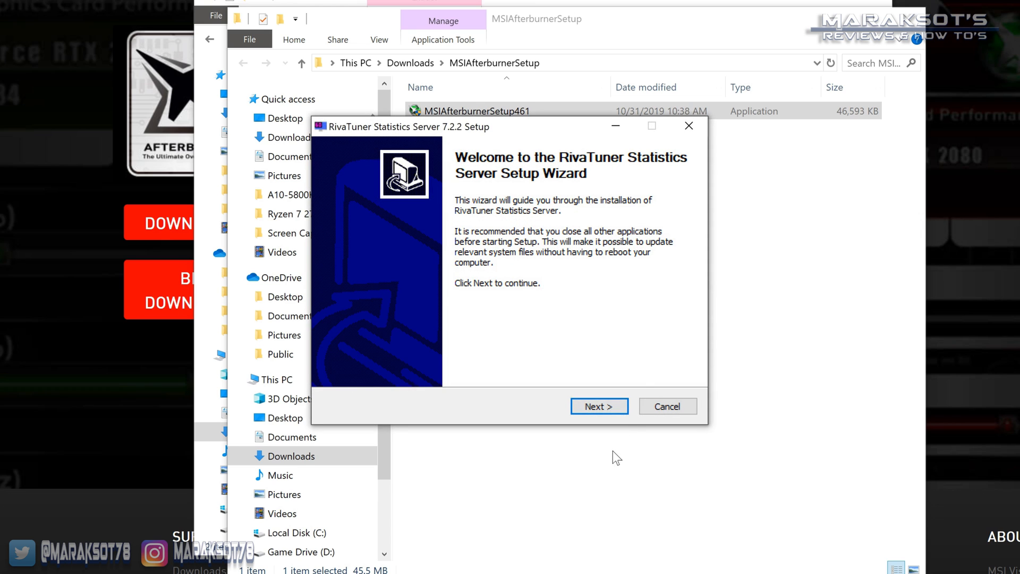
pyautogui.click(599, 406)
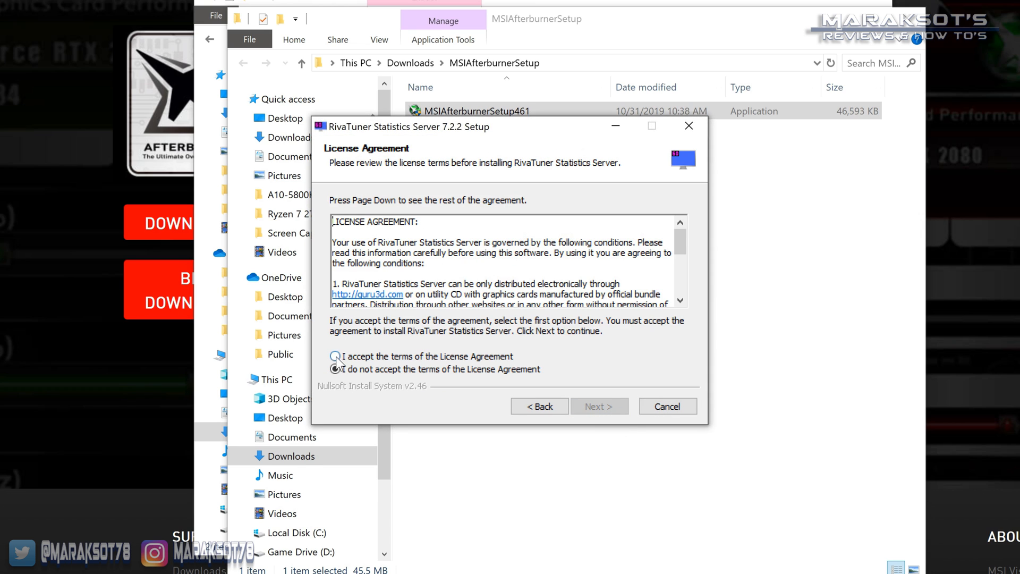
pyautogui.click(599, 406)
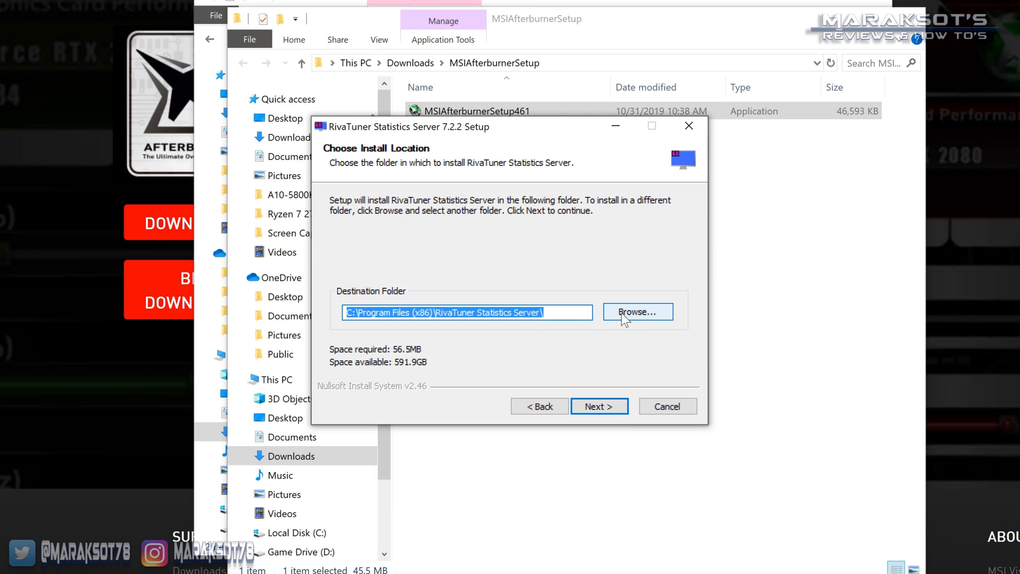
pyautogui.click(638, 311)
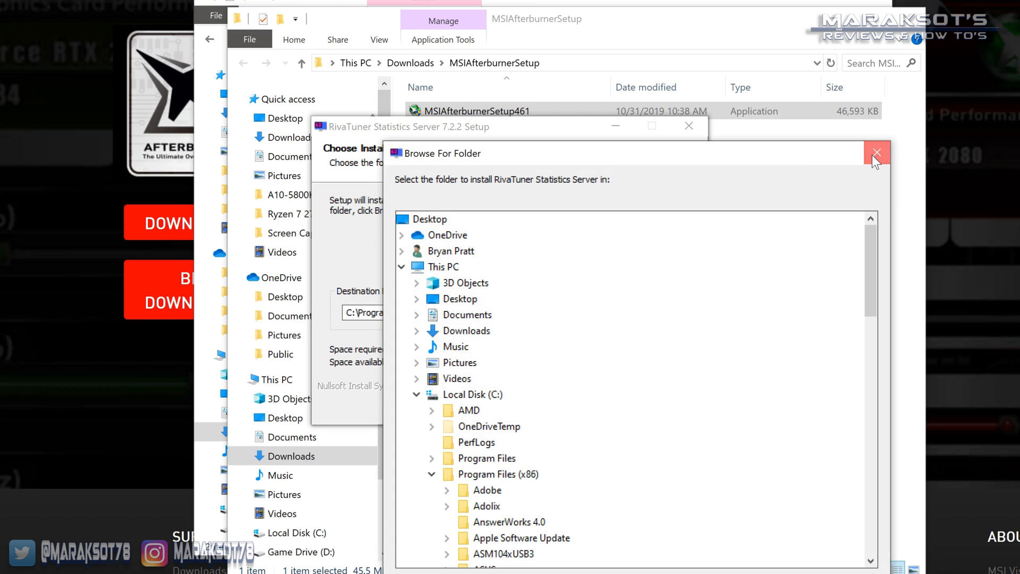
pyautogui.click(878, 152)
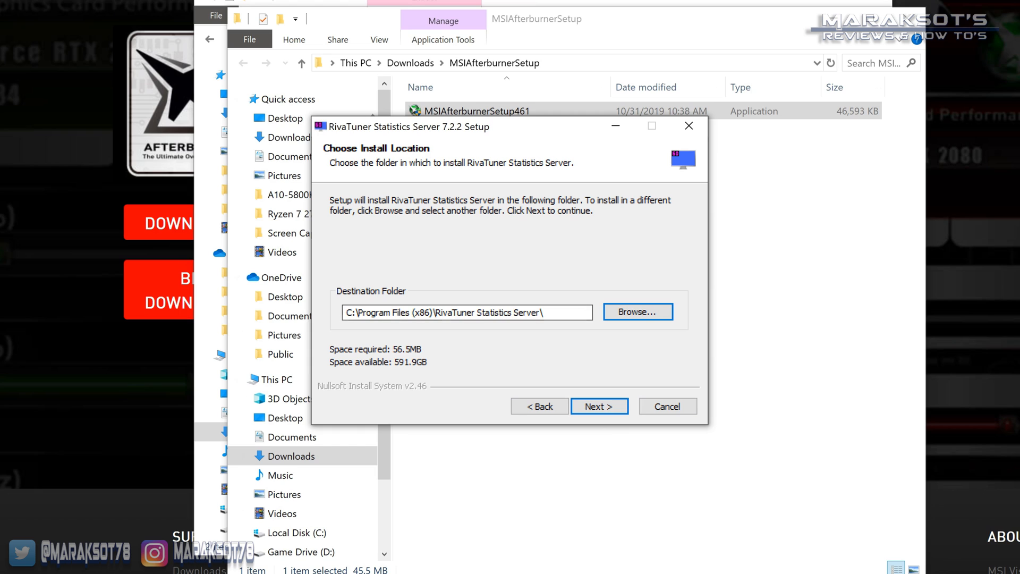
pyautogui.click(600, 406)
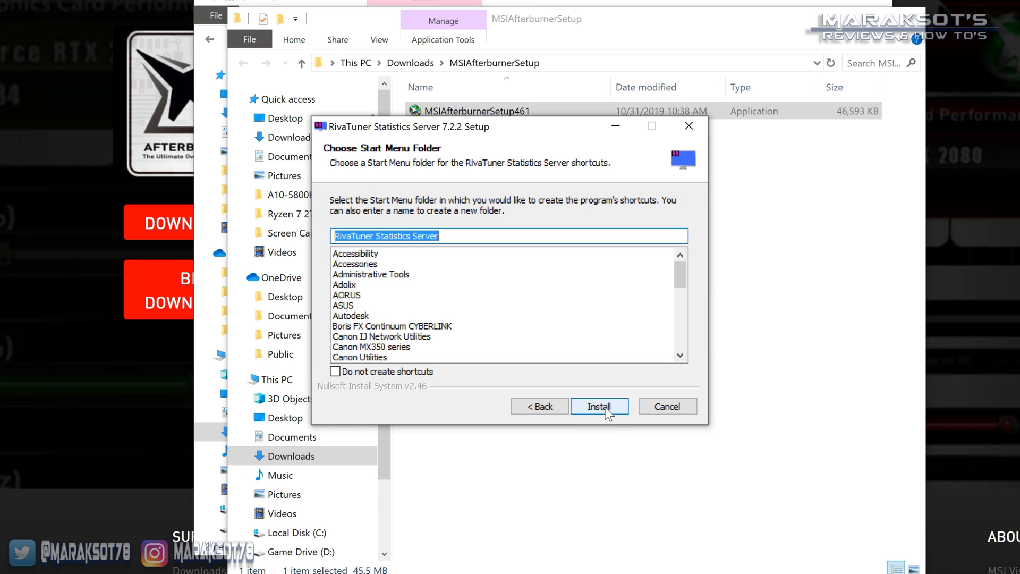
pyautogui.click(602, 406)
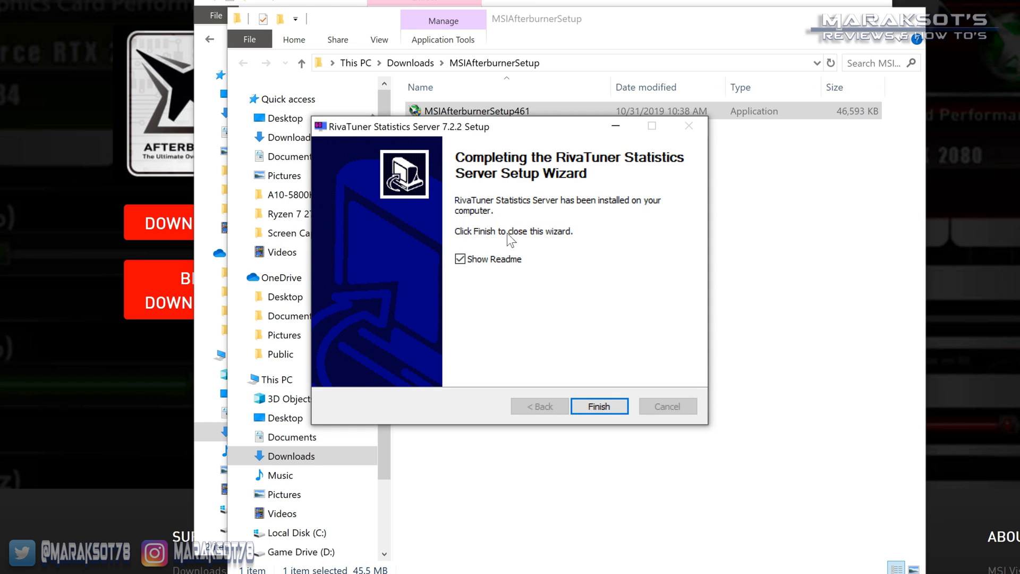
pyautogui.click(600, 406)
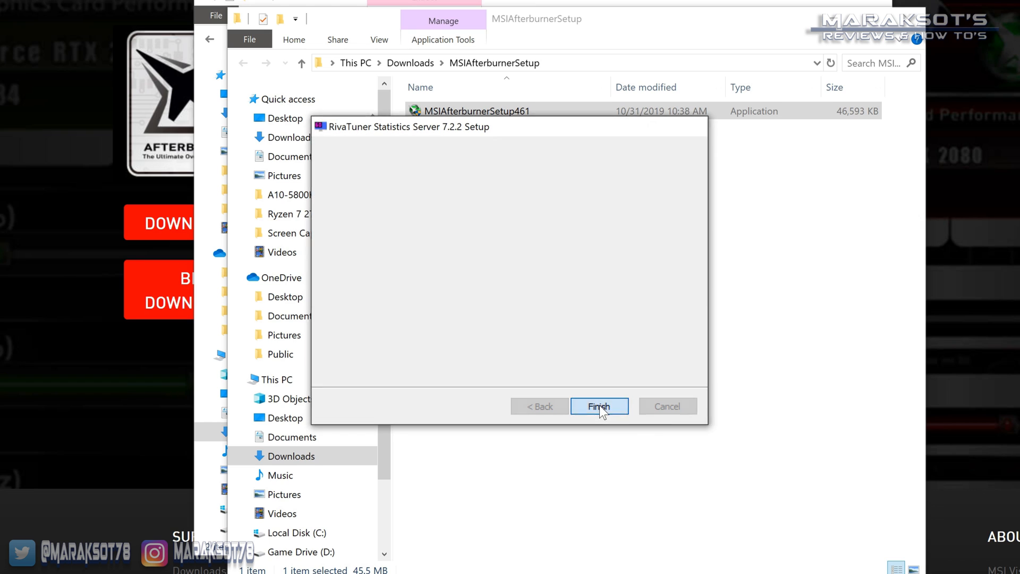
# Step: Finish Afterburner setup with Run MSI Afterburner checked and Show Readme unchecked
pyautogui.click(600, 406)
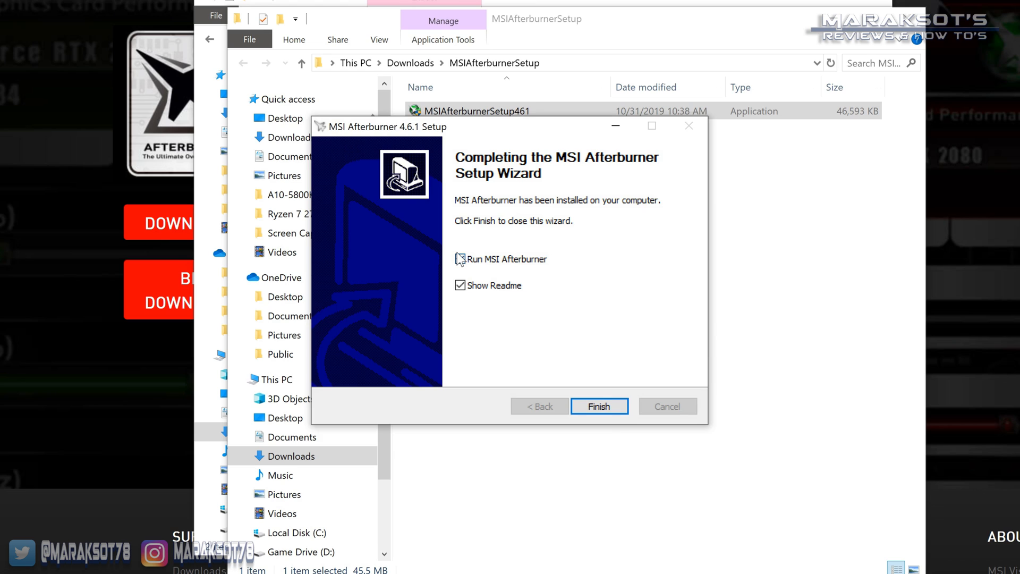
pyautogui.click(461, 259)
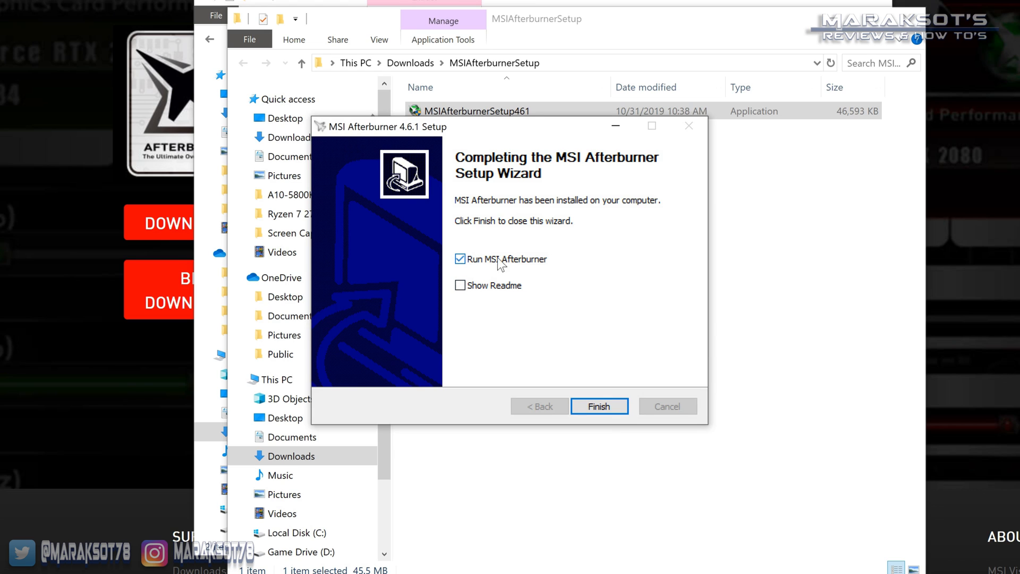
pyautogui.click(600, 405)
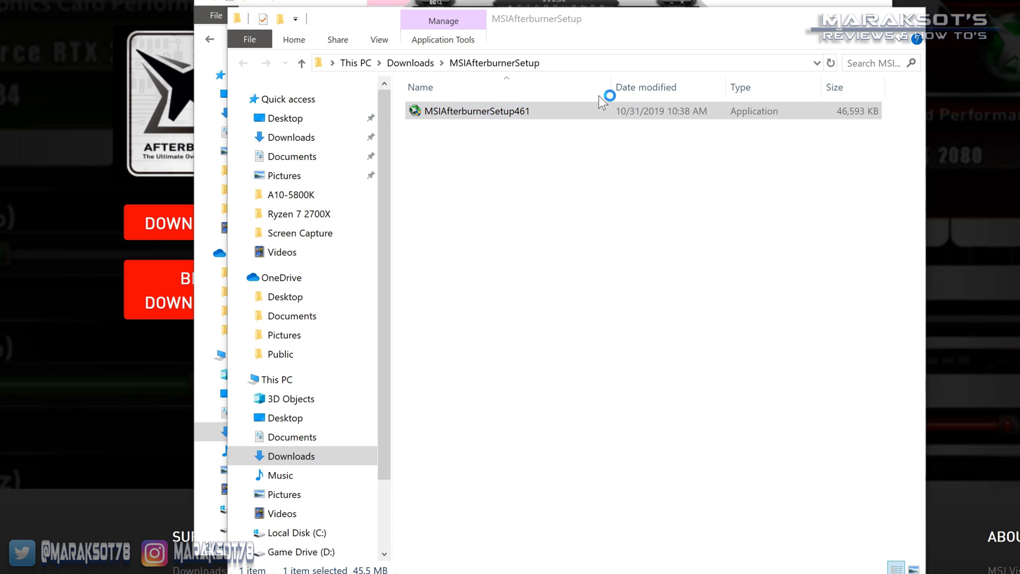
# Step: Position the launched Afterburner window showing the RTX 2070 SUPER gauges
pyautogui.doubleClick(477, 111)
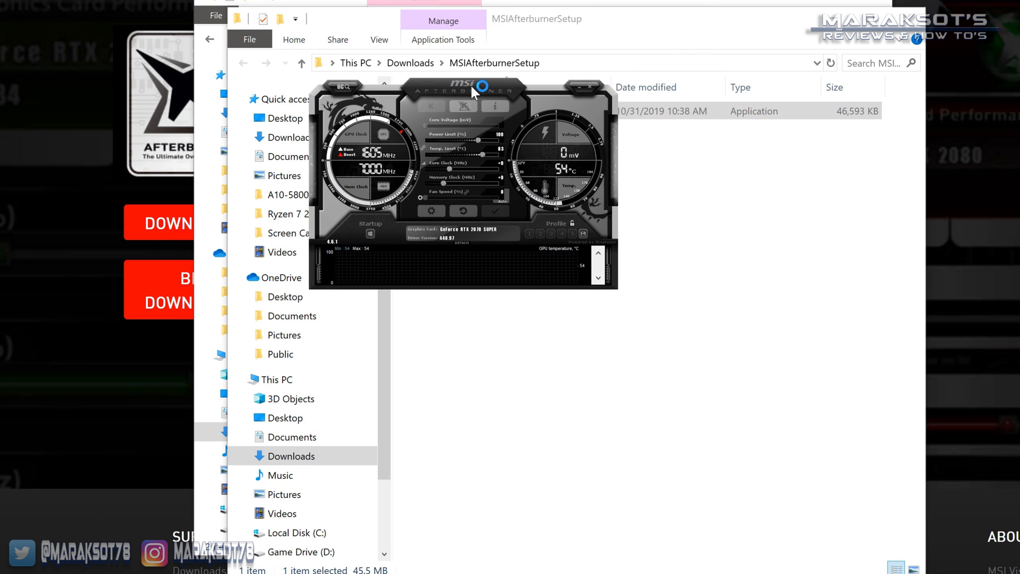
pyautogui.moveTo(464, 88); pyautogui.dragTo(400, 157)
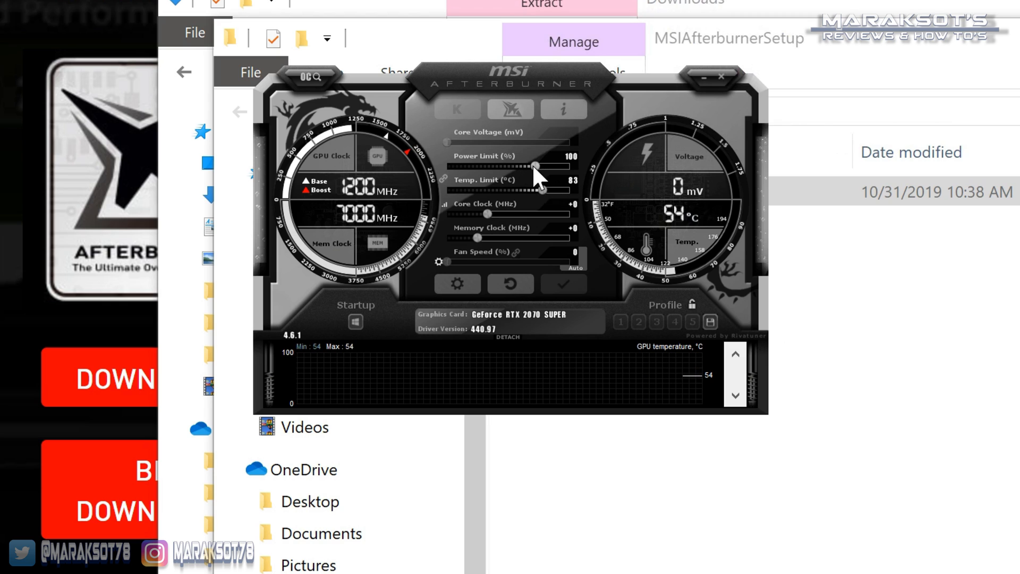
pyautogui.moveTo(500, 245)
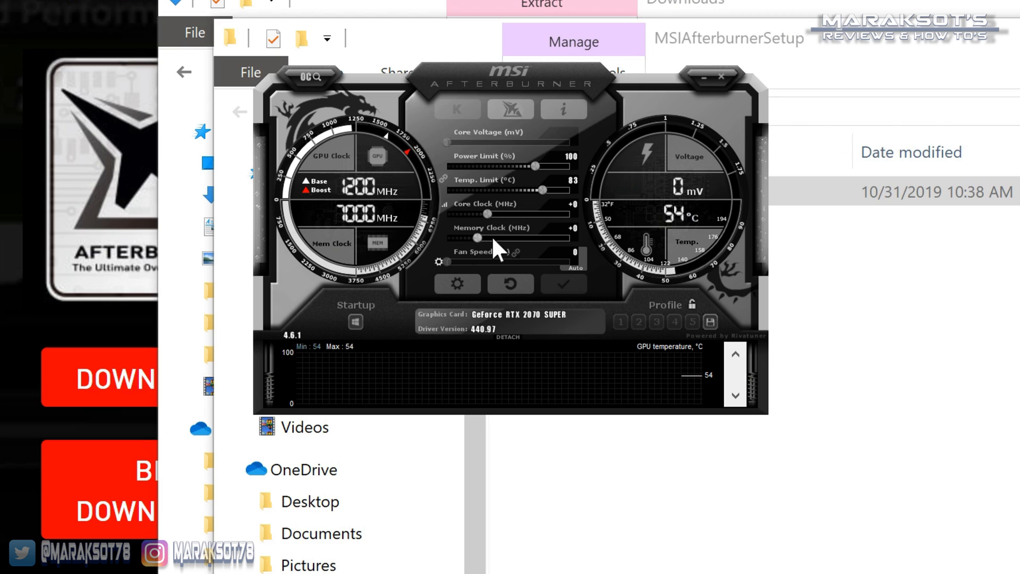
pyautogui.moveTo(567, 231)
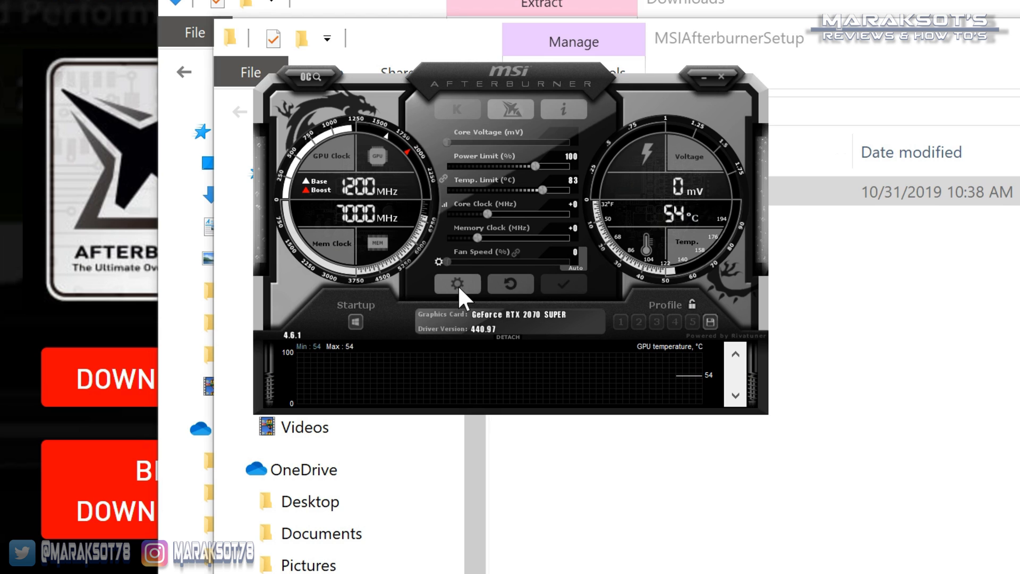
pyautogui.moveTo(457, 283)
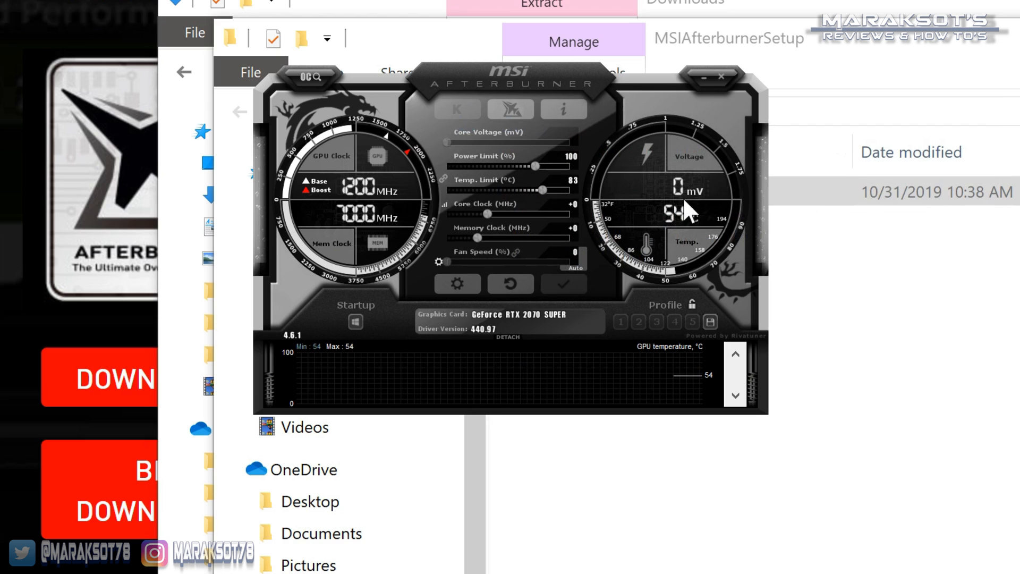
pyautogui.moveTo(410, 104)
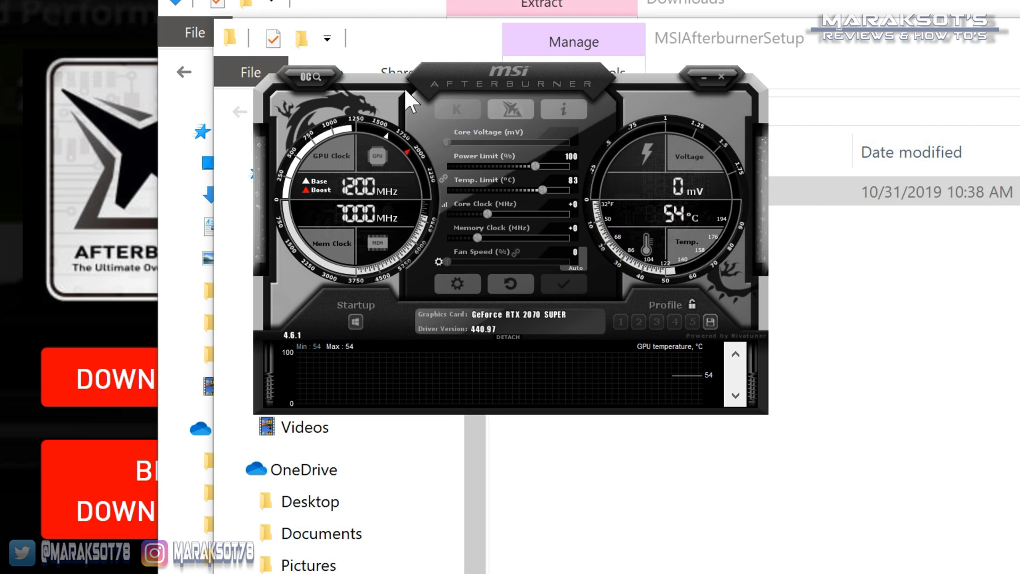
pyautogui.moveTo(475, 380)
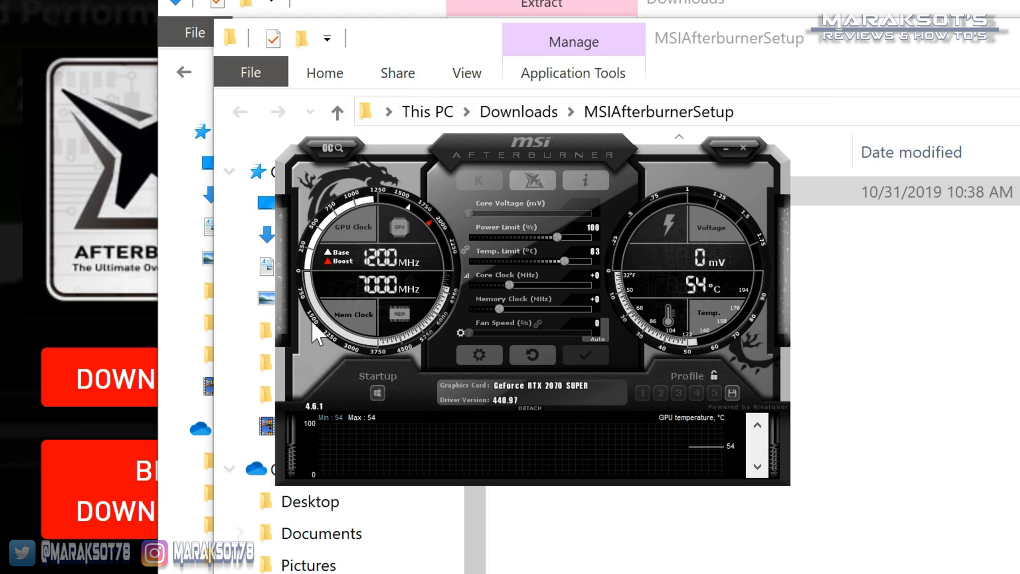
pyautogui.moveTo(488, 367)
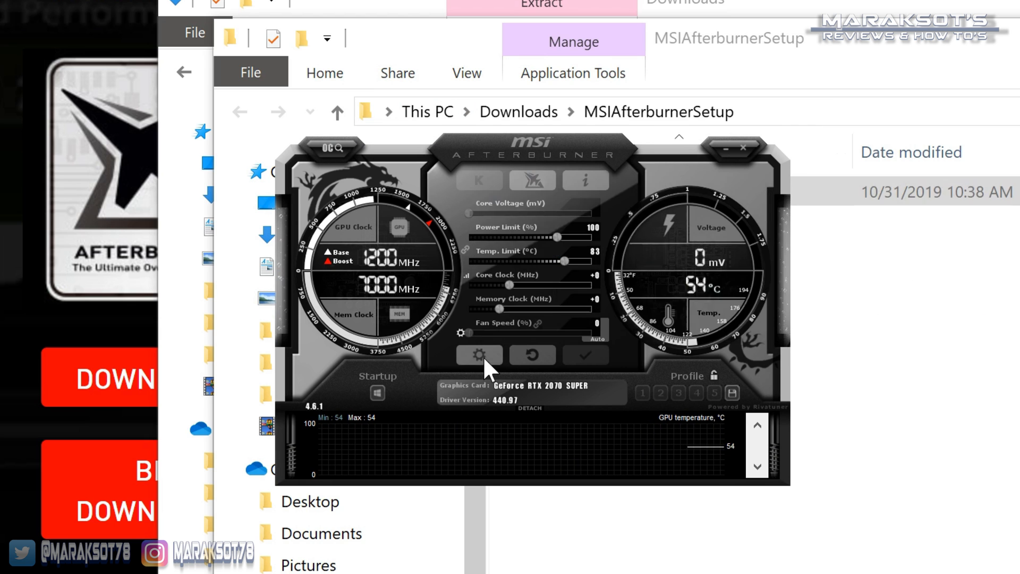
# Step: Go to the Monitoring page of Afterburner properties listing the OSD graph options
pyautogui.click(479, 355)
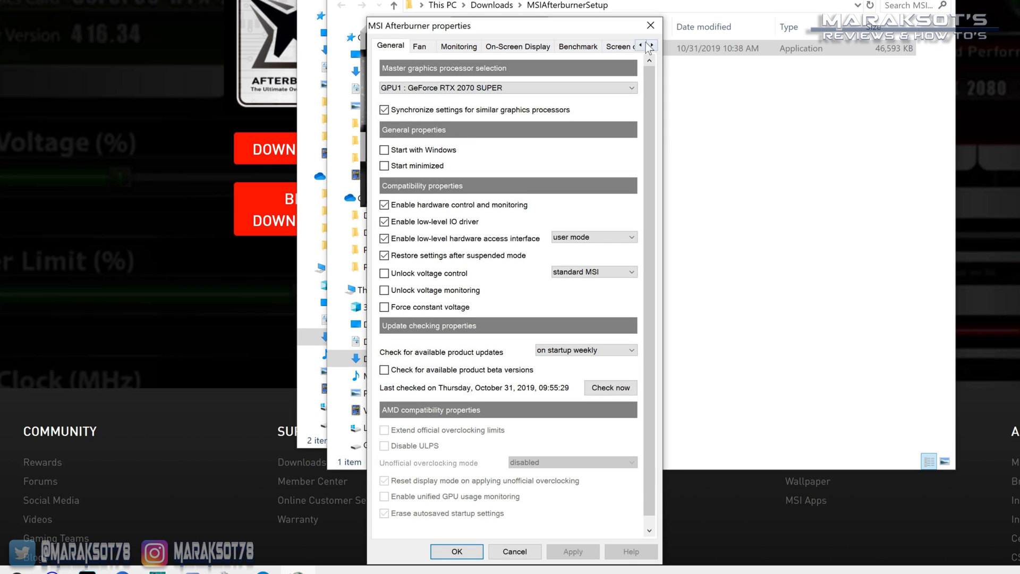
pyautogui.click(645, 47)
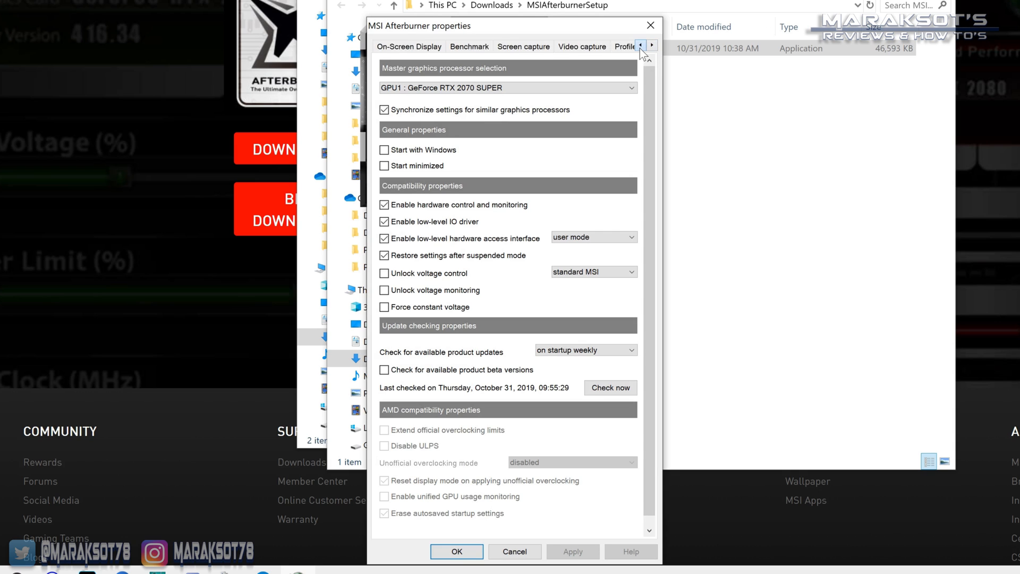
pyautogui.click(641, 46)
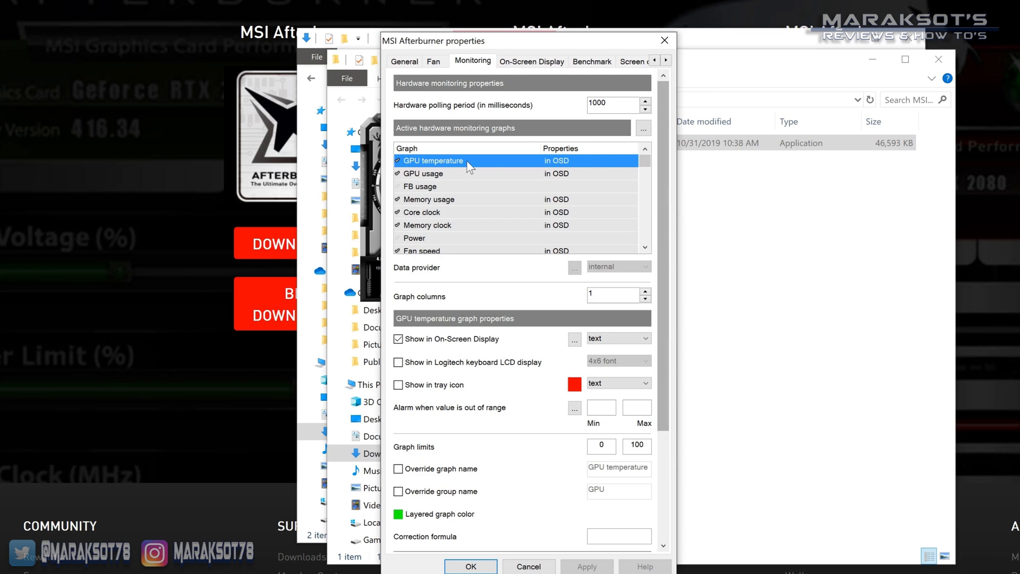
pyautogui.moveTo(458, 235)
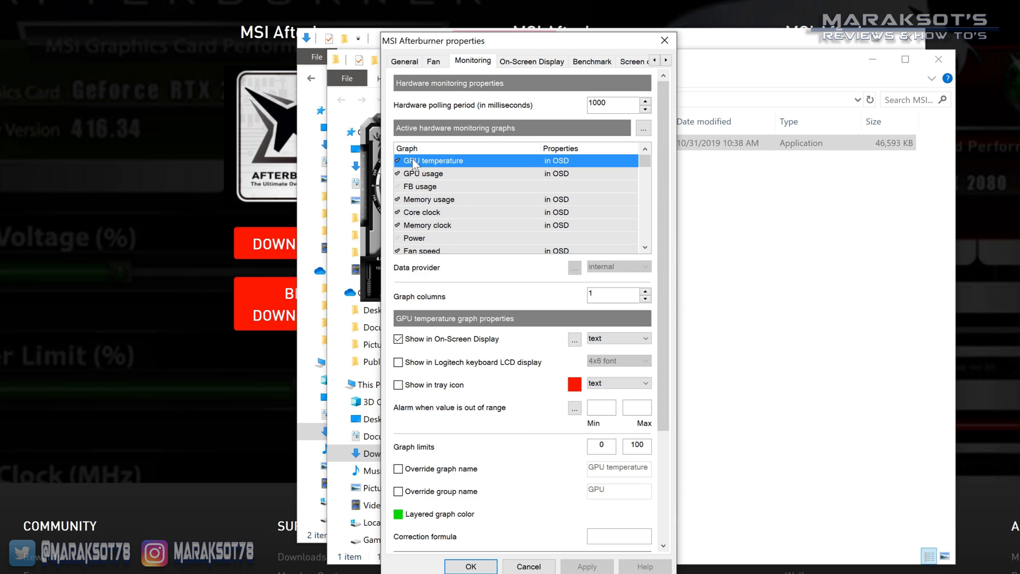
pyautogui.moveTo(461, 256)
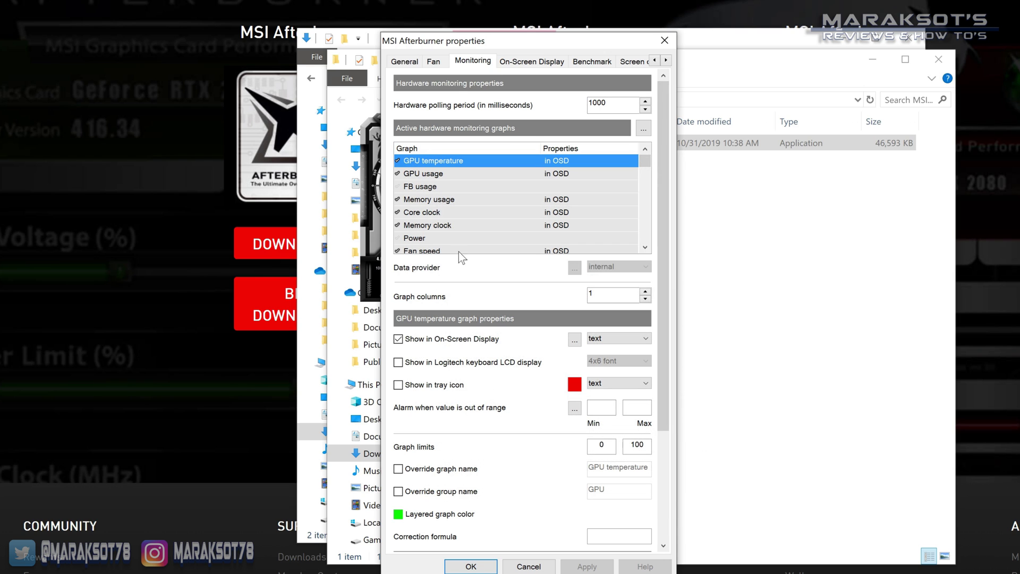
pyautogui.scroll(-3)
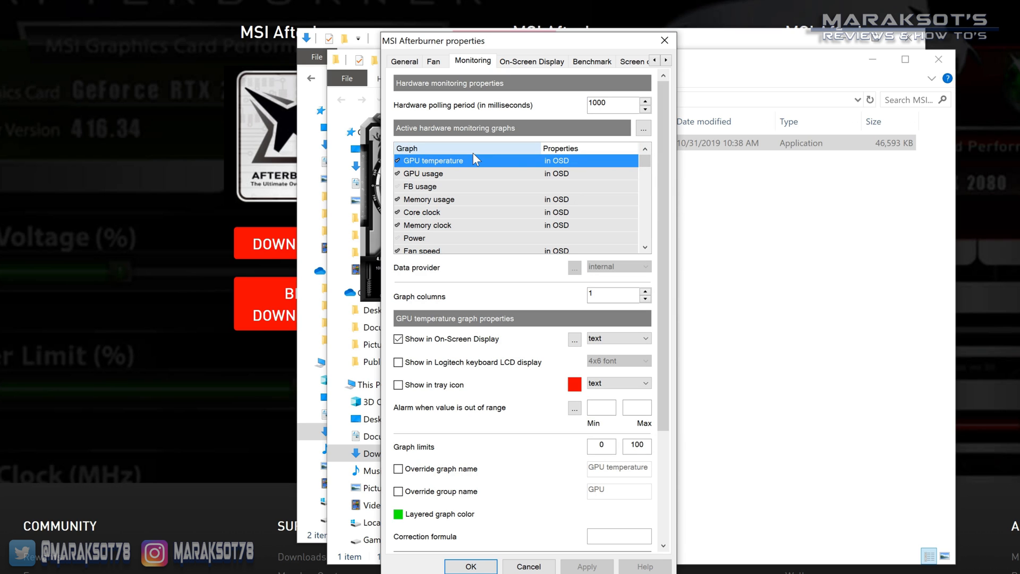
pyautogui.moveTo(431, 167)
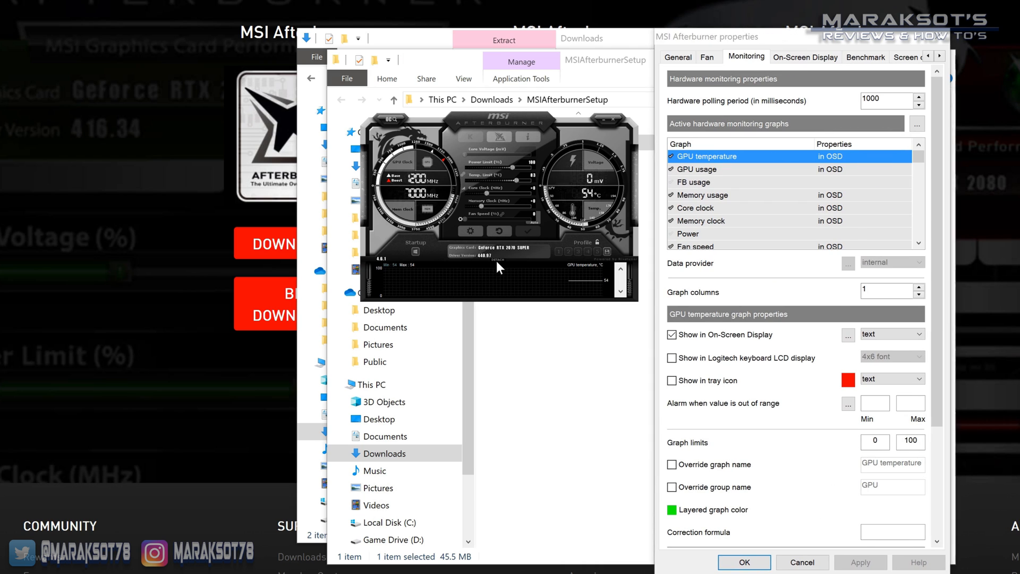
# Step: Detach the hardware monitor into its own window and review all tracked stat graphs
pyautogui.click(802, 563)
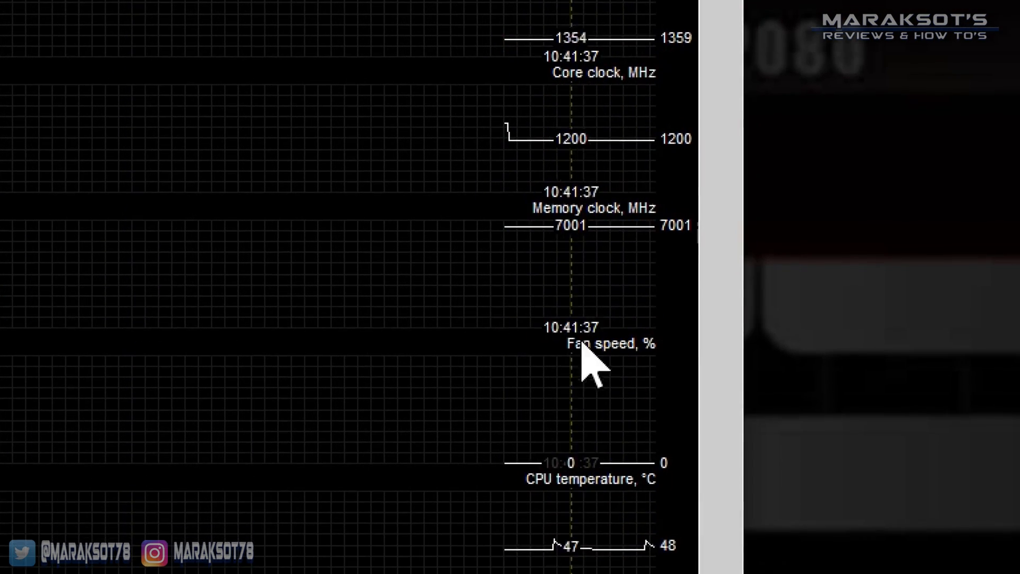
pyautogui.scroll(-3)
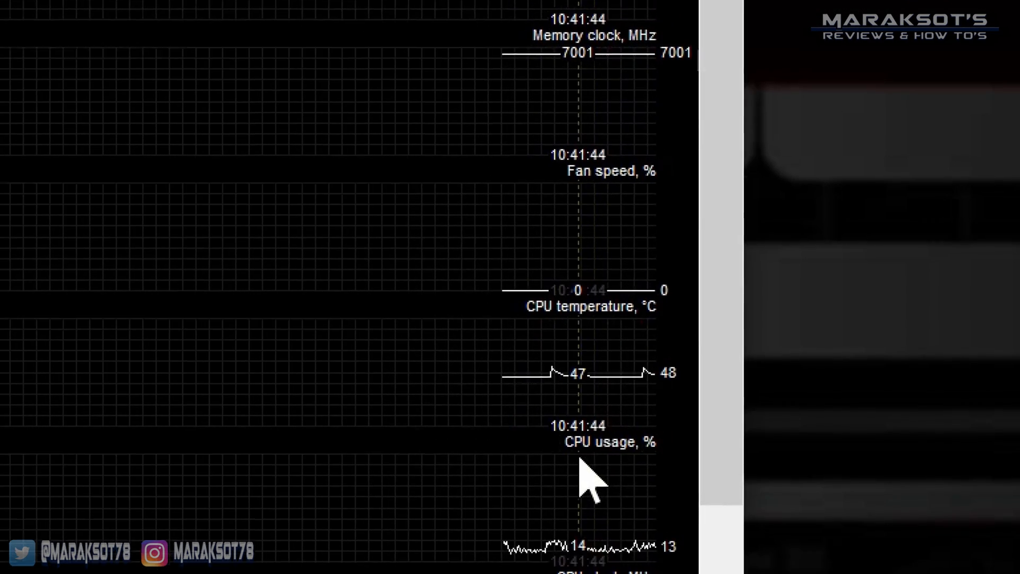
pyautogui.scroll(-3)
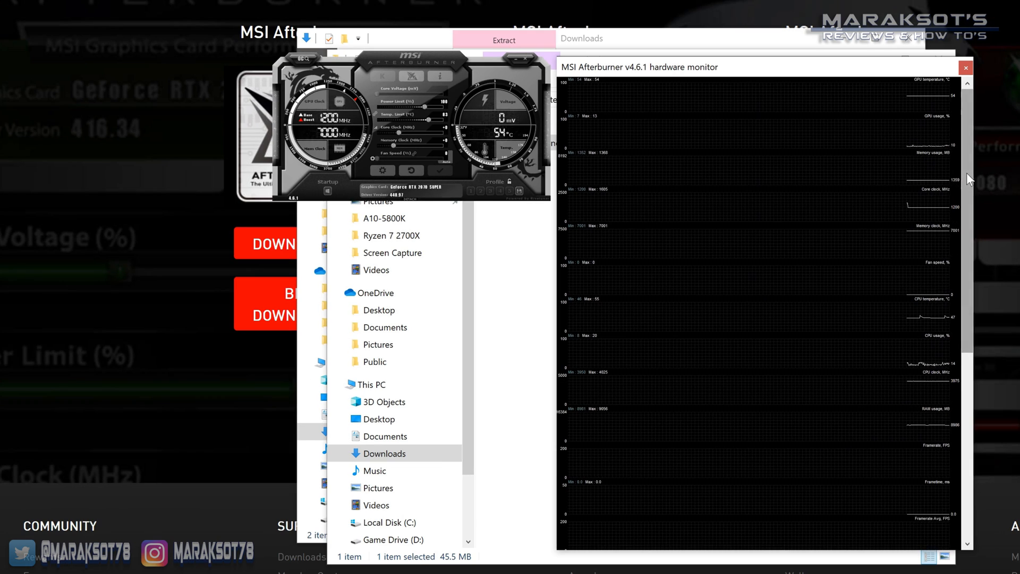
pyautogui.moveTo(660, 133)
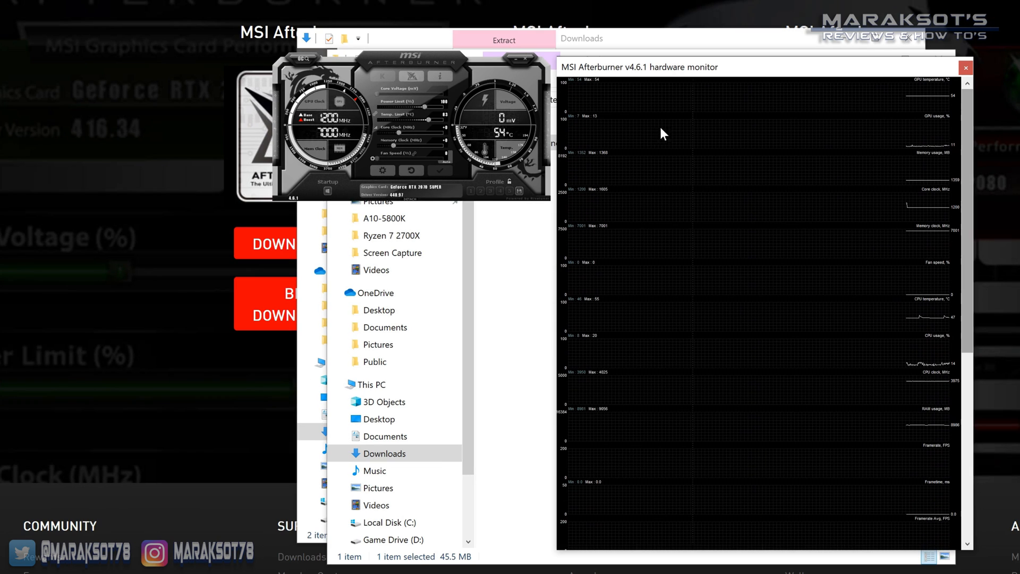
pyautogui.scroll(-3)
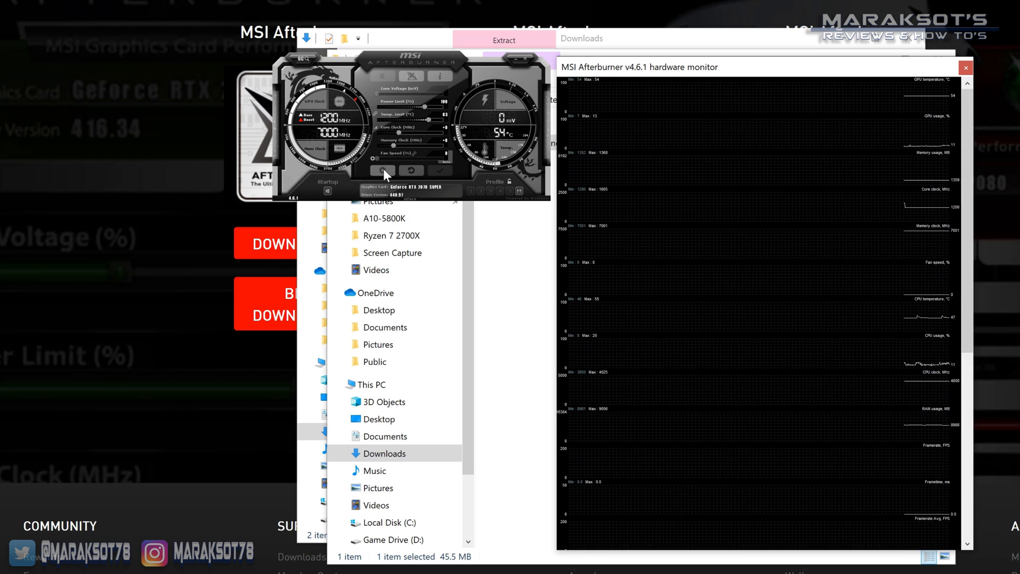
pyautogui.click(382, 170)
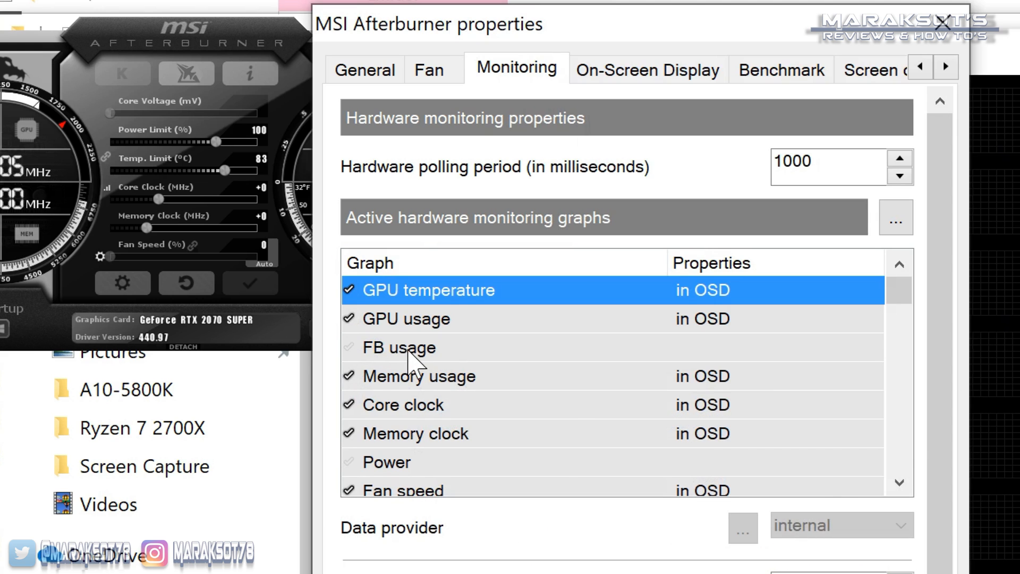
pyautogui.click(349, 348)
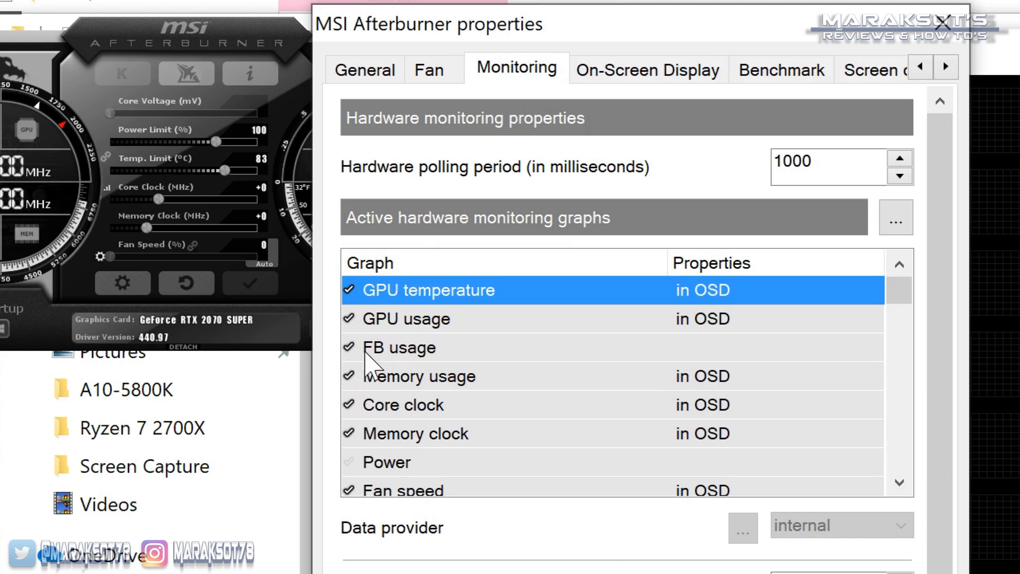
pyautogui.click(349, 347)
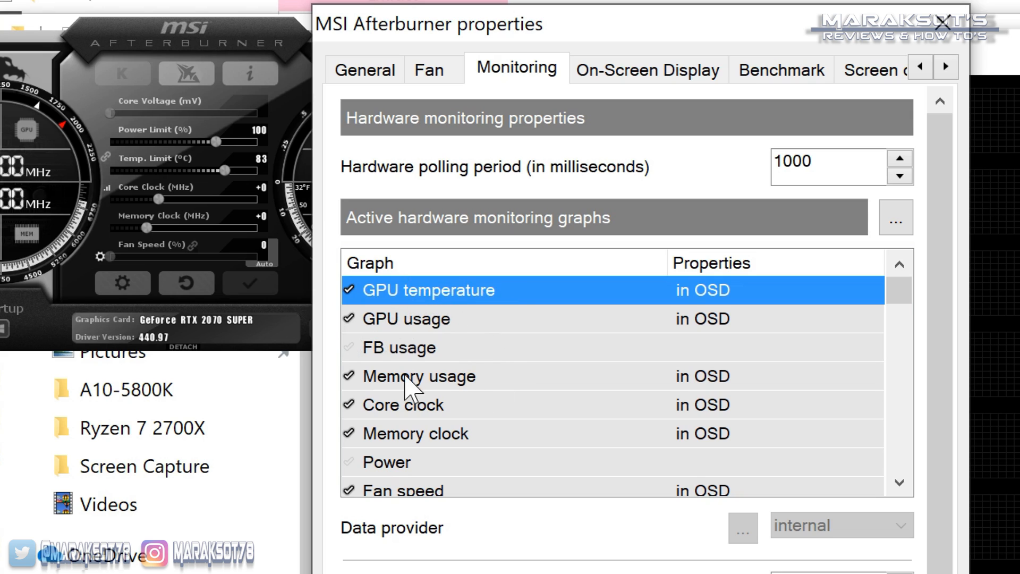
pyautogui.moveTo(450, 421)
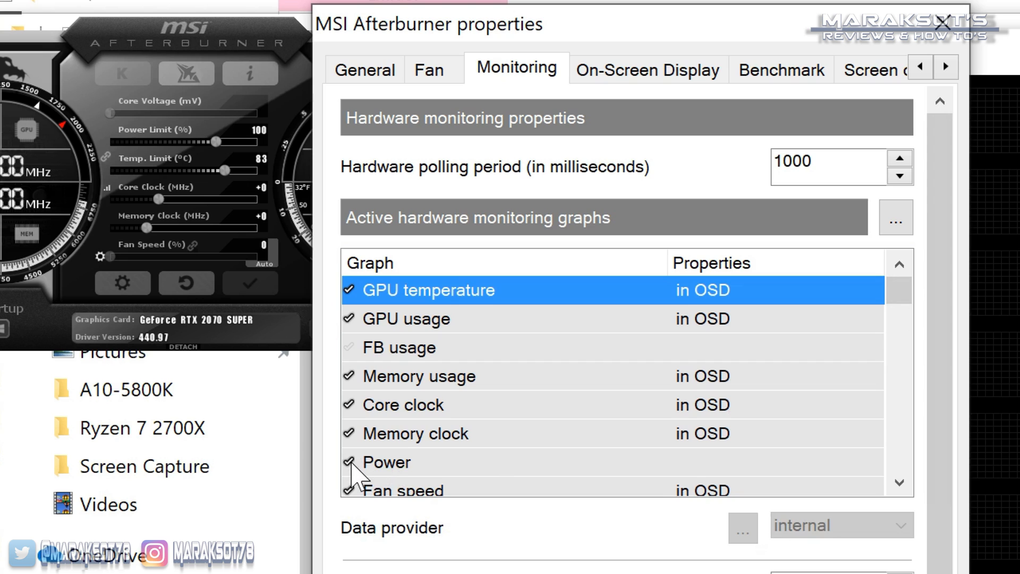
pyautogui.click(349, 462)
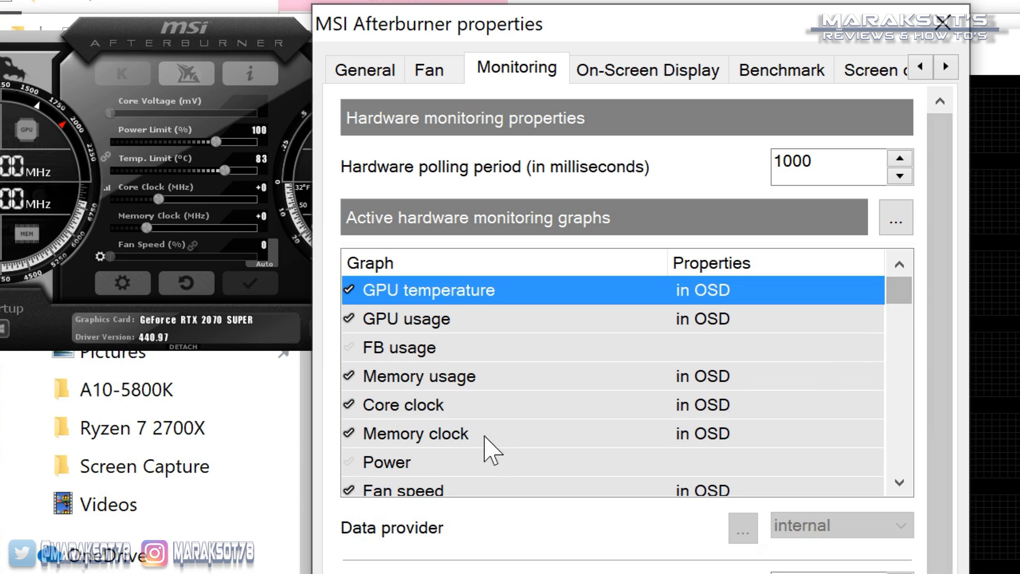
pyautogui.moveTo(465, 355)
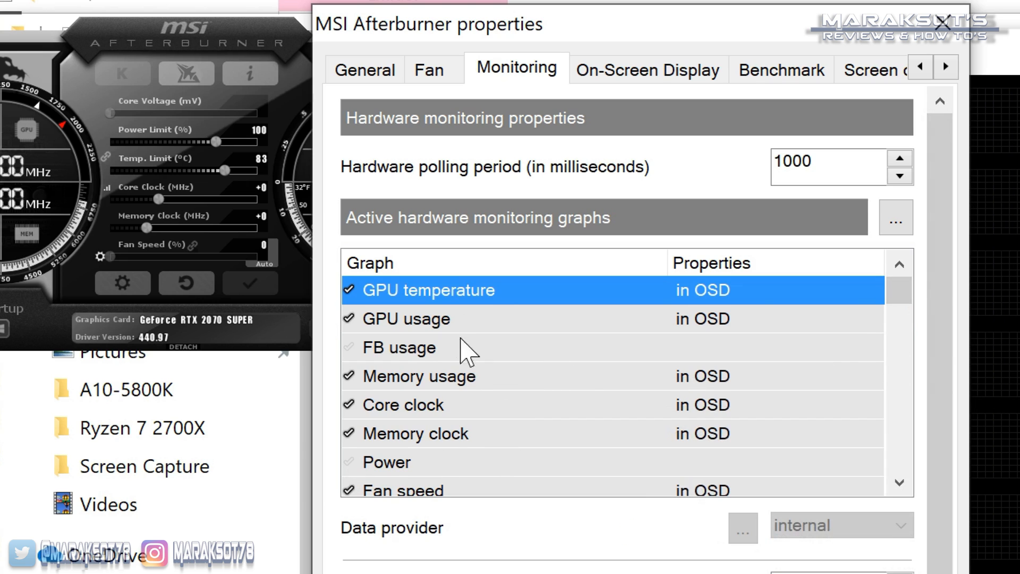
pyautogui.moveTo(451, 379)
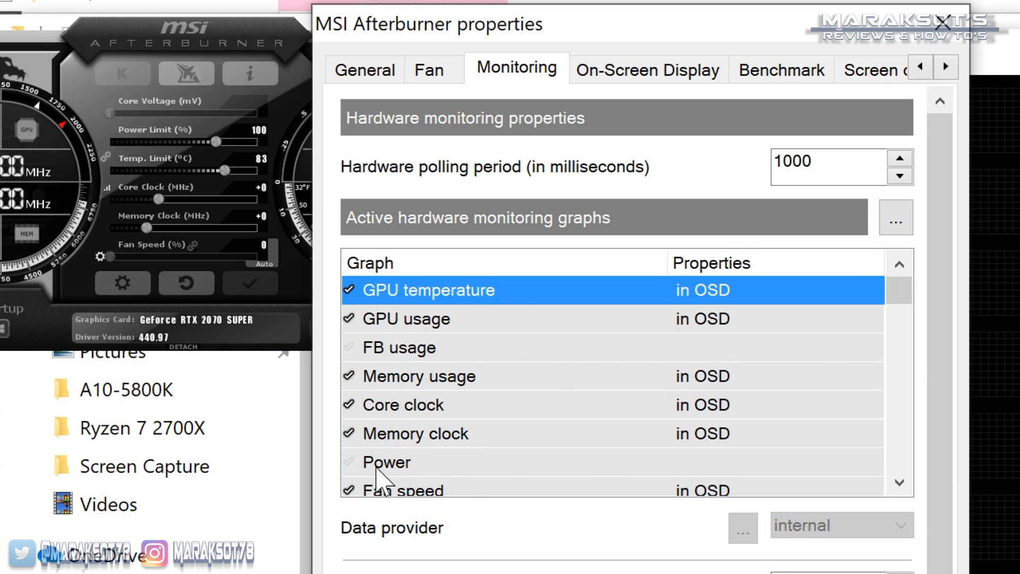
pyautogui.moveTo(396, 416)
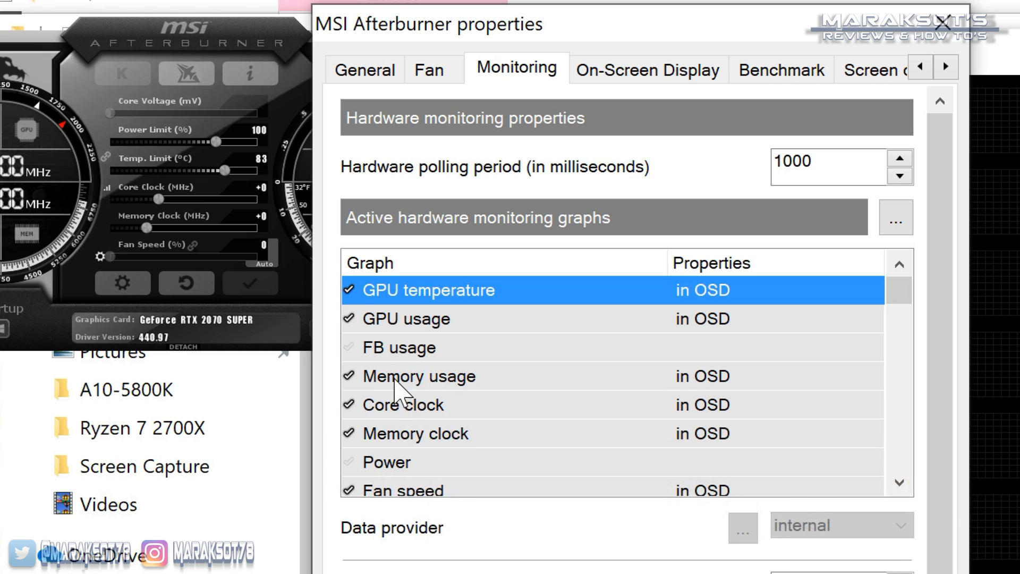
pyautogui.moveTo(446, 450)
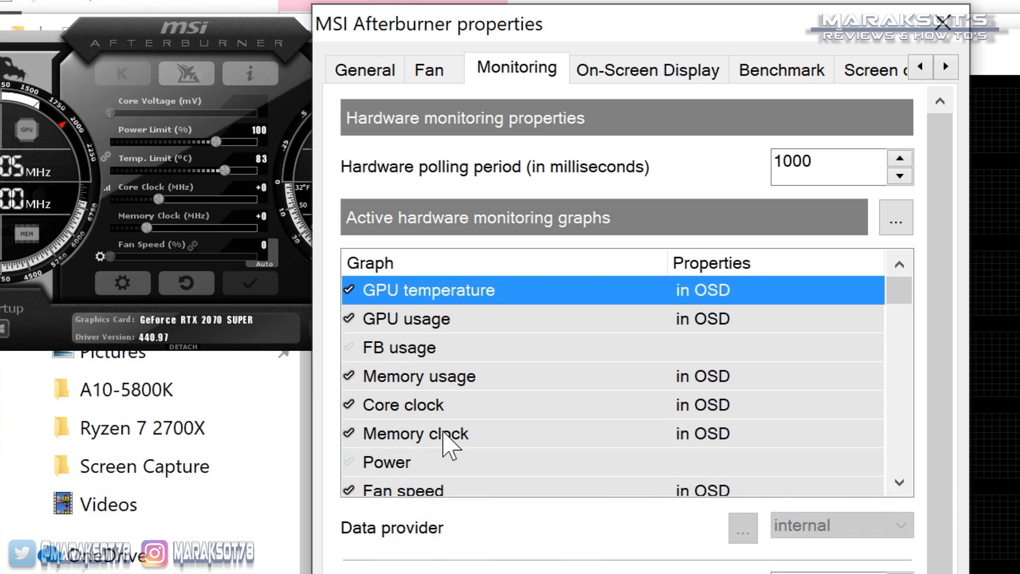
pyautogui.moveTo(913, 406)
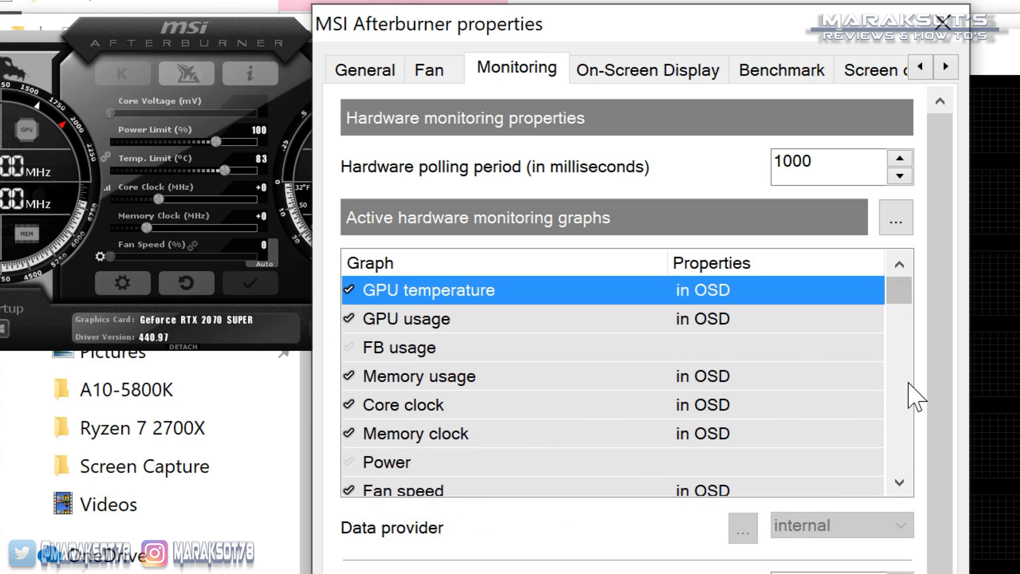
pyautogui.moveTo(400, 418)
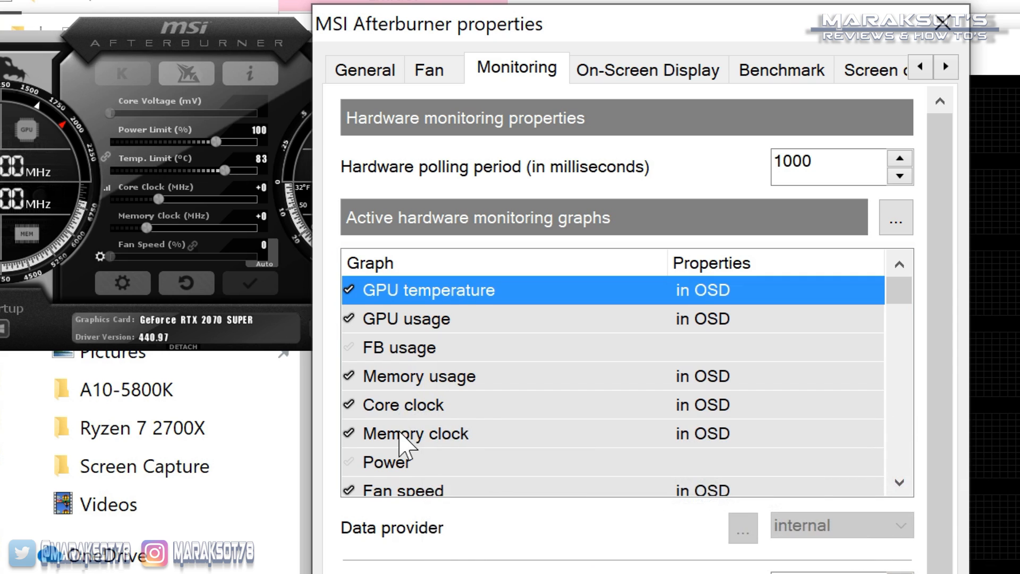
pyautogui.scroll(-3)
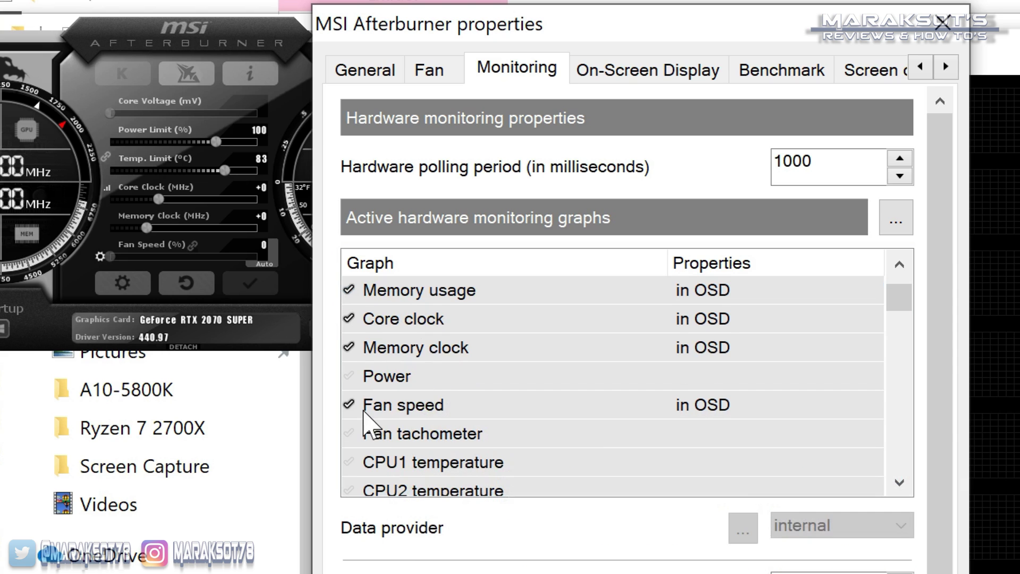
pyautogui.scroll(-3)
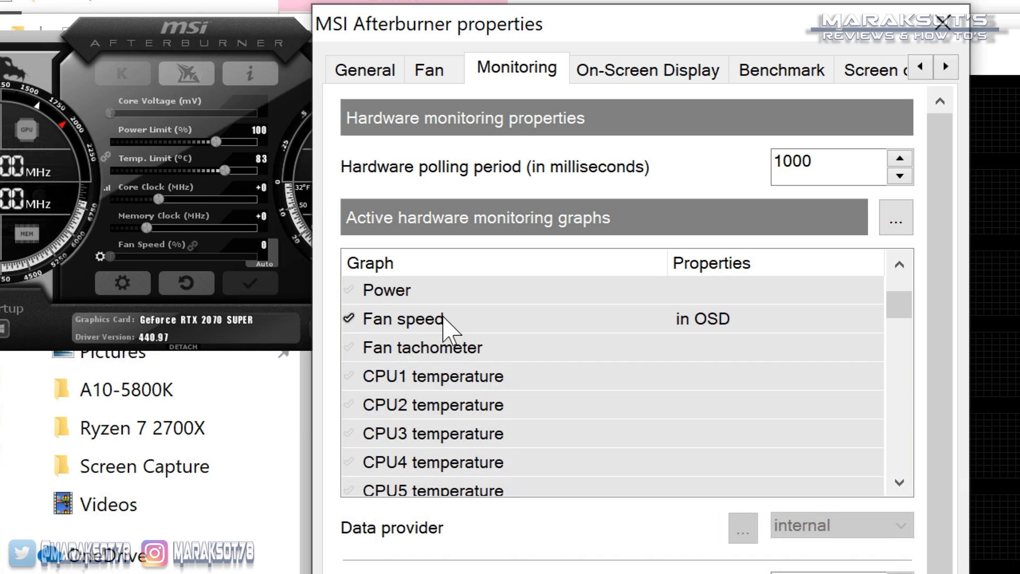
pyautogui.moveTo(449, 336)
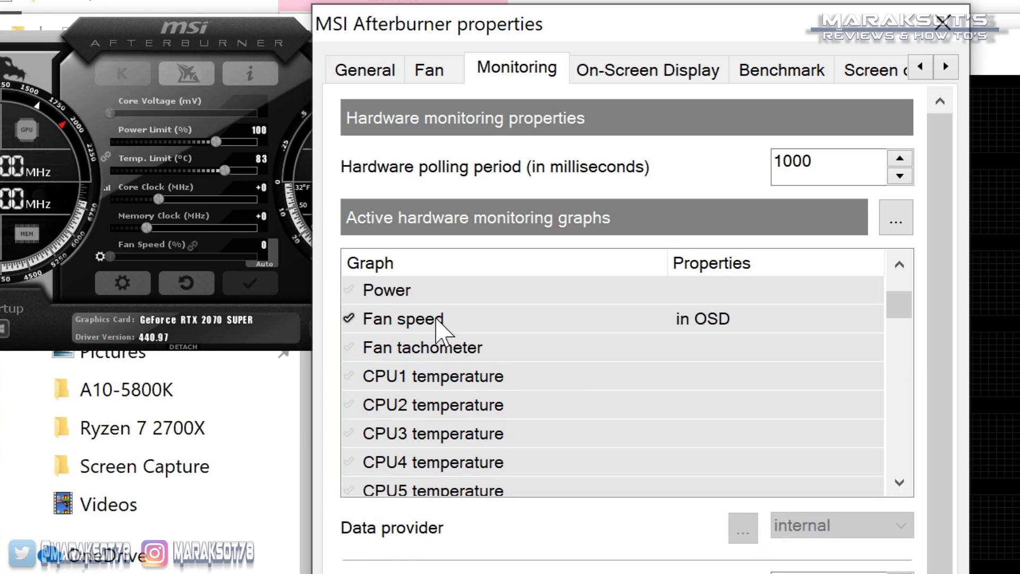
pyautogui.moveTo(384, 368)
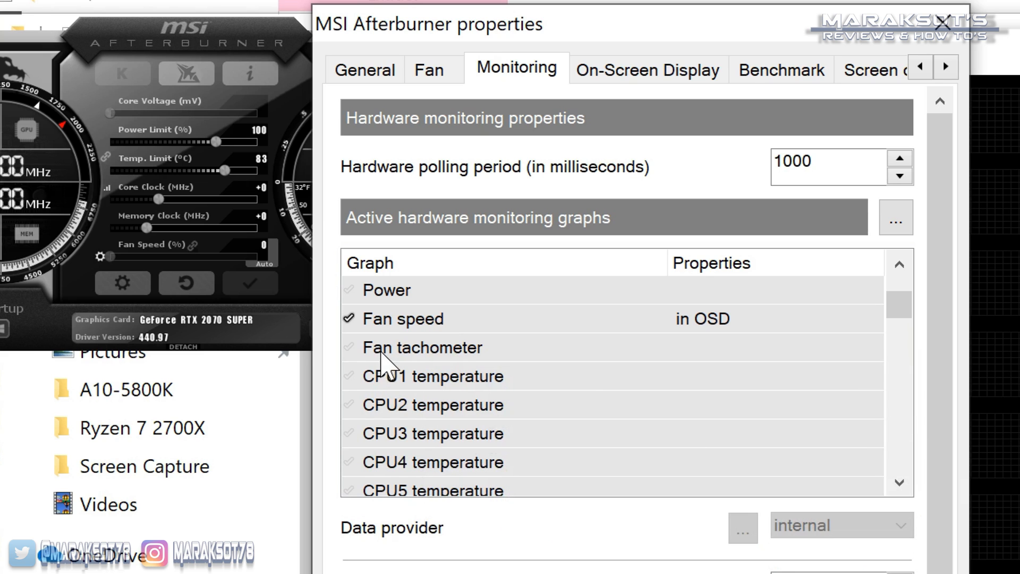
pyautogui.click(351, 347)
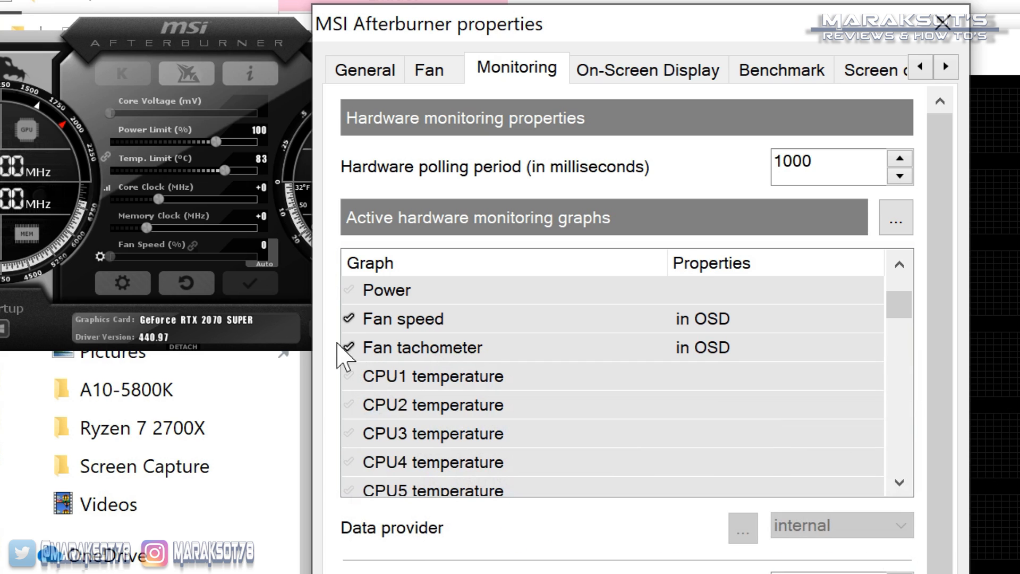
pyautogui.click(350, 347)
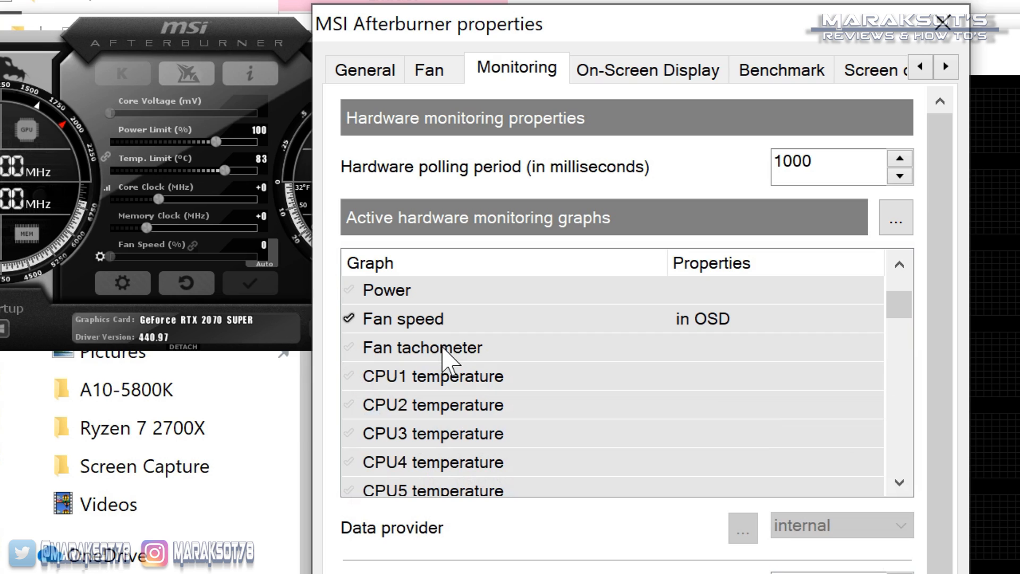
pyautogui.moveTo(467, 412)
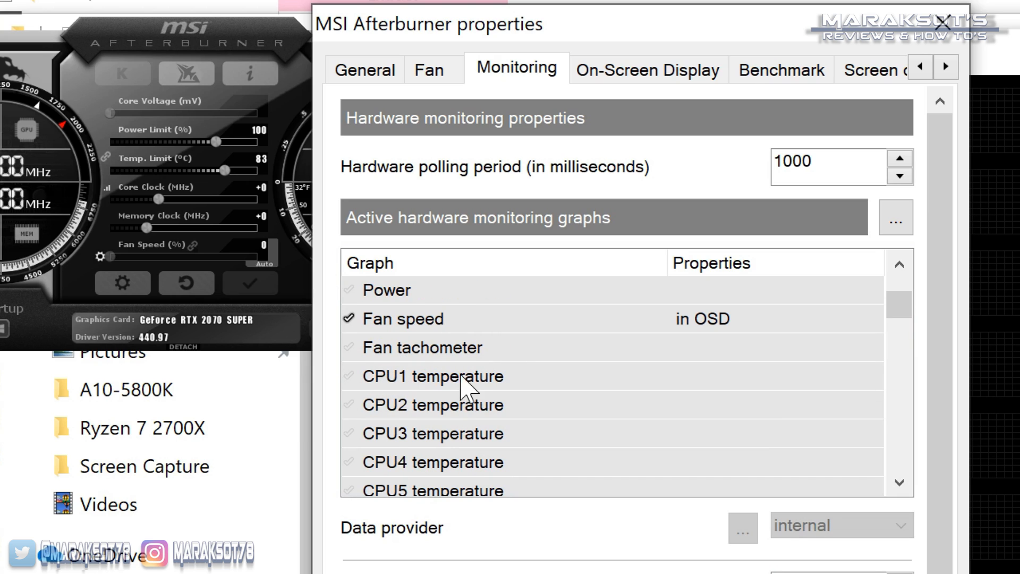
pyautogui.moveTo(356, 396)
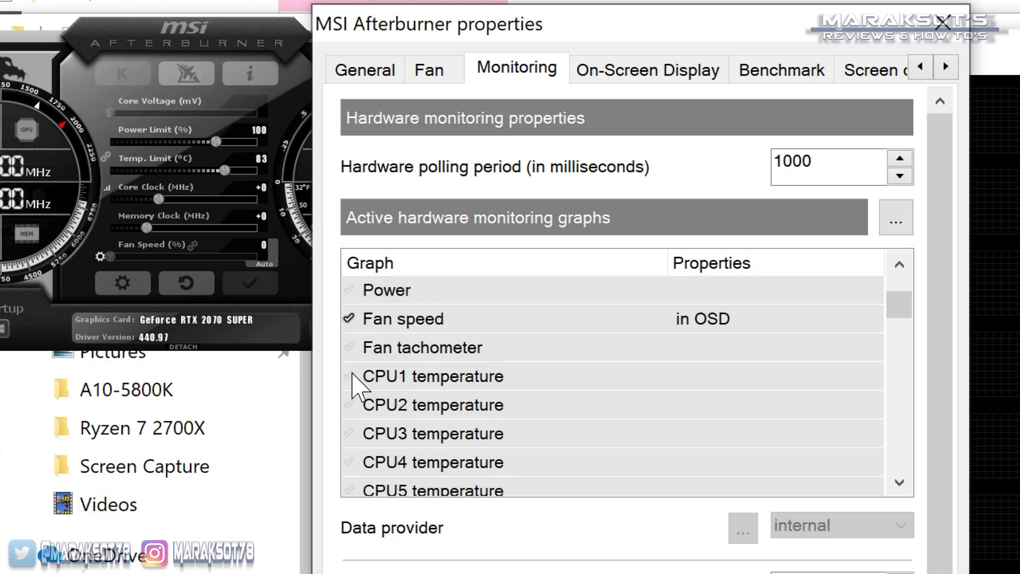
pyautogui.scroll(-3)
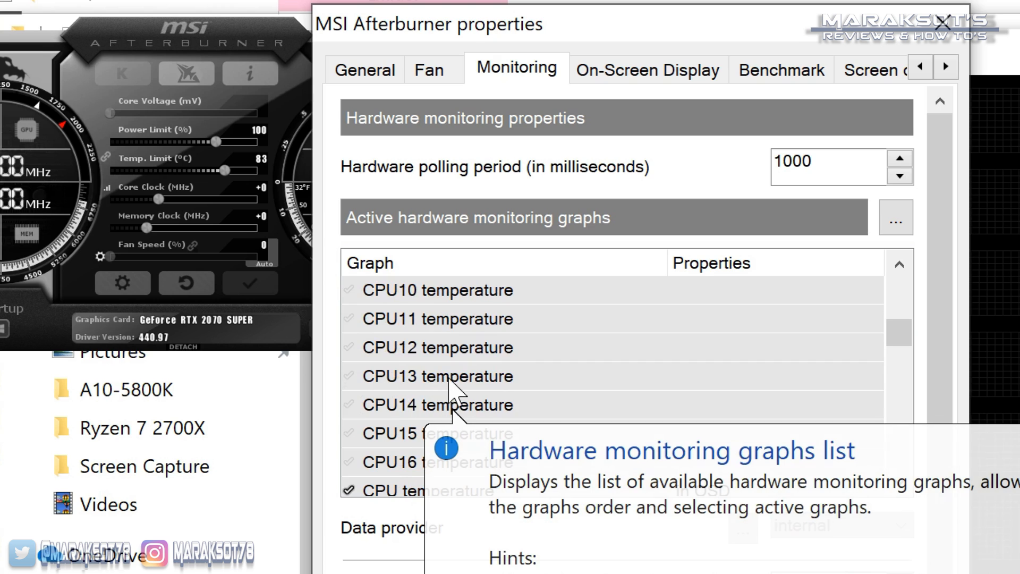
pyautogui.moveTo(442, 475)
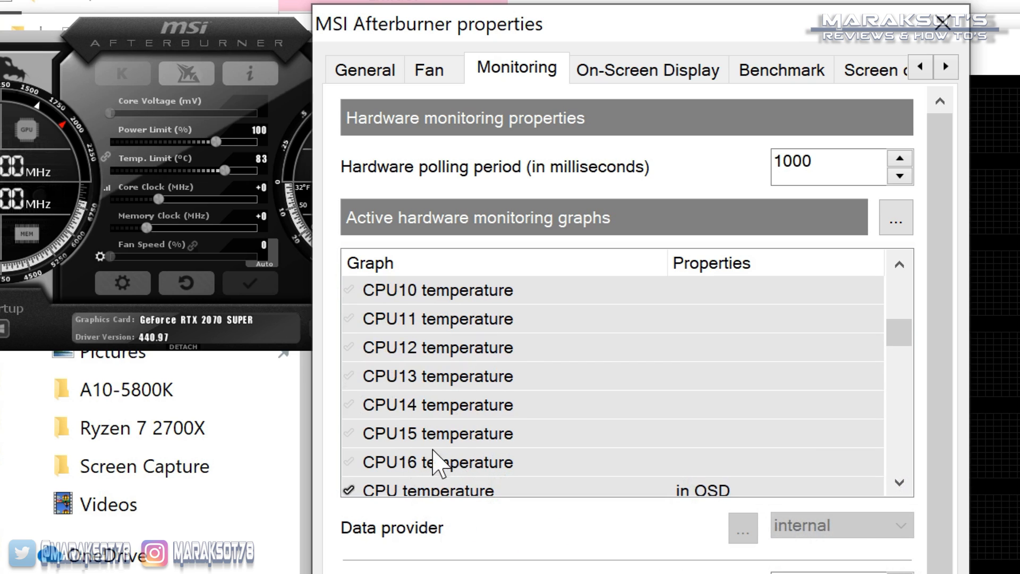
pyautogui.scroll(-3)
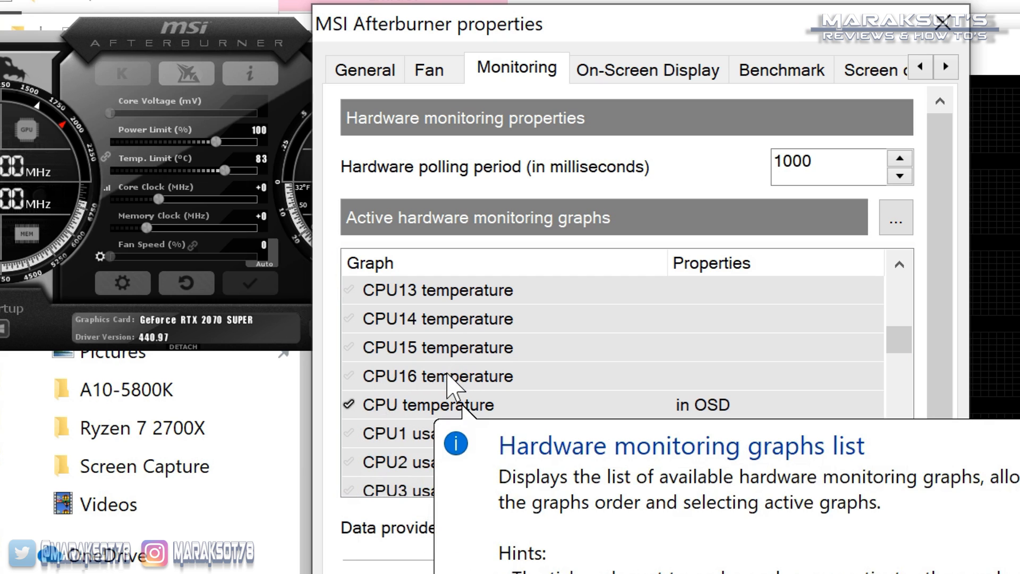
pyautogui.moveTo(349, 268)
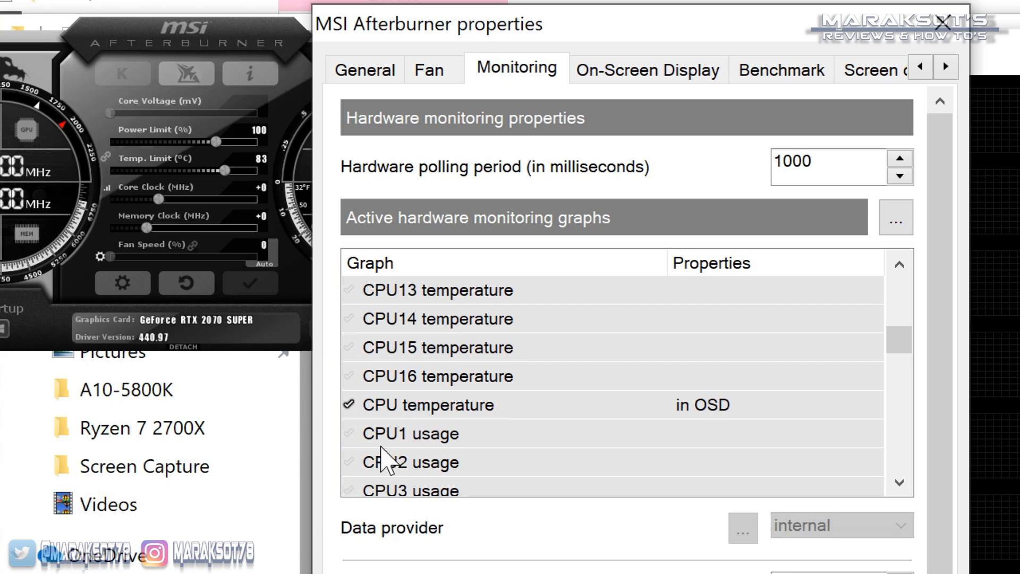
pyautogui.moveTo(398, 297)
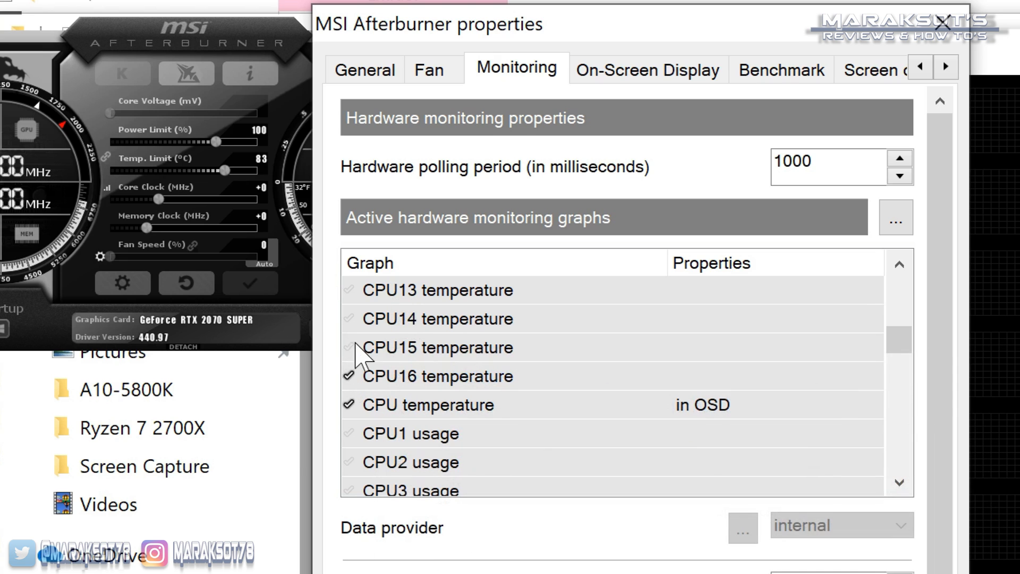
pyautogui.click(437, 348)
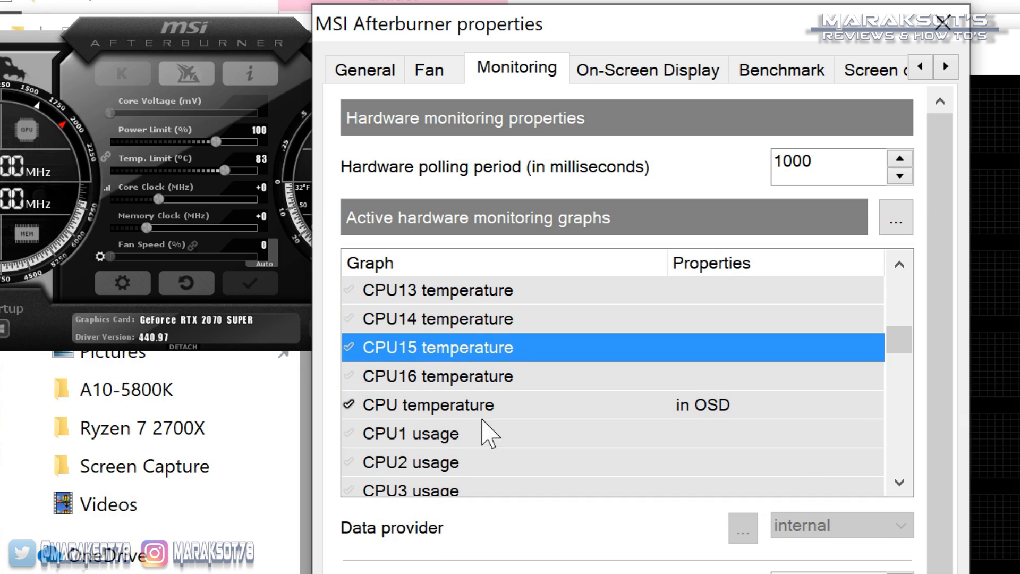
pyautogui.moveTo(901, 344); pyautogui.dragTo(901, 365)
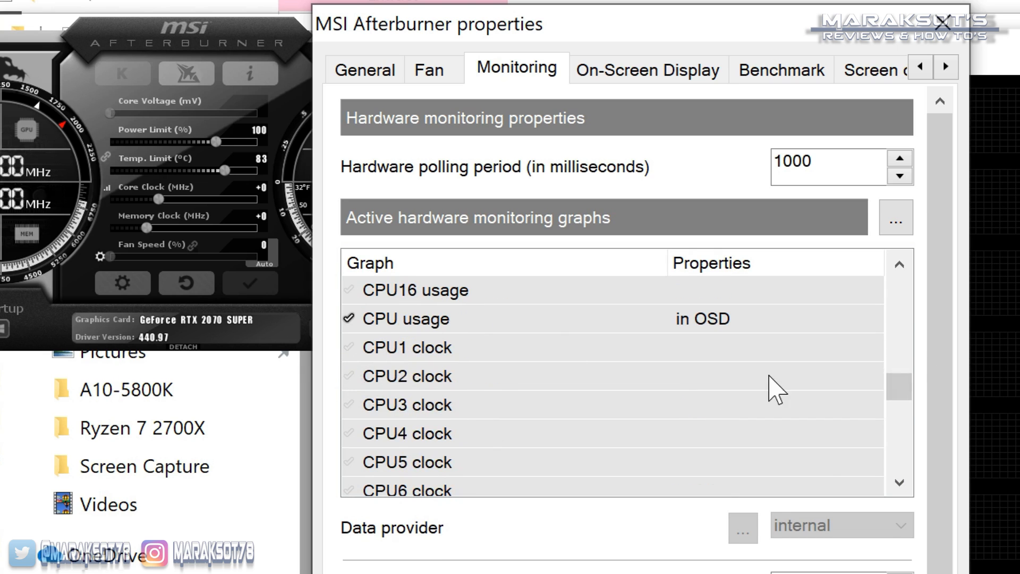
pyautogui.moveTo(900, 384); pyautogui.dragTo(899, 442)
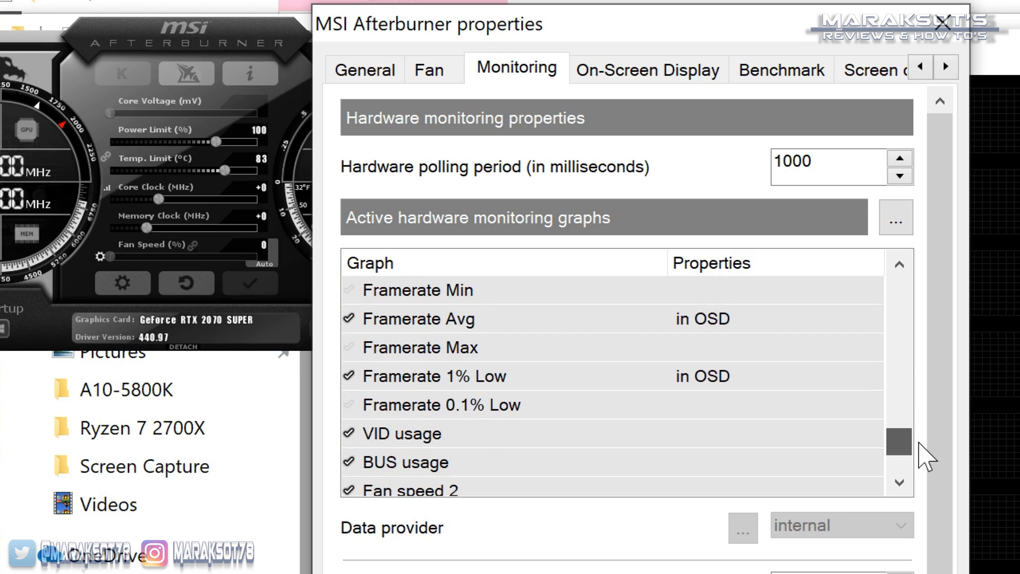
pyautogui.scroll(-3)
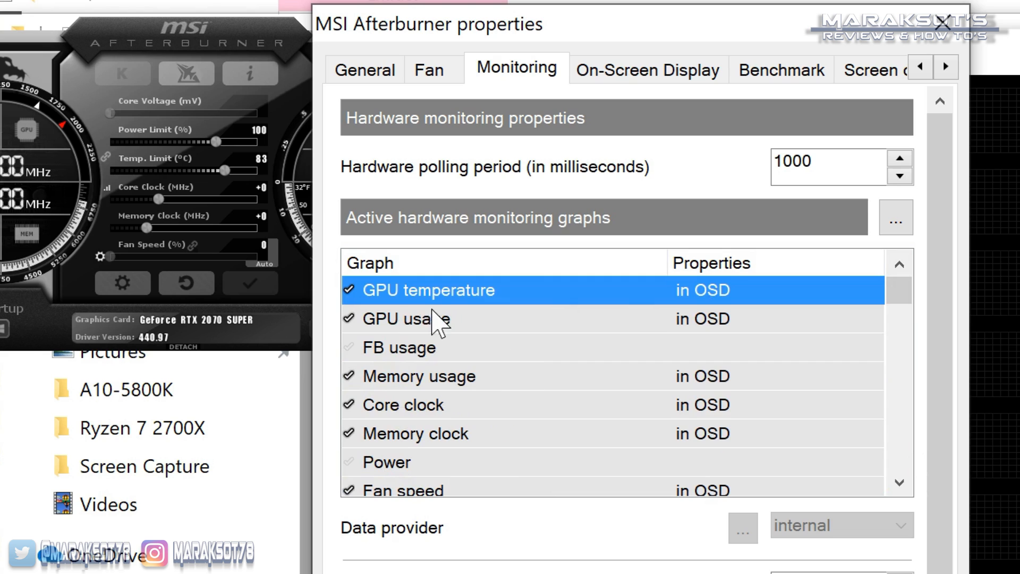
pyautogui.moveTo(476, 311)
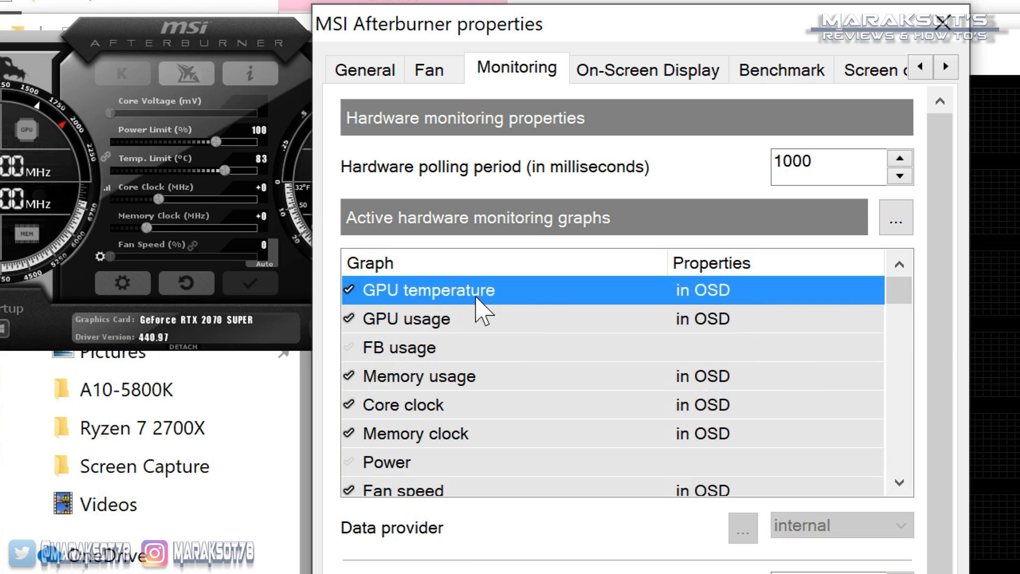
pyautogui.moveTo(508, 310)
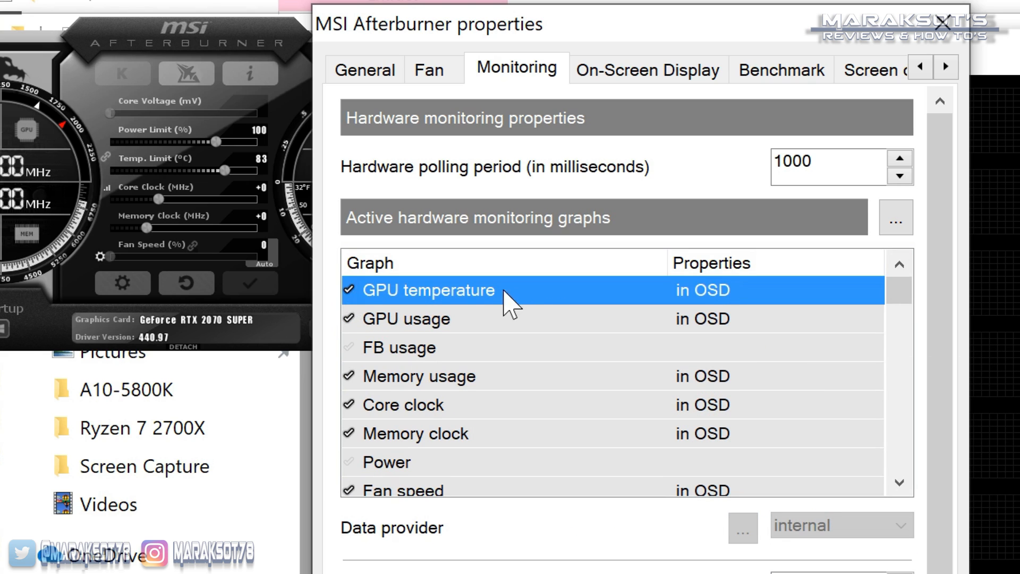
pyautogui.moveTo(455, 318)
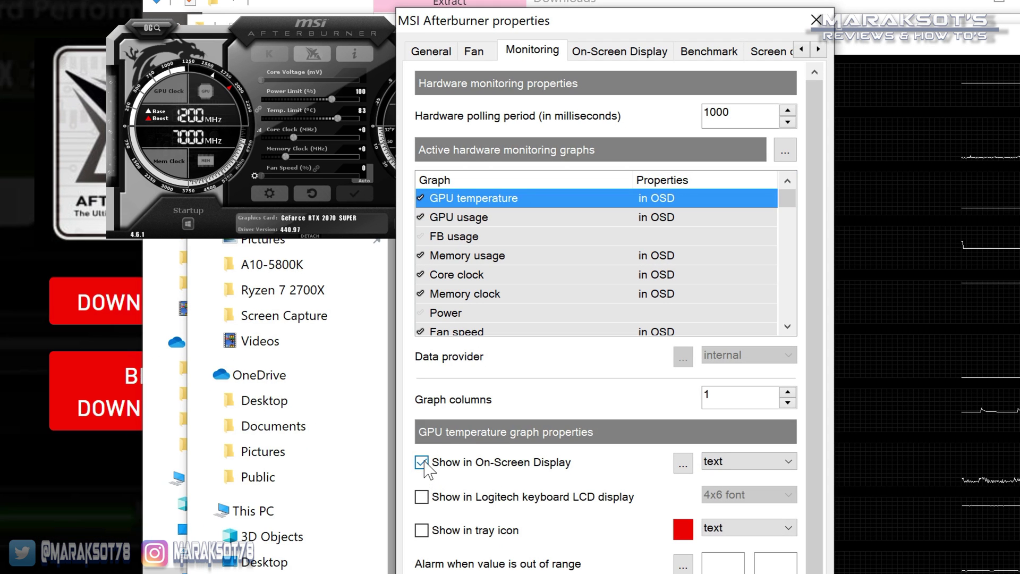
# Step: Keep GPU temperature and GPU usage marked for the on-screen display in Monitoring
pyautogui.click(421, 463)
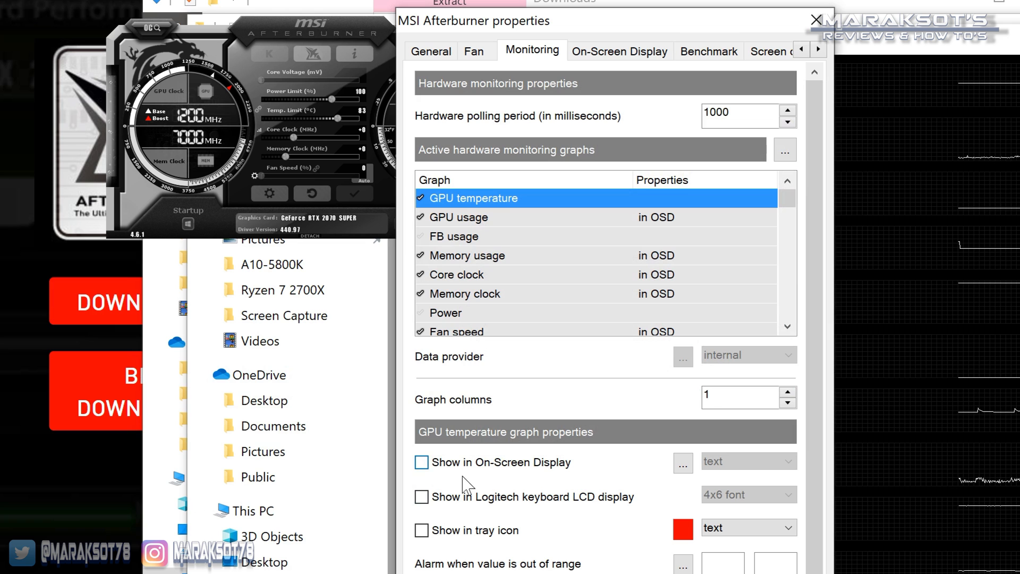
pyautogui.click(421, 462)
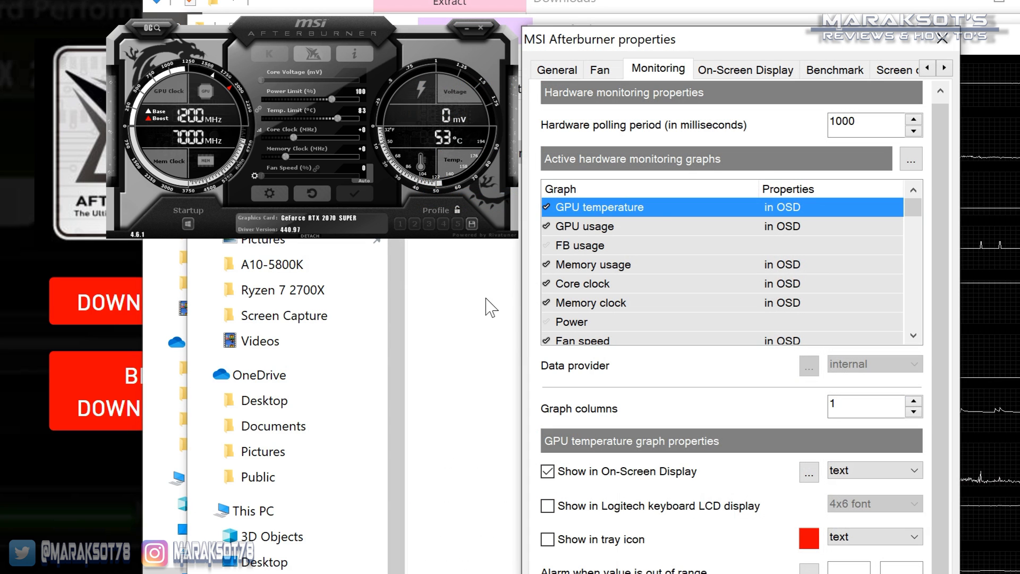
pyautogui.click(548, 471)
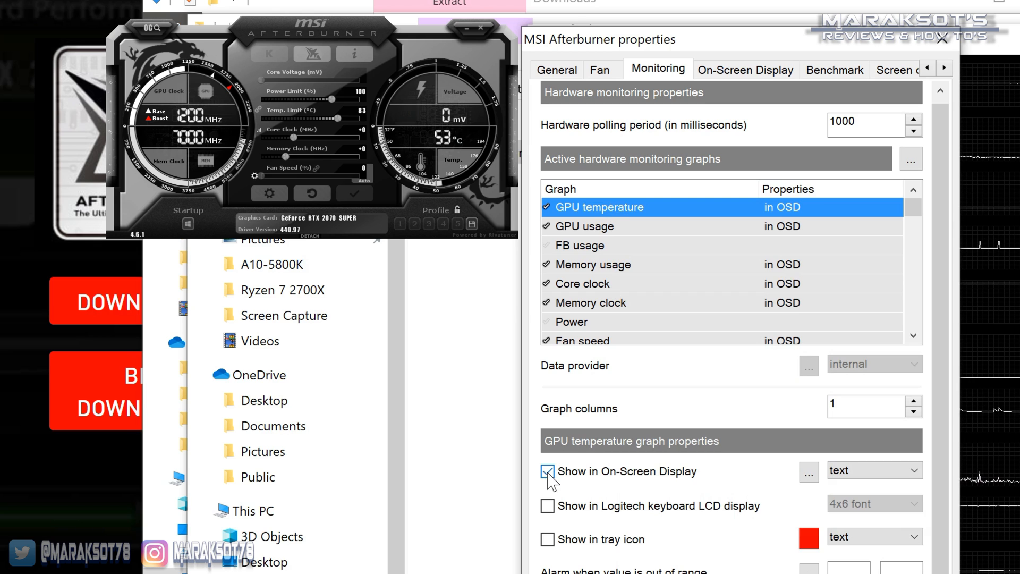
pyautogui.click(586, 226)
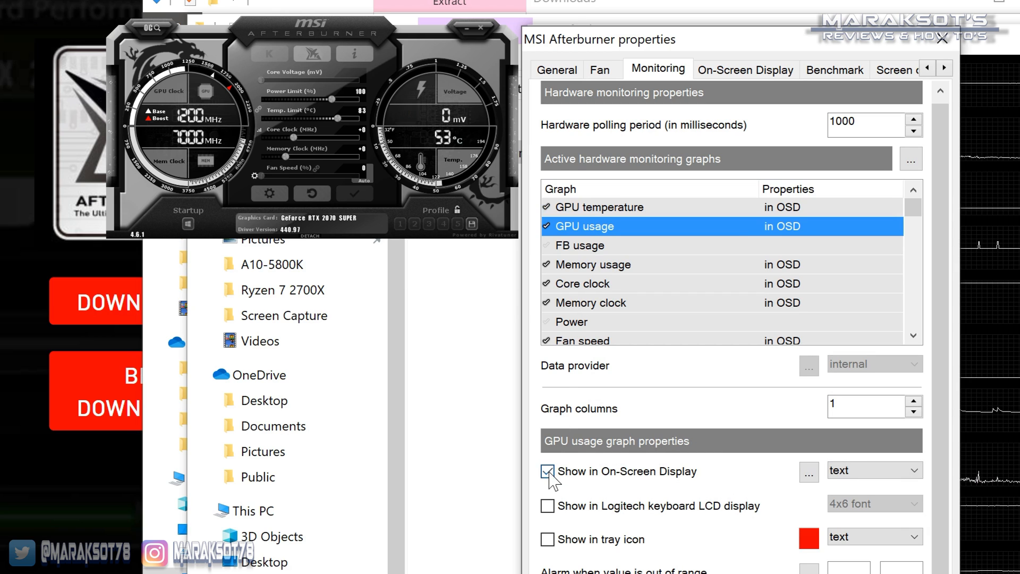
pyautogui.click(599, 207)
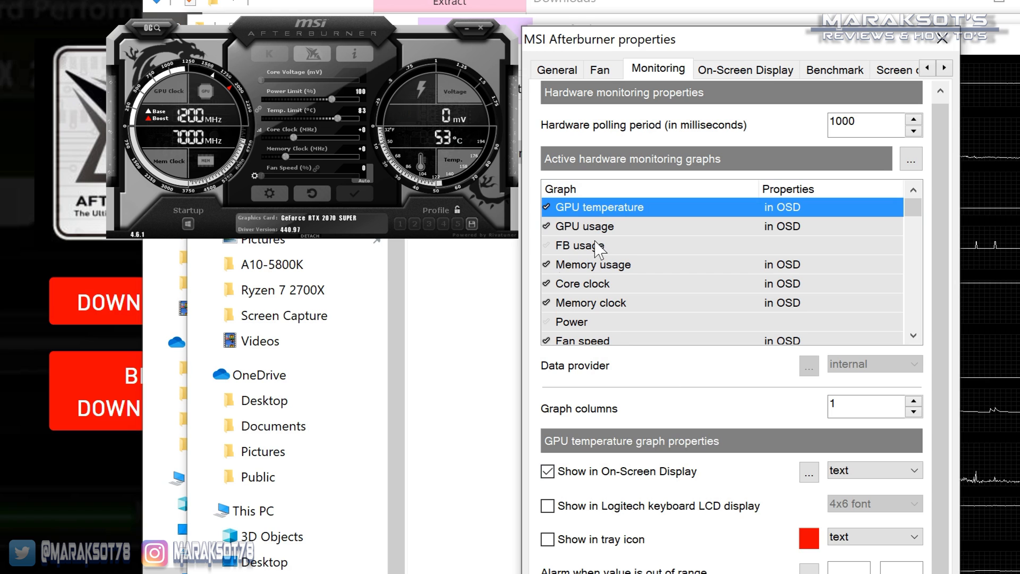
pyautogui.moveTo(654, 216)
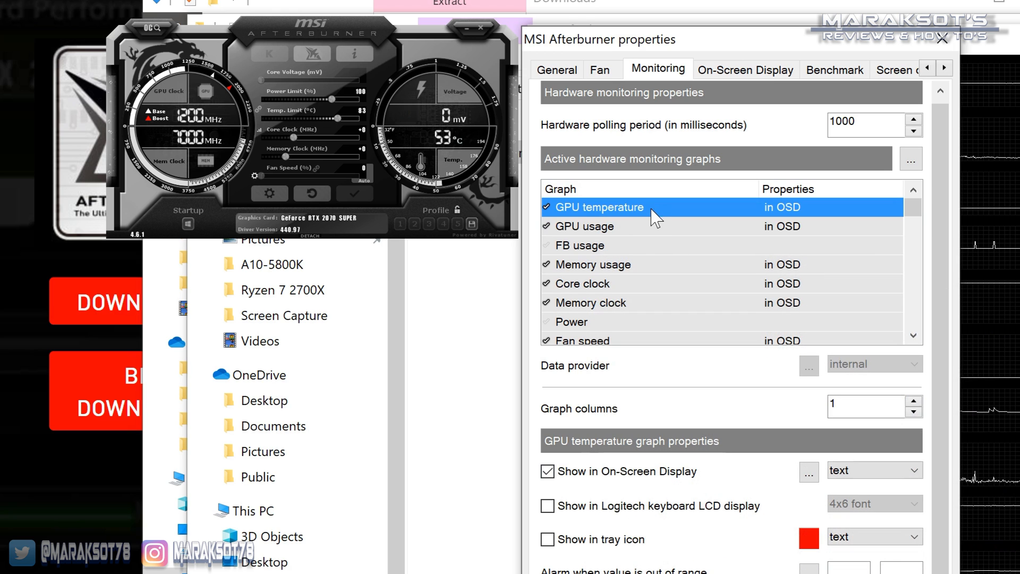
pyautogui.moveTo(660, 228)
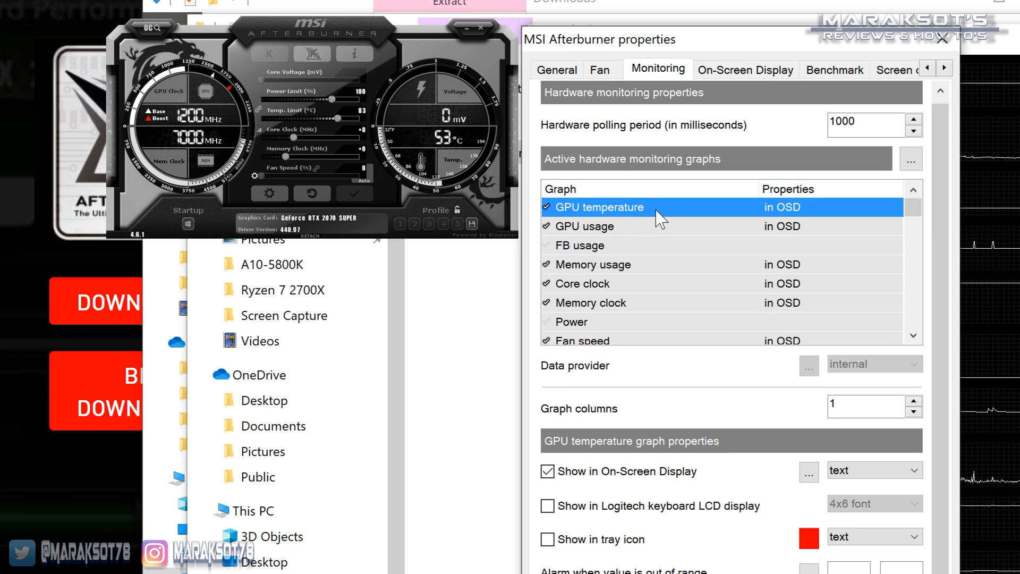
pyautogui.moveTo(634, 237)
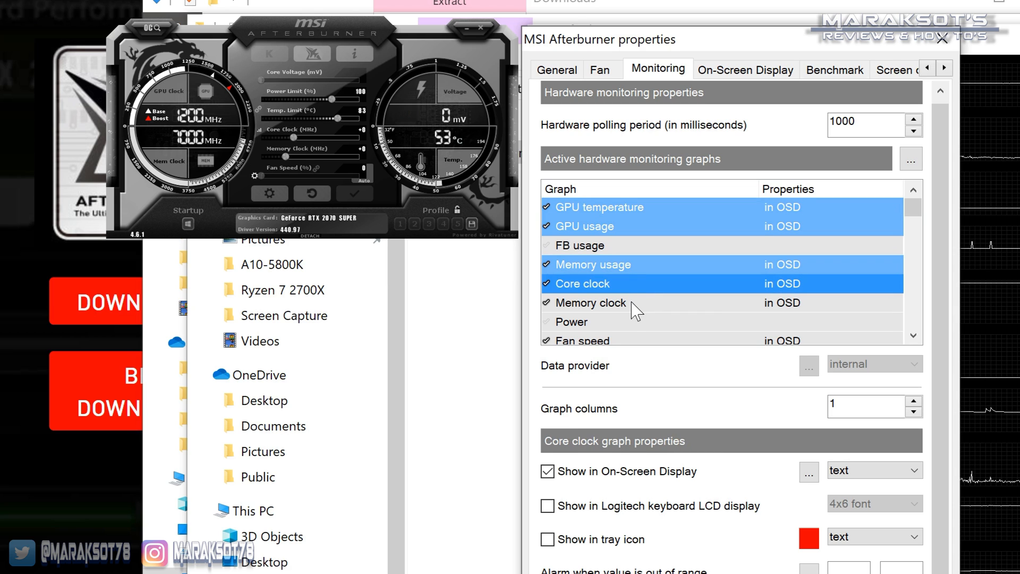
# Step: Re-enable 'Show in On-Screen Display' for the selected lower graphs such as clocks and fan speed
pyautogui.scroll(-3)
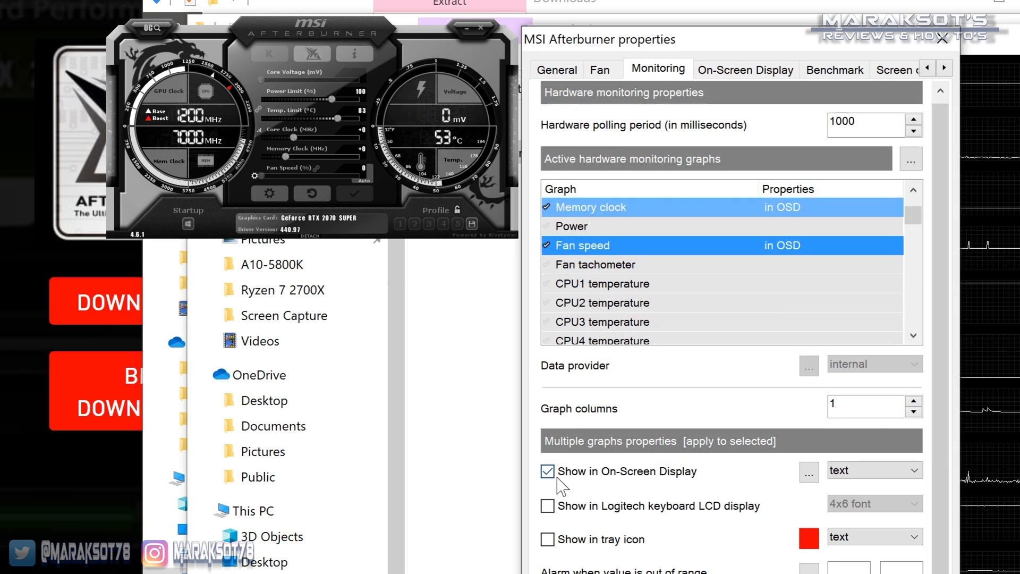
pyautogui.click(547, 471)
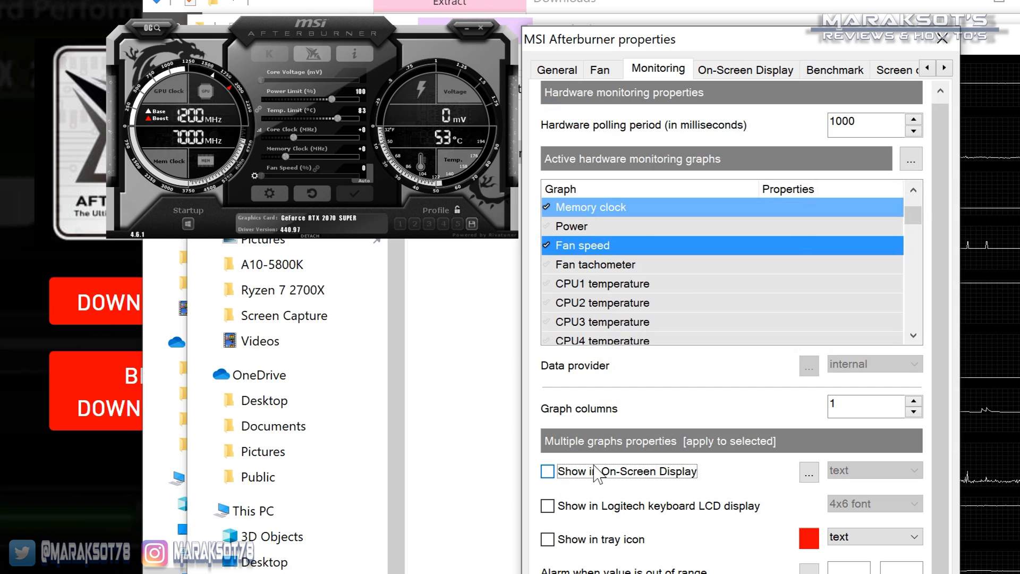
pyautogui.click(546, 471)
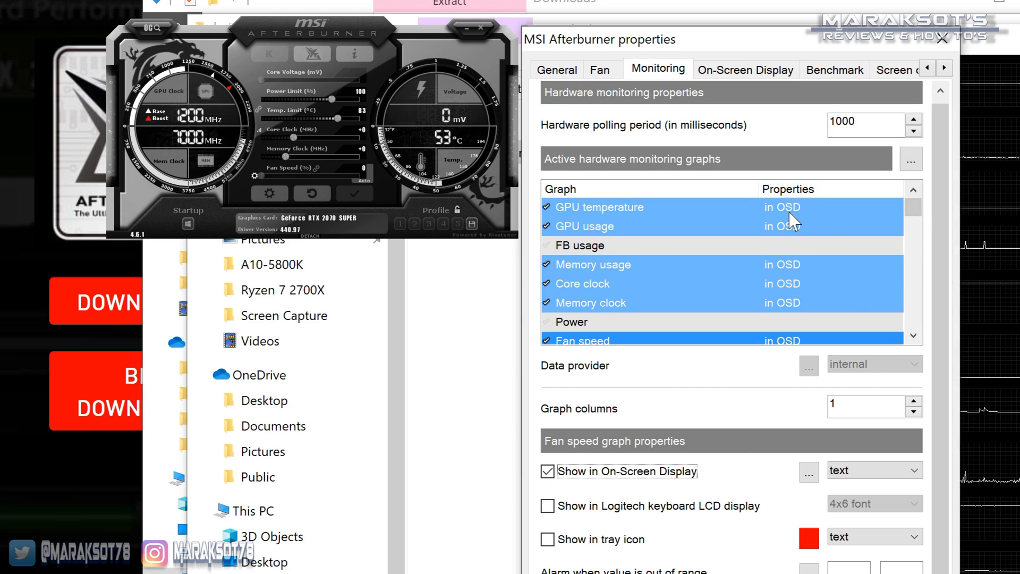
pyautogui.moveTo(792, 213)
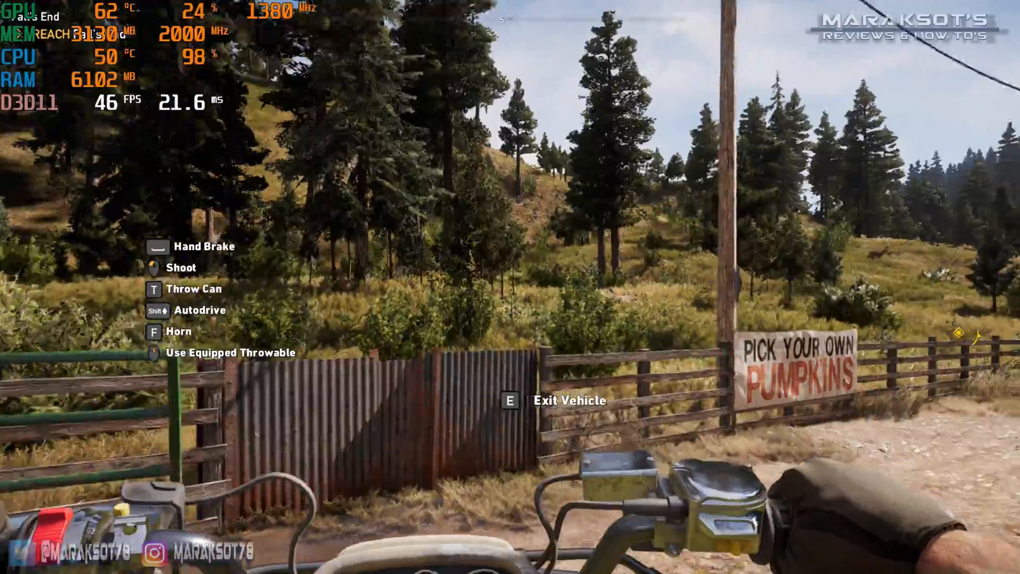
pyautogui.press('w')
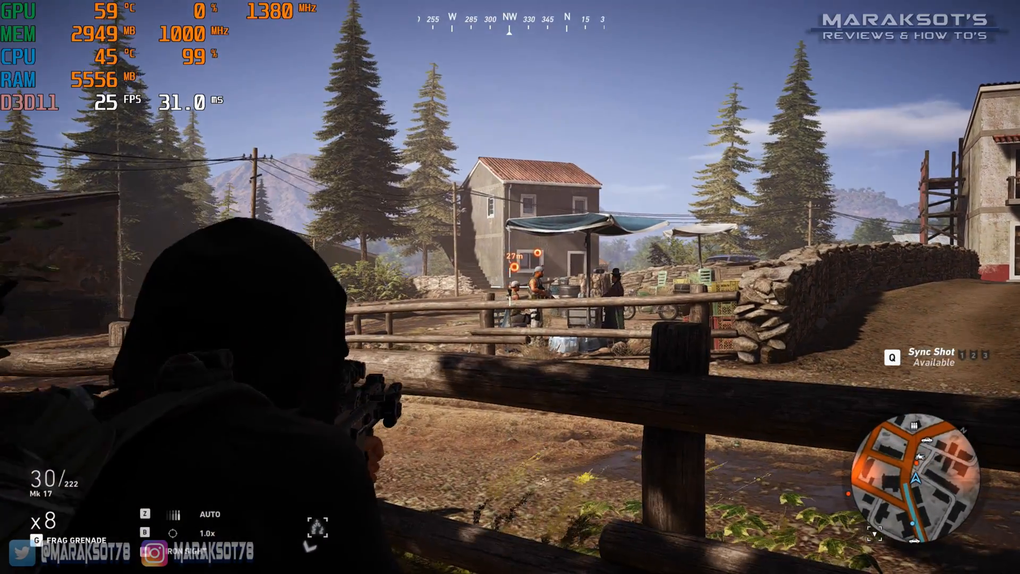
pyautogui.click(508, 286)
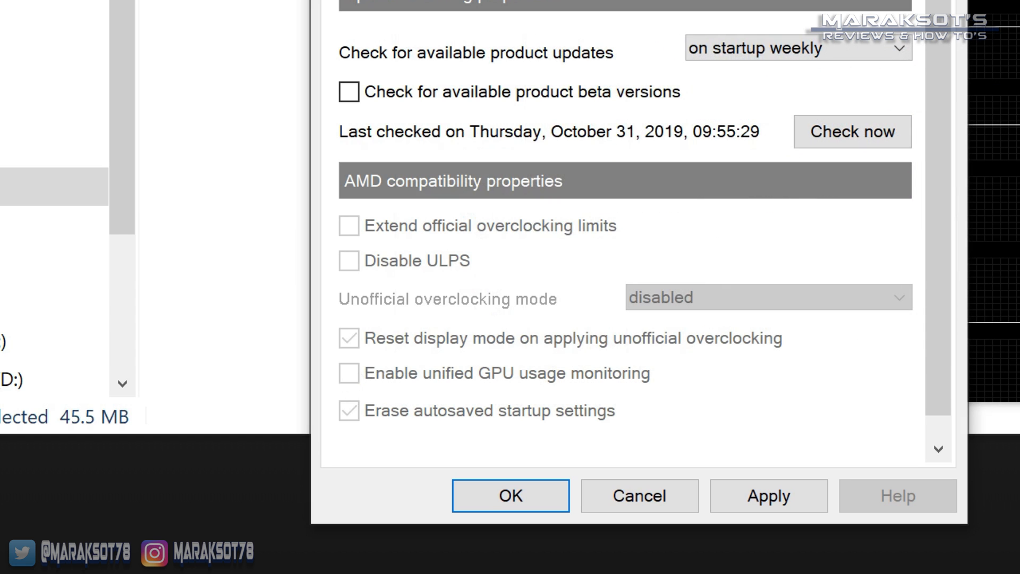
pyautogui.moveTo(429, 368)
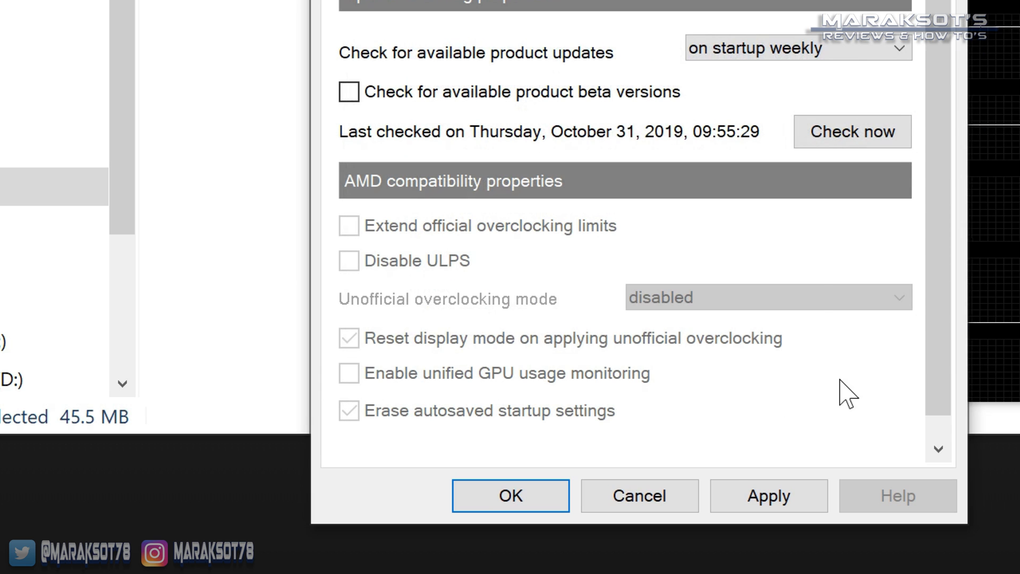
pyautogui.moveTo(801, 383)
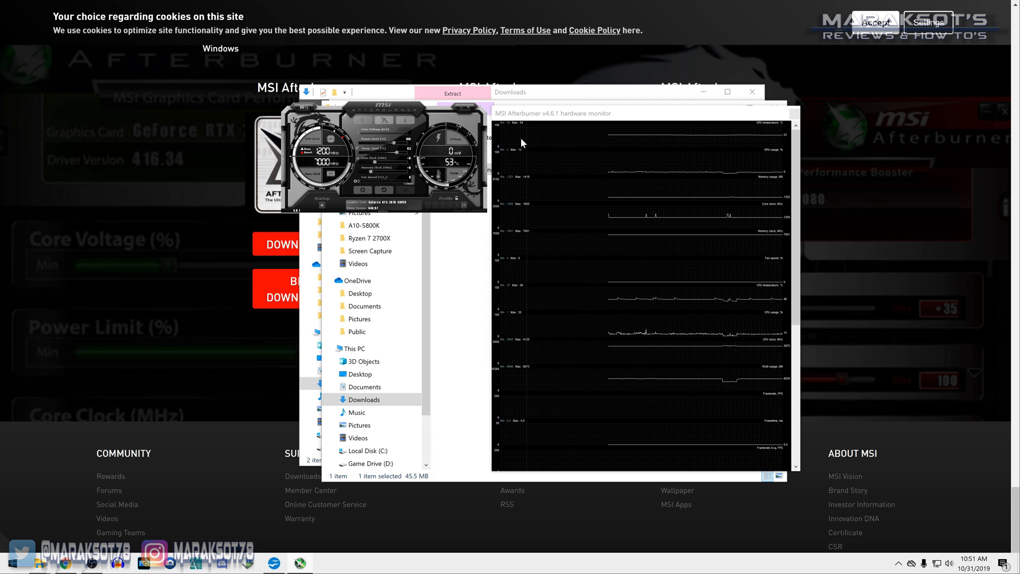
pyautogui.moveTo(517, 135)
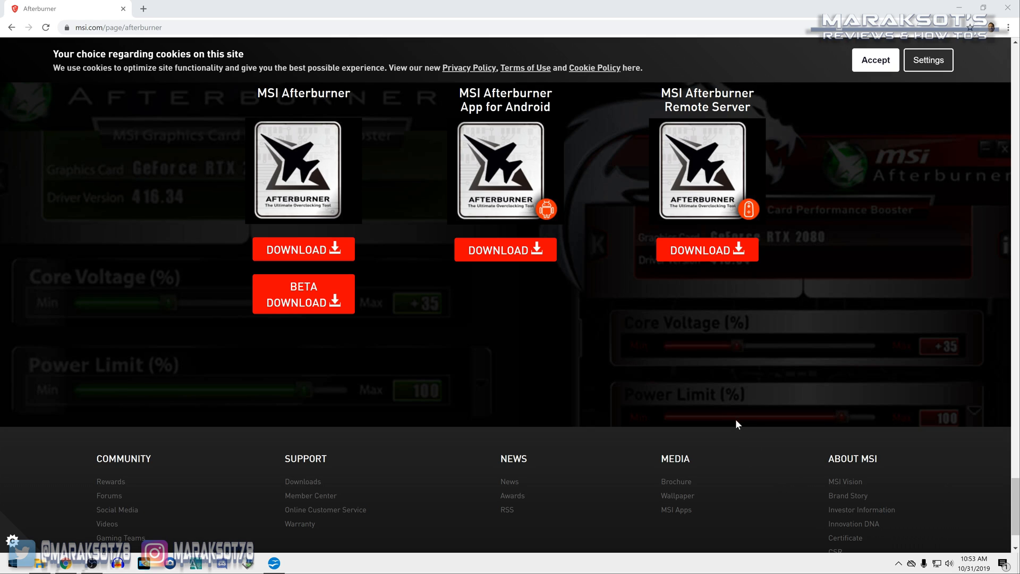
pyautogui.moveTo(901, 563)
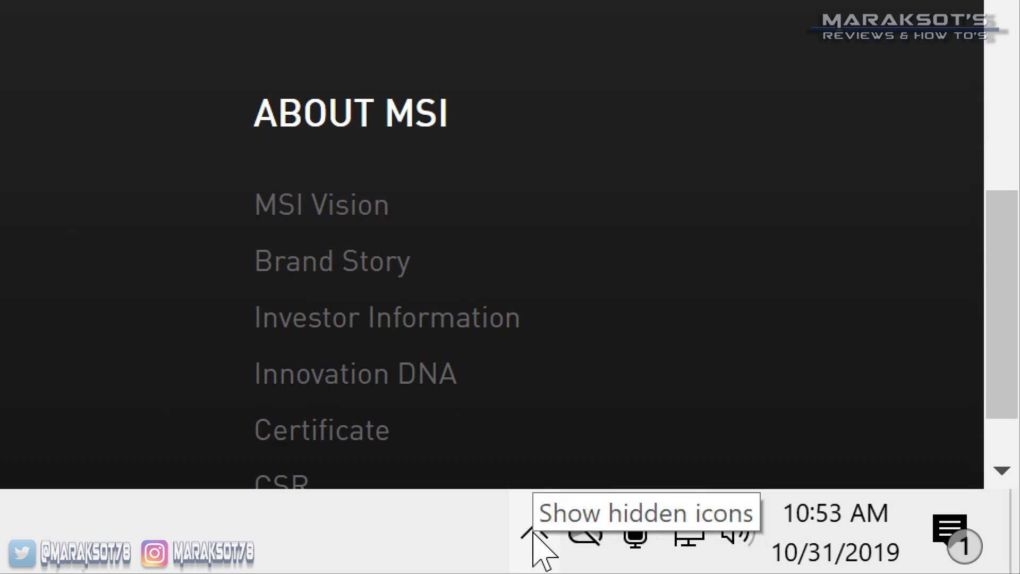
# Step: Reveal the hidden system tray icons, including MSI Afterburner running in the background
pyautogui.click(533, 541)
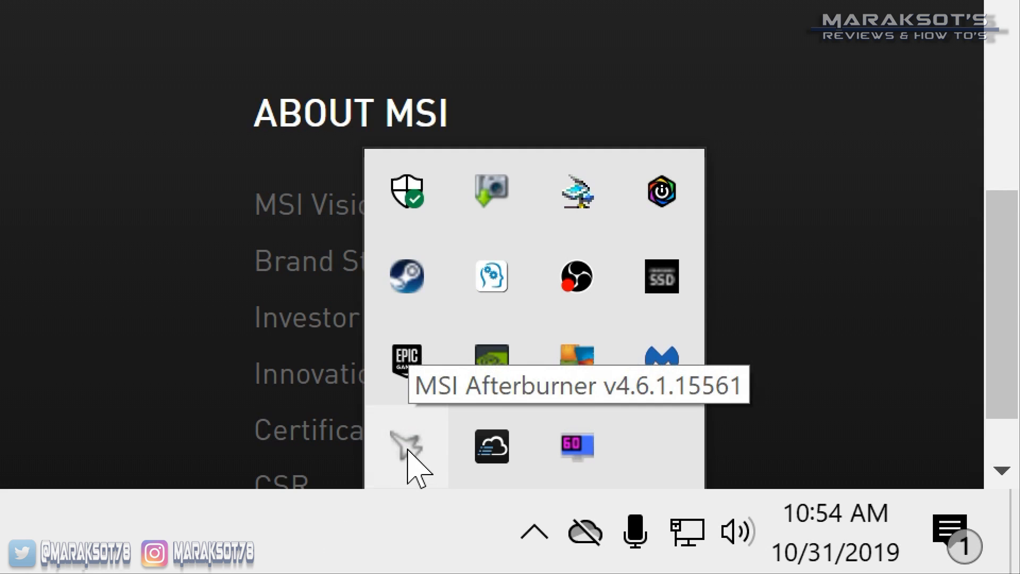
pyautogui.moveTo(581, 447)
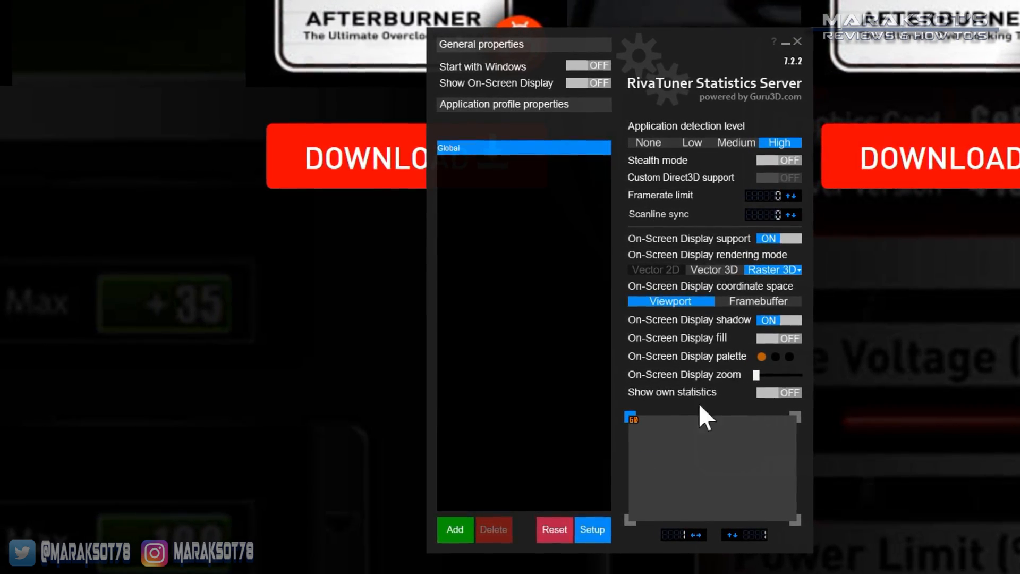
pyautogui.moveTo(757, 398)
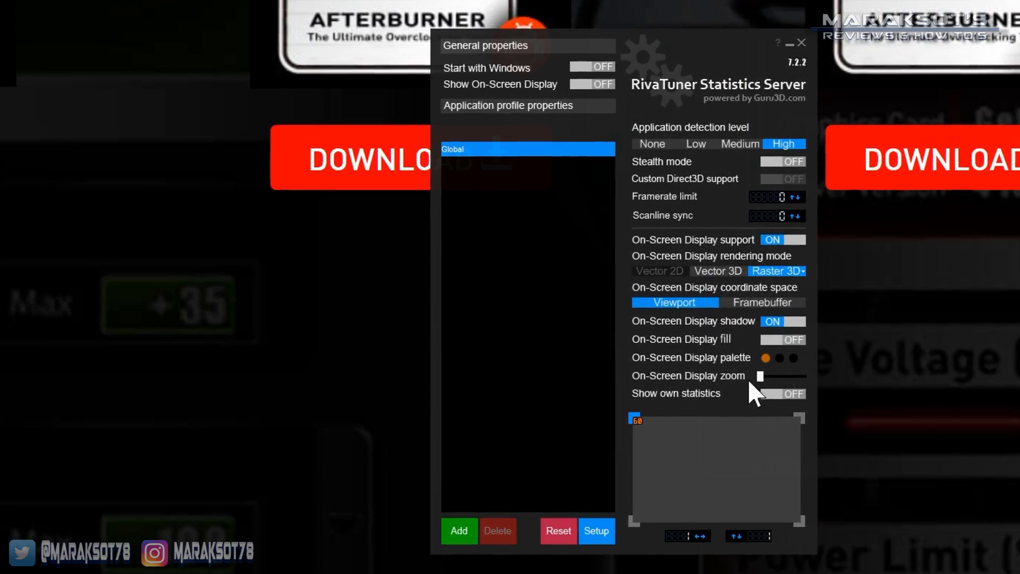
# Step: Enlarge the OSD preview to a medium size with the zoom slider and set Show On-Screen Display to ON
pyautogui.moveTo(760, 376); pyautogui.dragTo(788, 377)
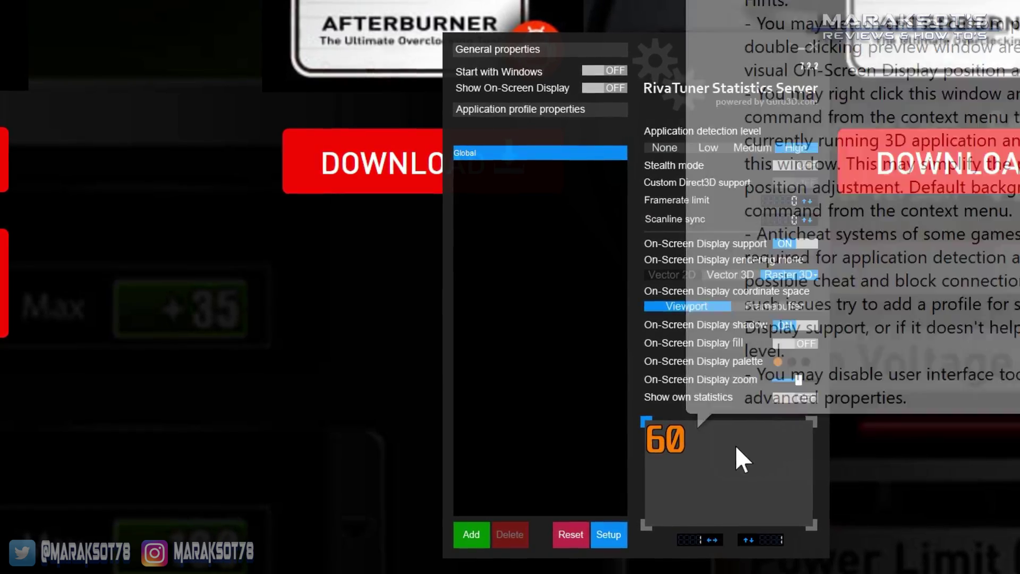
pyautogui.moveTo(922, 468)
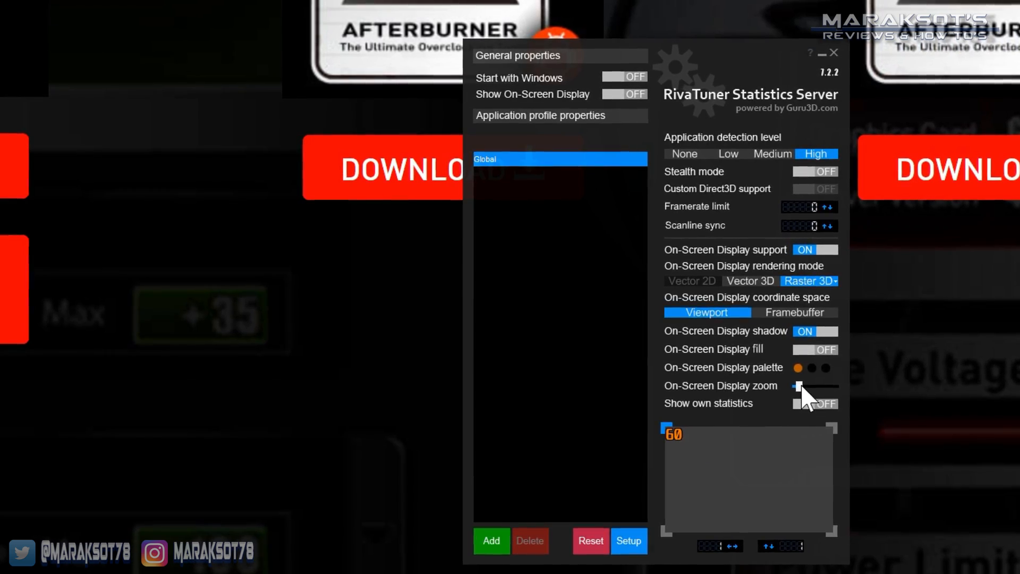
pyautogui.moveTo(797, 385); pyautogui.dragTo(826, 386)
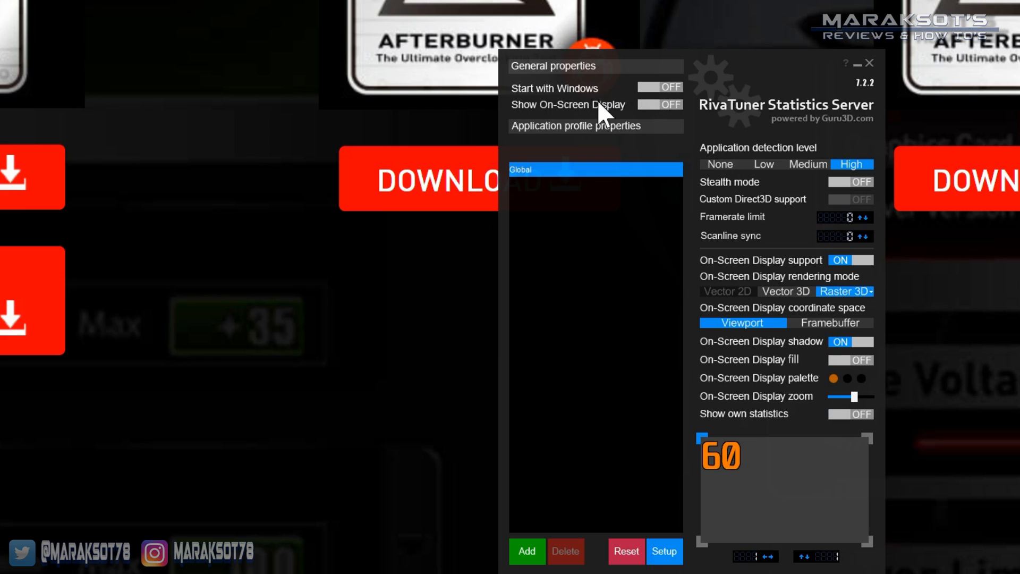
pyautogui.click(660, 104)
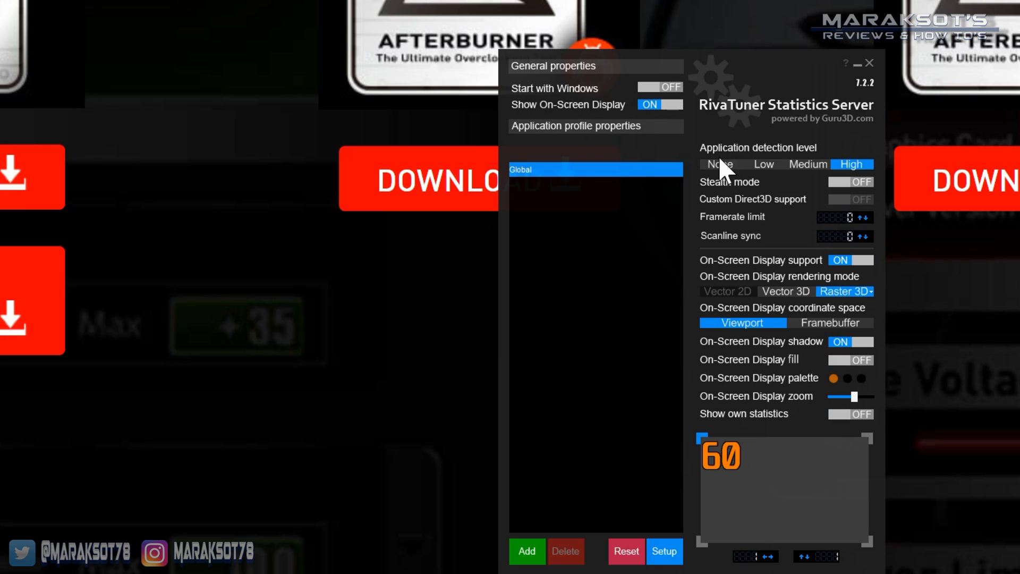
pyautogui.moveTo(729, 167)
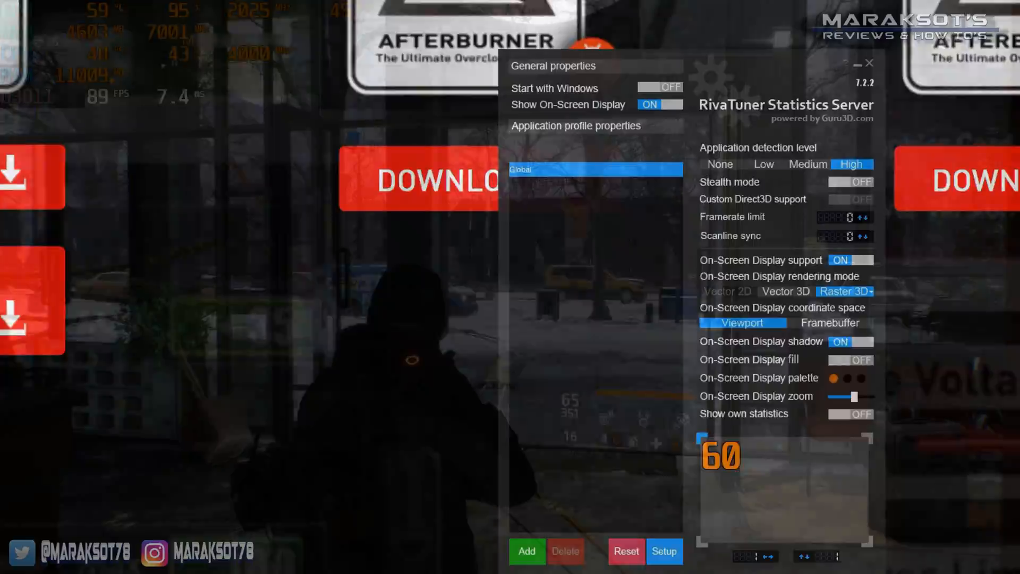
# Step: Launch The Division and move the agent along the snowy street with the stats overlay visible
pyautogui.click(868, 63)
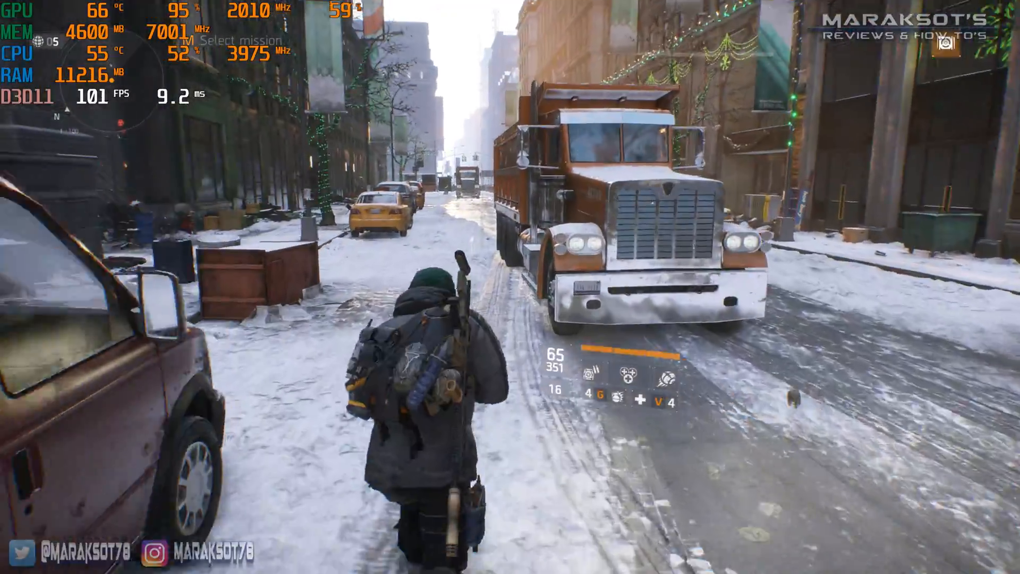
pyautogui.press('w')
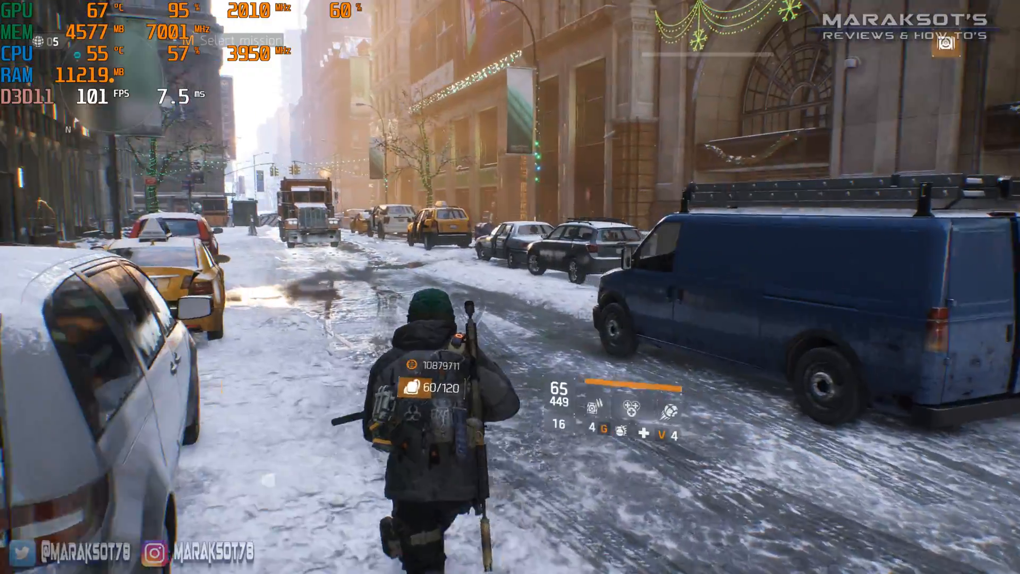
pyautogui.press('w')
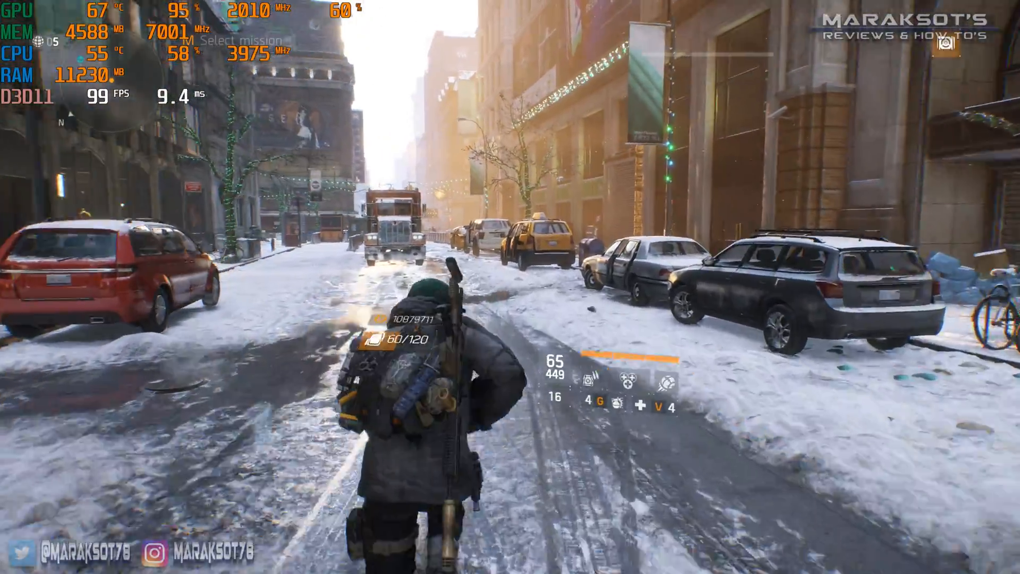
pyautogui.moveTo(510, 287)
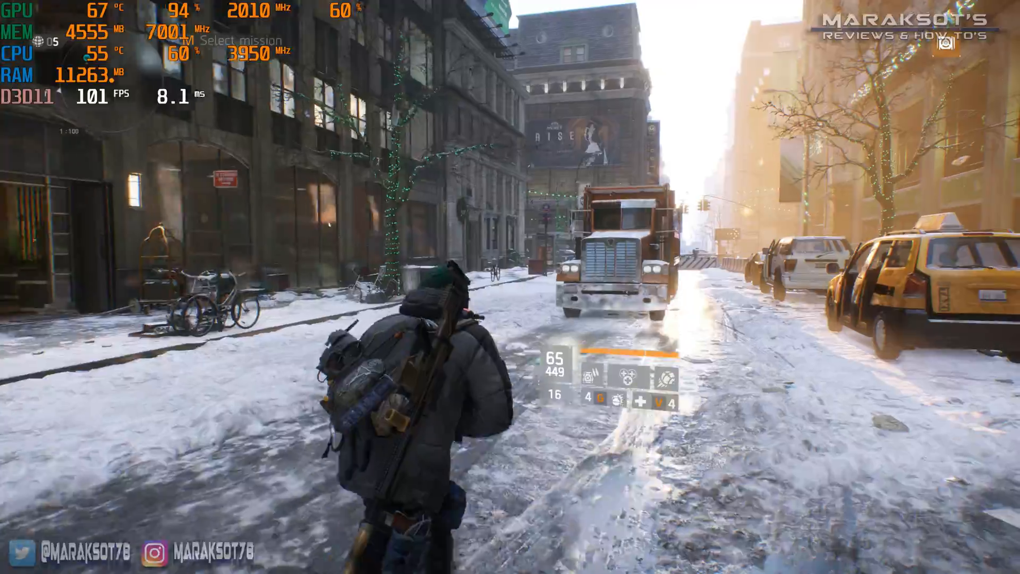
pyautogui.press('w')
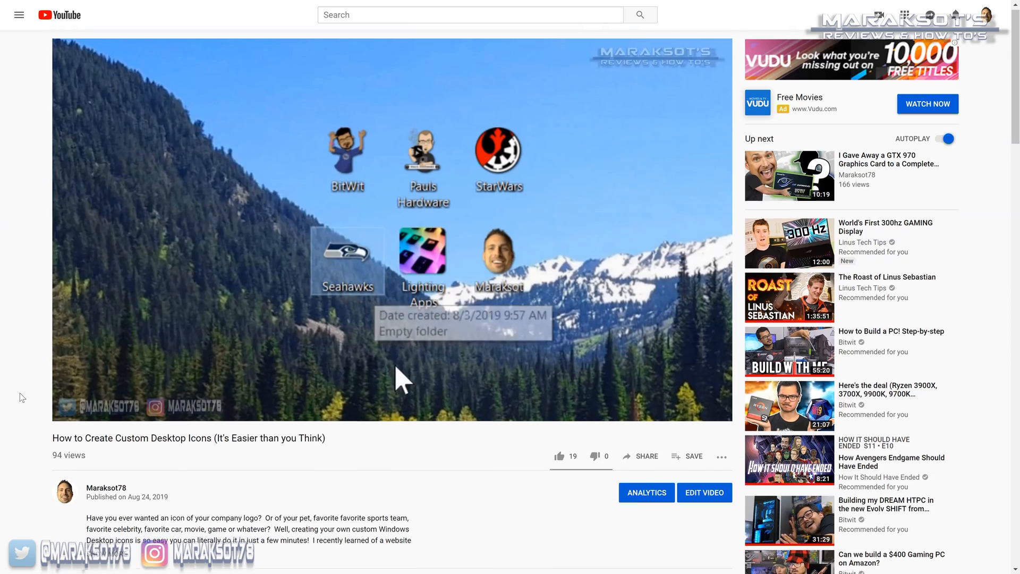
# Step: Scroll down to the full description of the custom desktop icons video
pyautogui.scroll(-3)
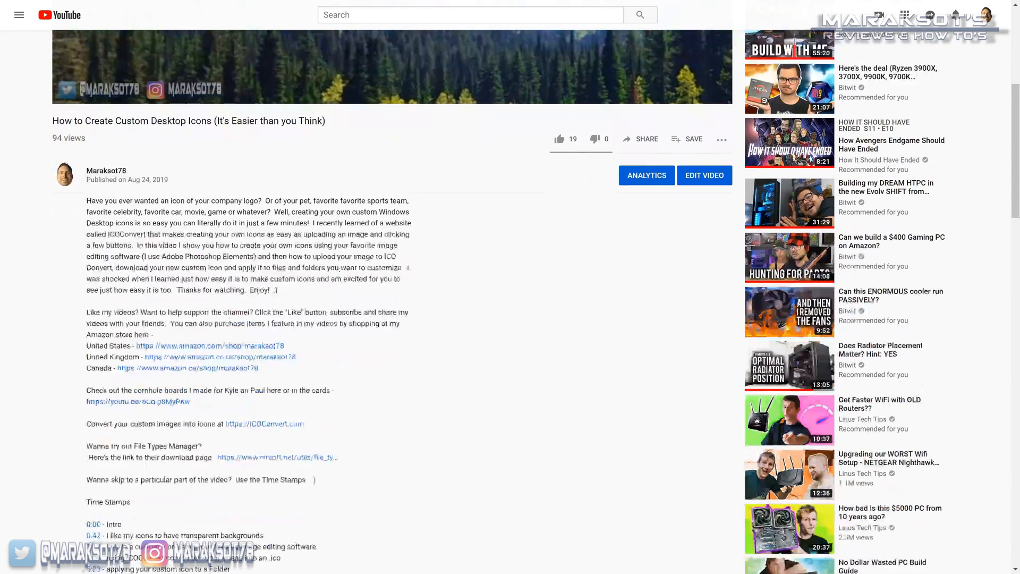